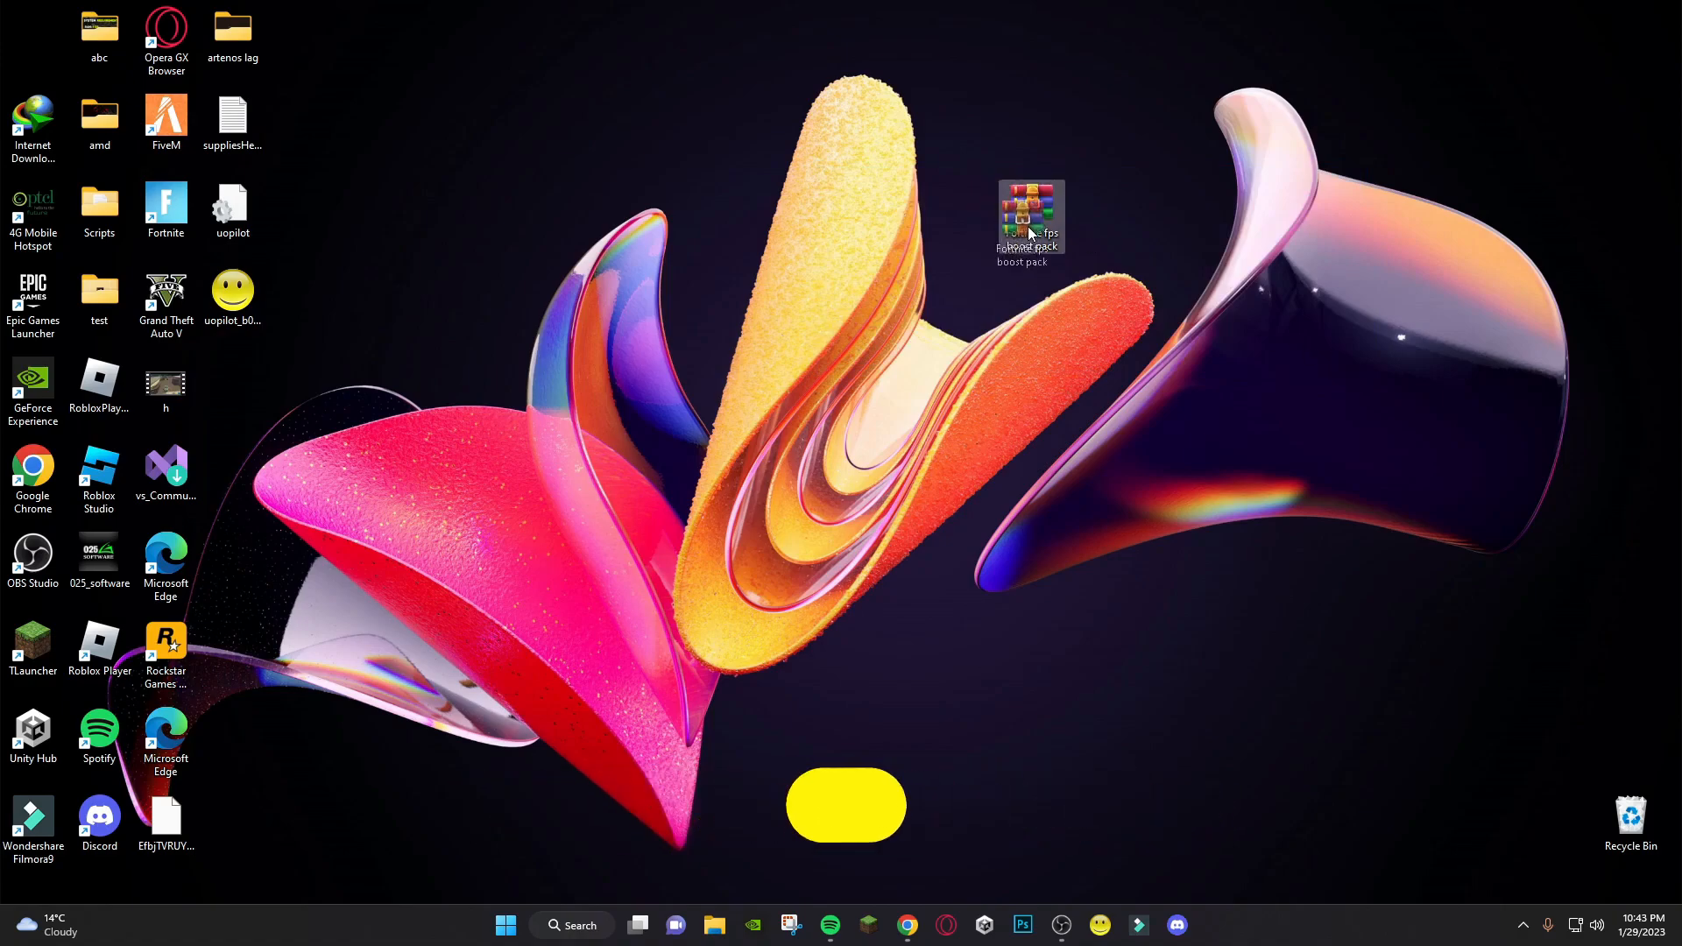
Extract the Fortnite fps boost pack archive with WinRAR into a same-named folder on the desktop
right_click(1031, 213)
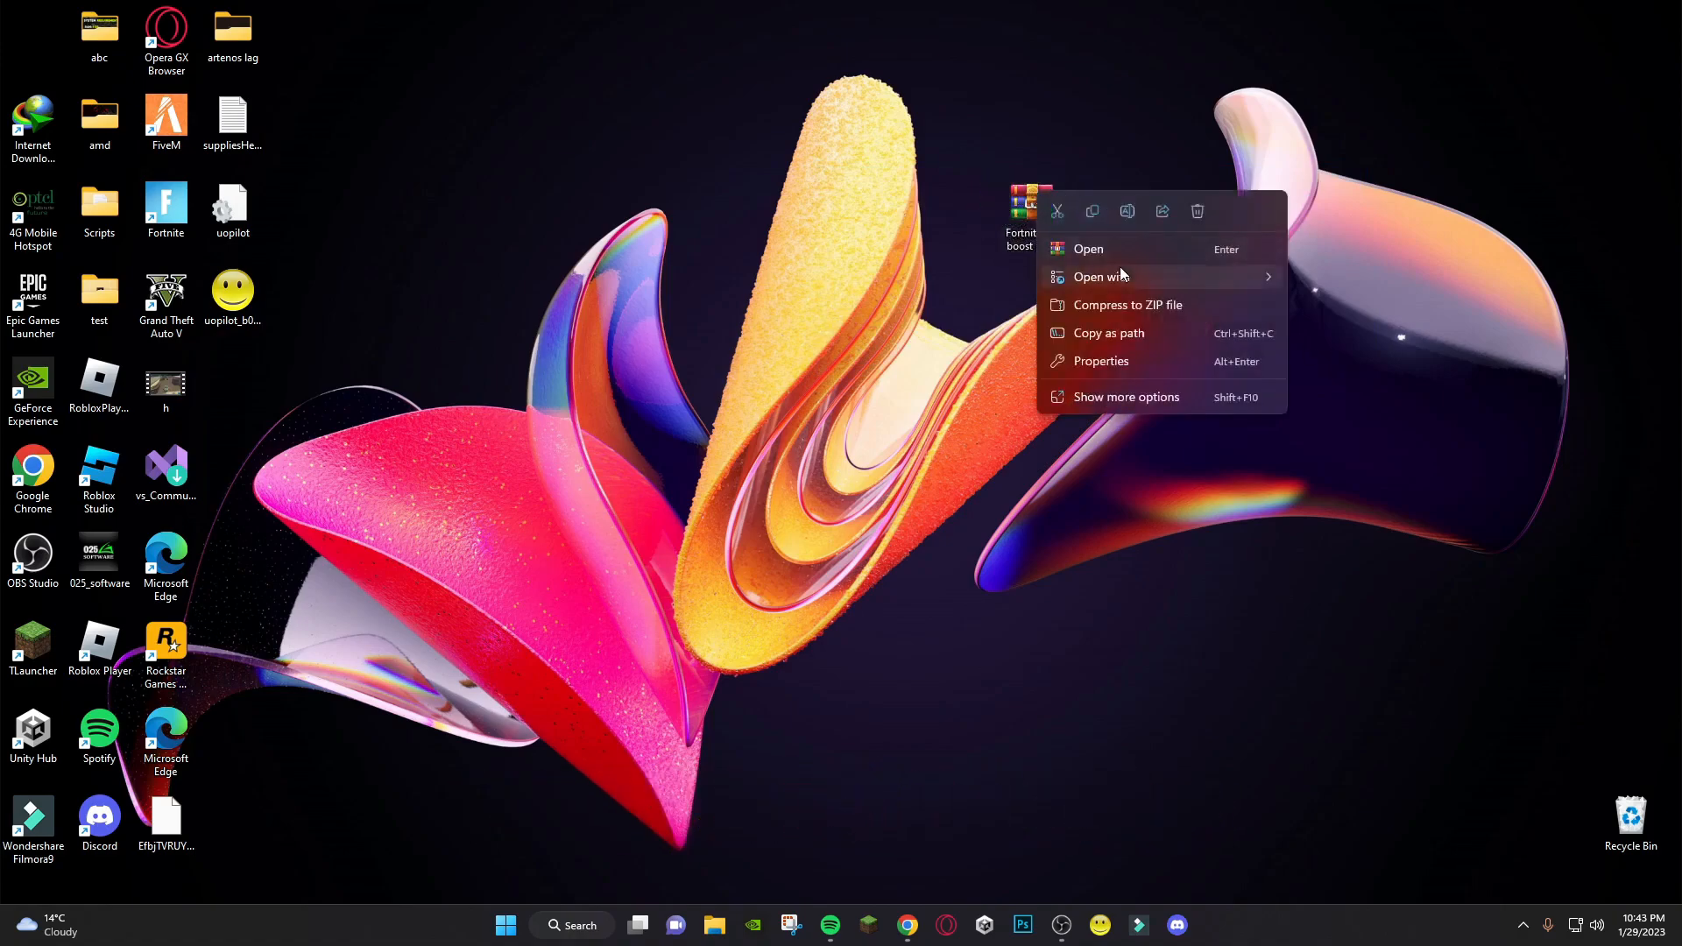
left_click(1125, 396)
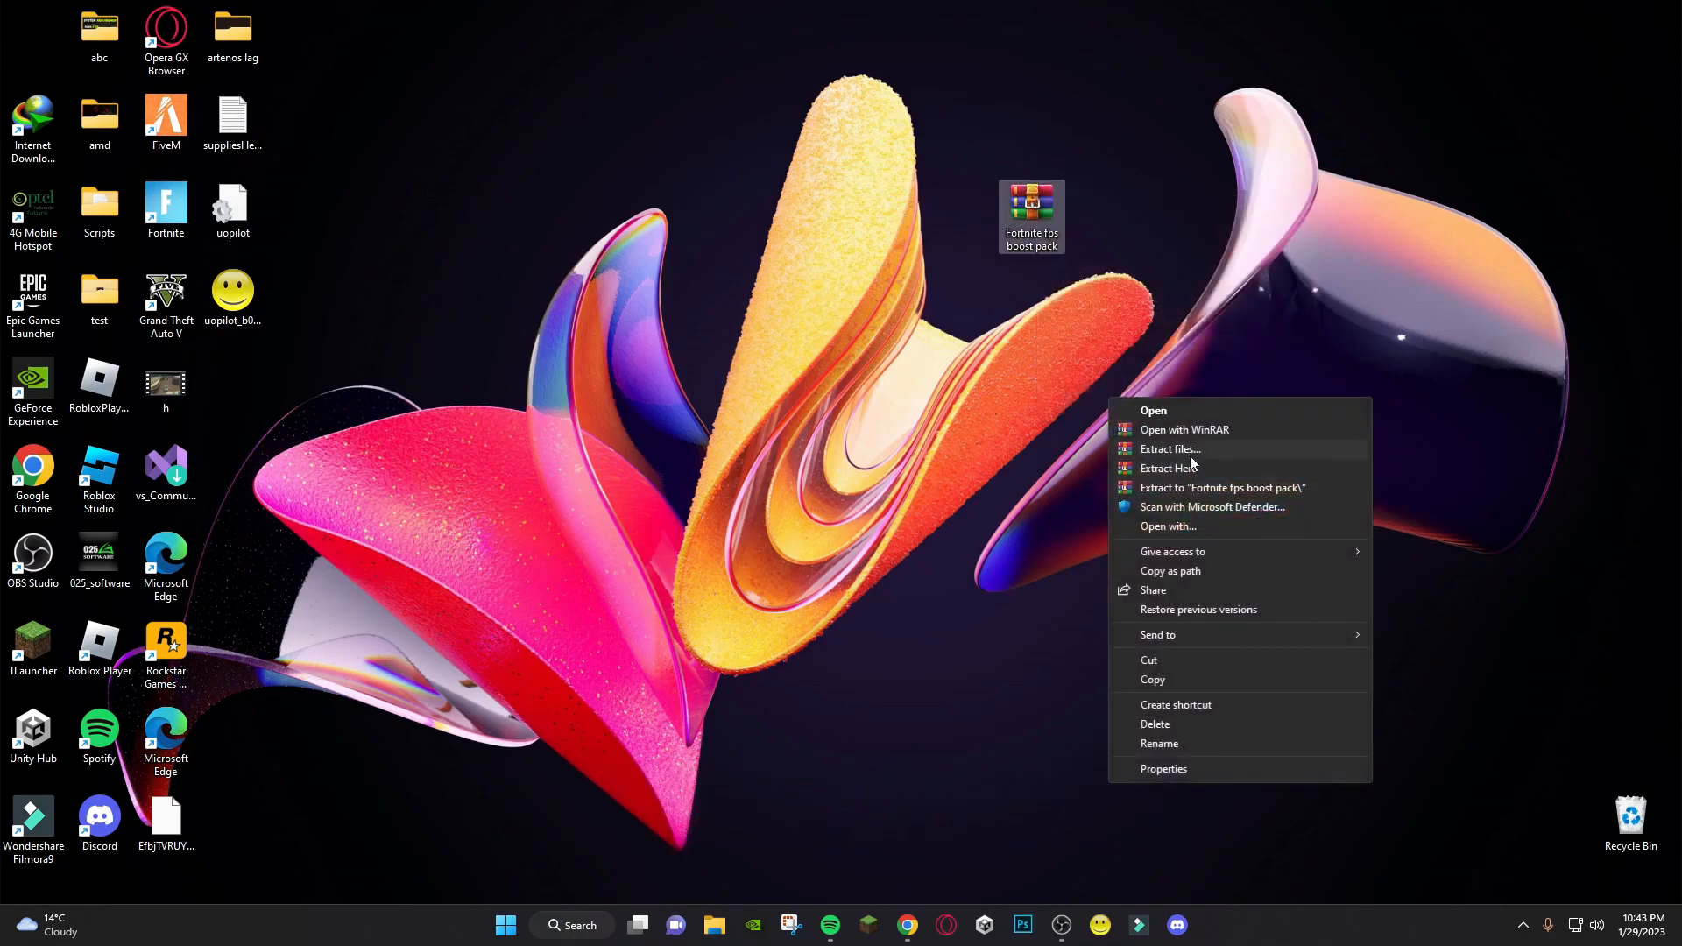
left_click(1169, 467)
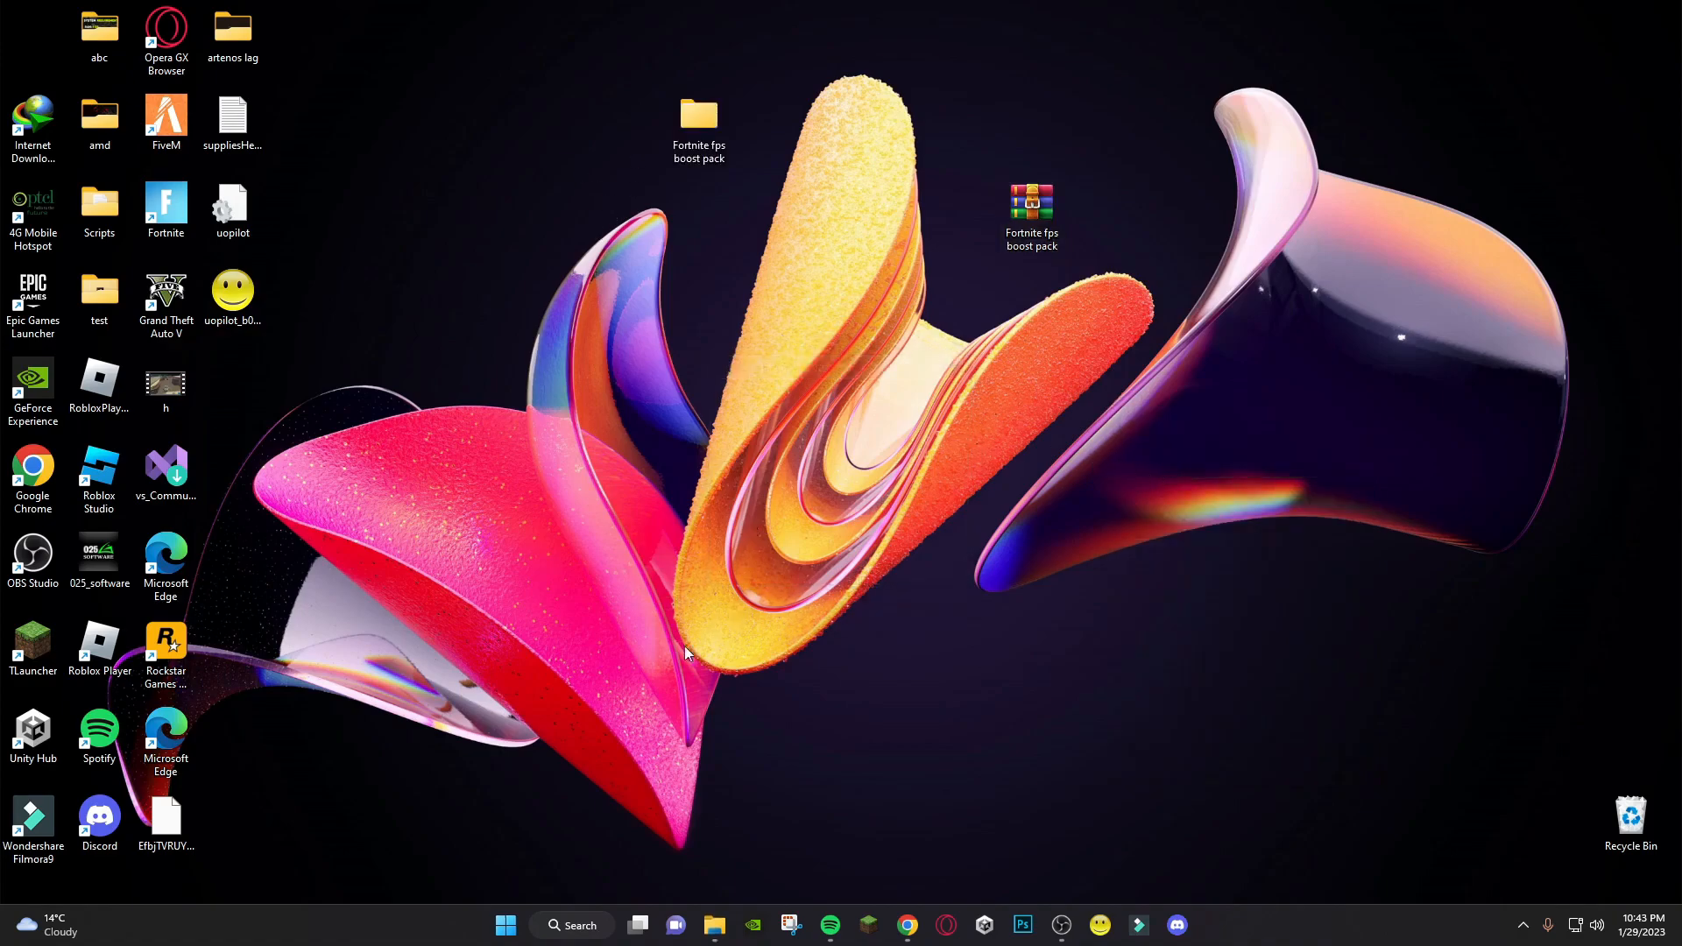
Run 'temp' to reach the Windows Temp folder and delete its contents, skipping the in-use Adobe file
key("win+r")
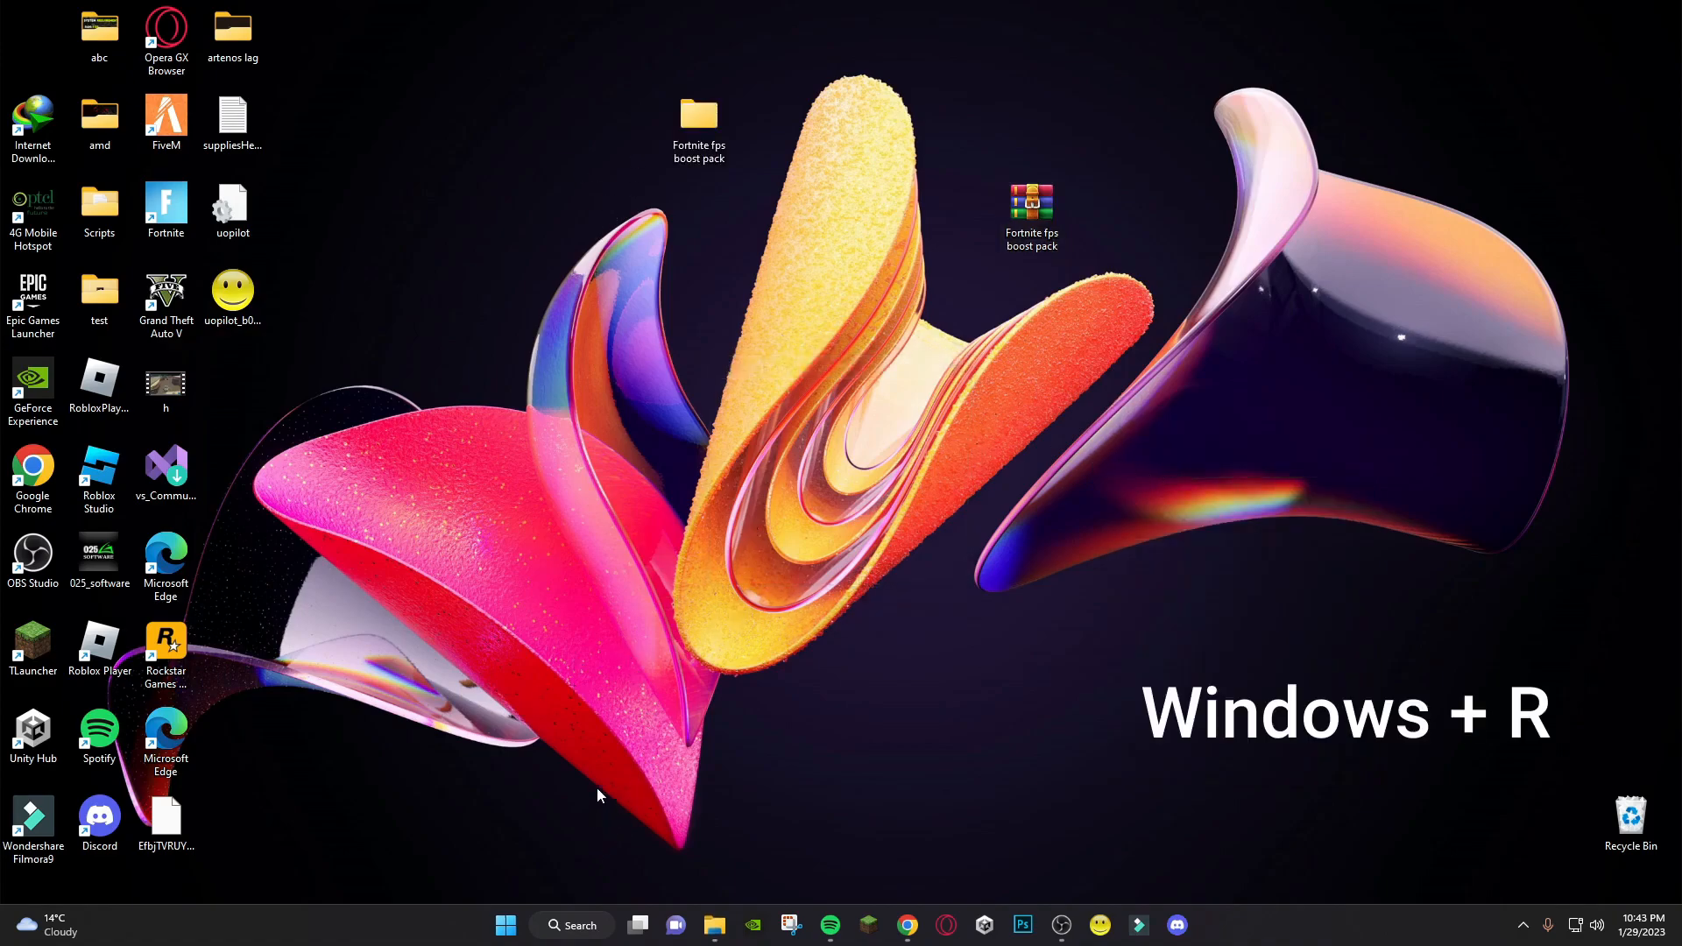
left_click(504, 925)
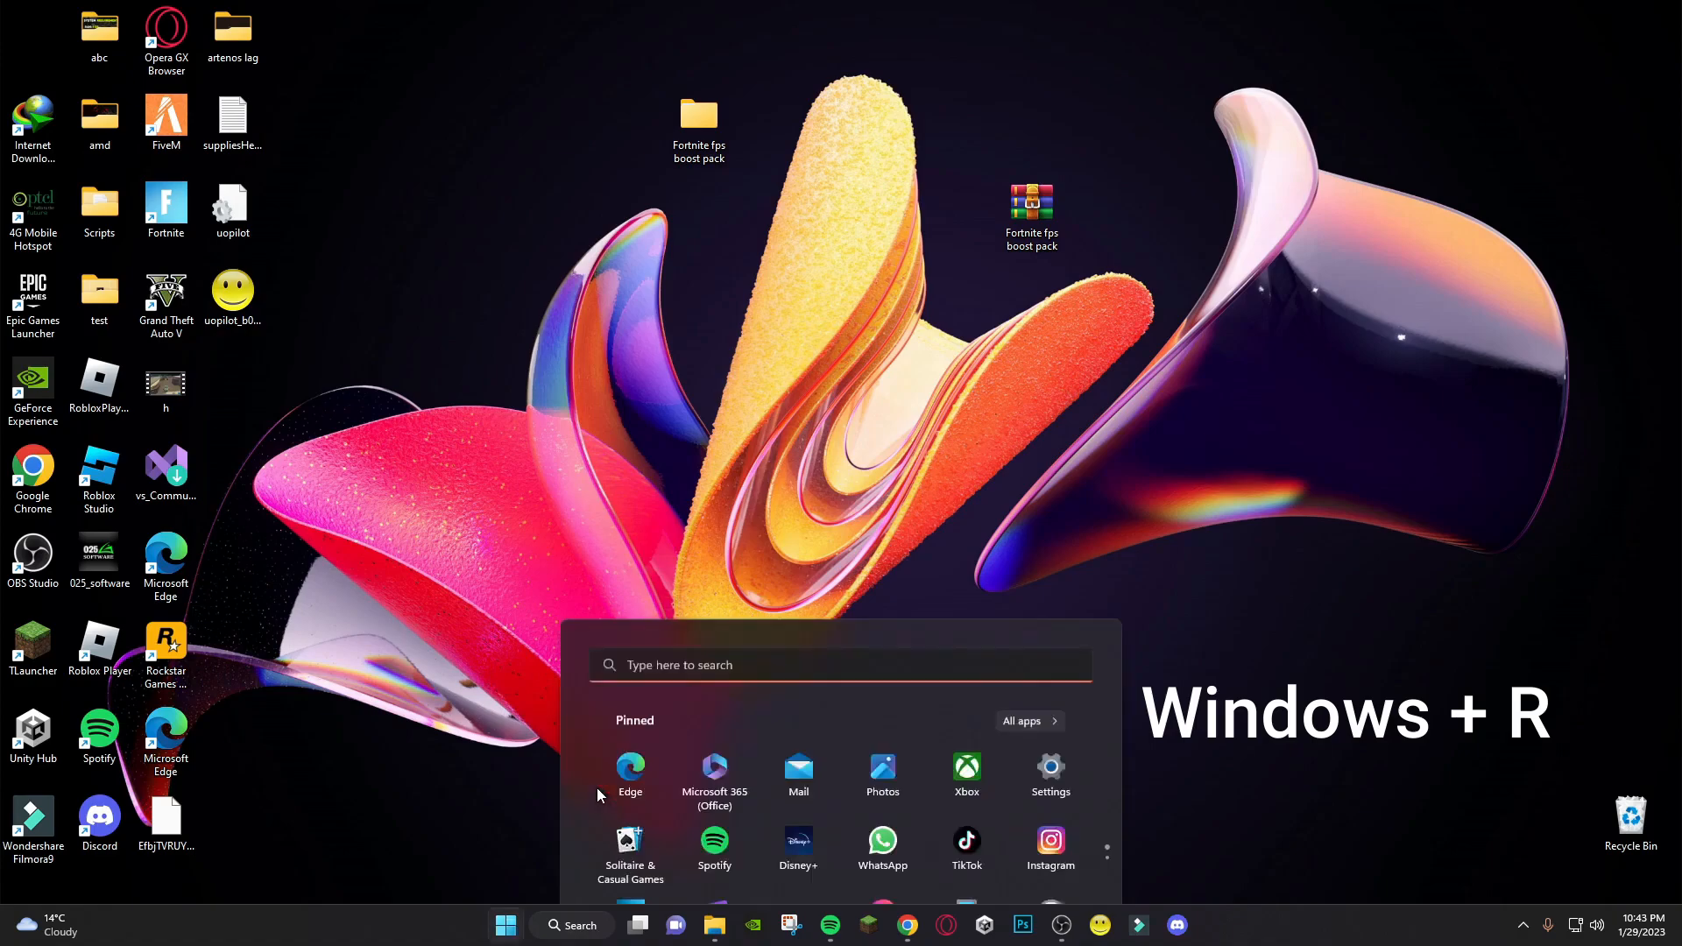
key("win+r")
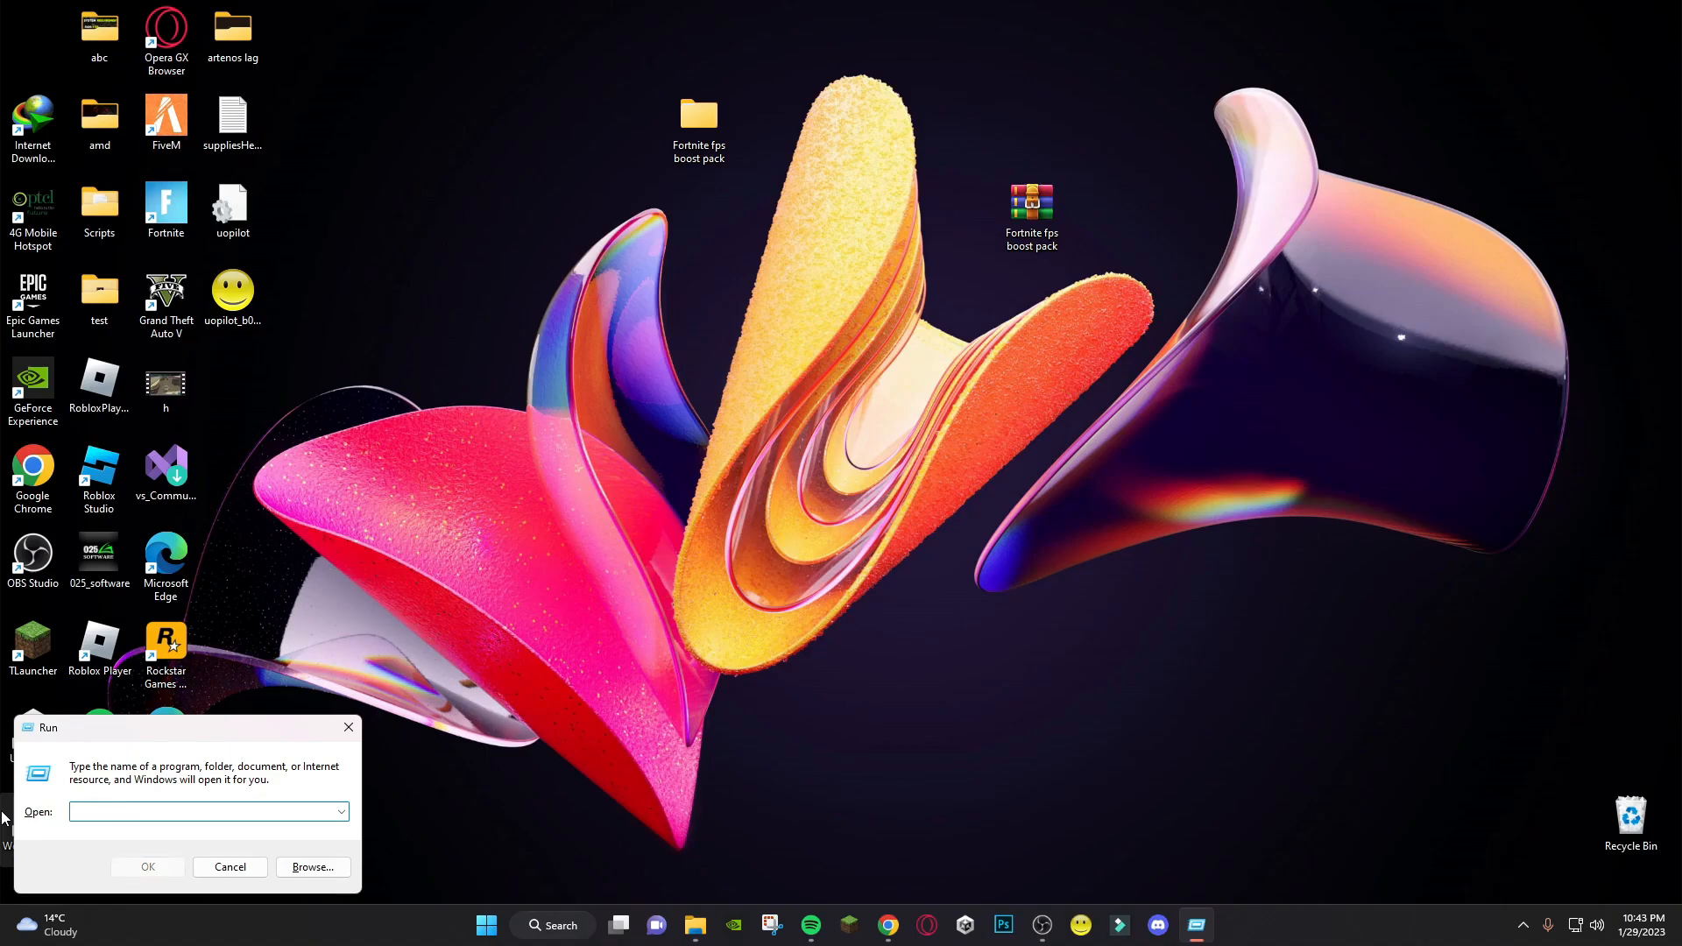
type("temp")
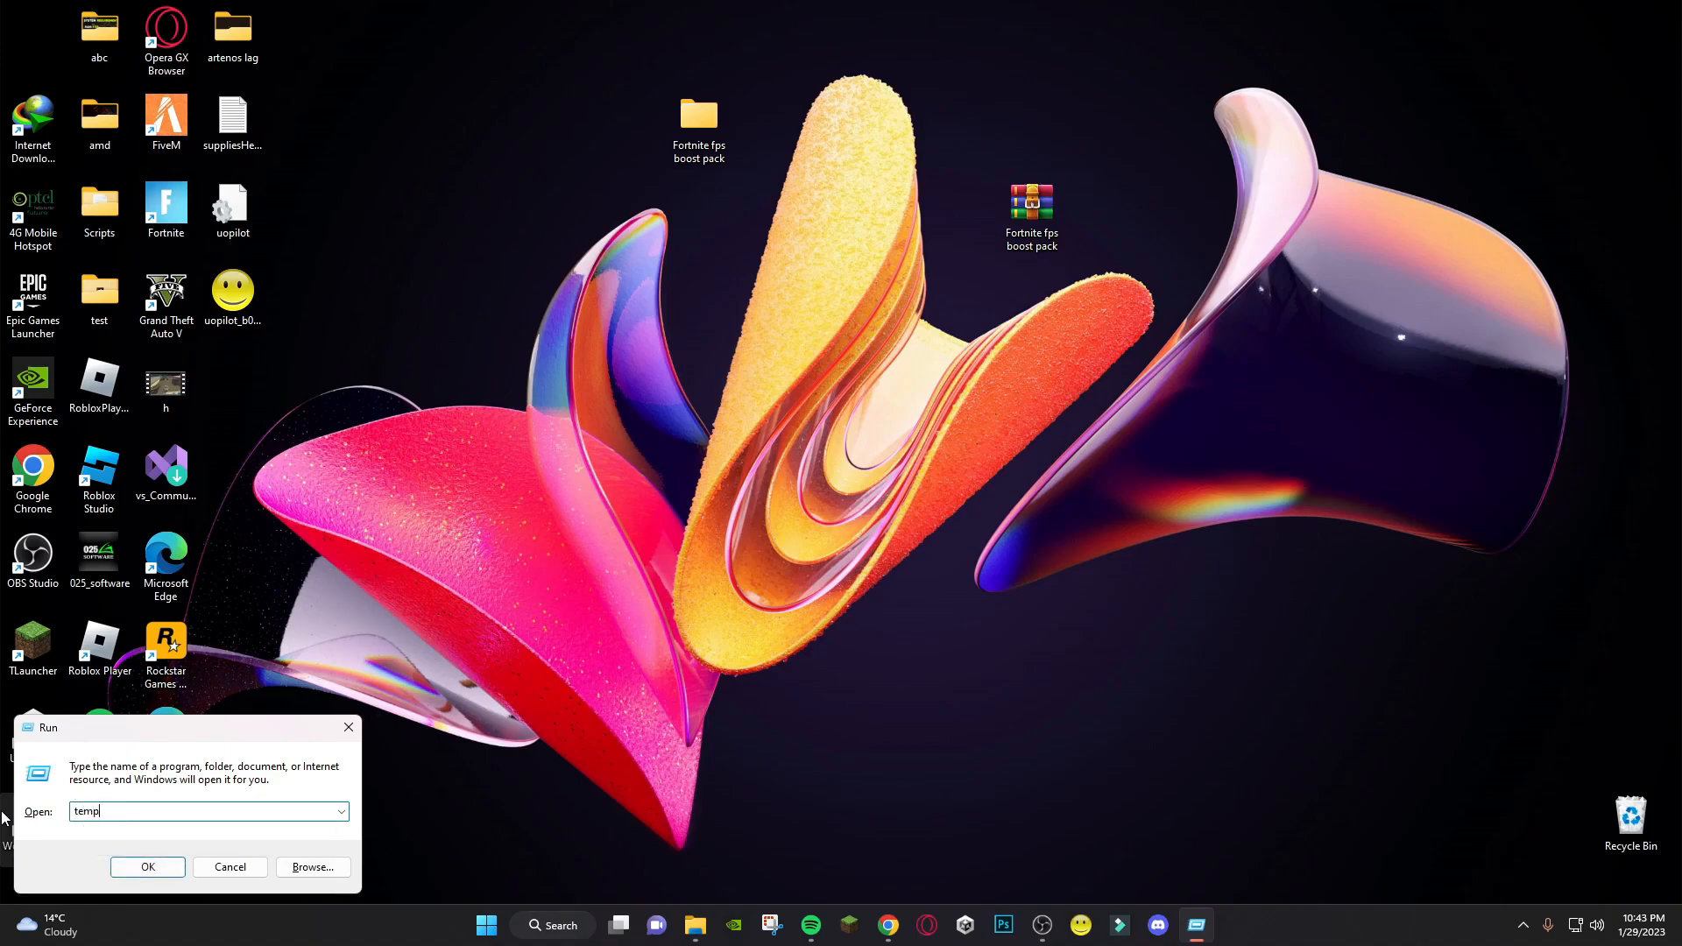
left_click(147, 867)
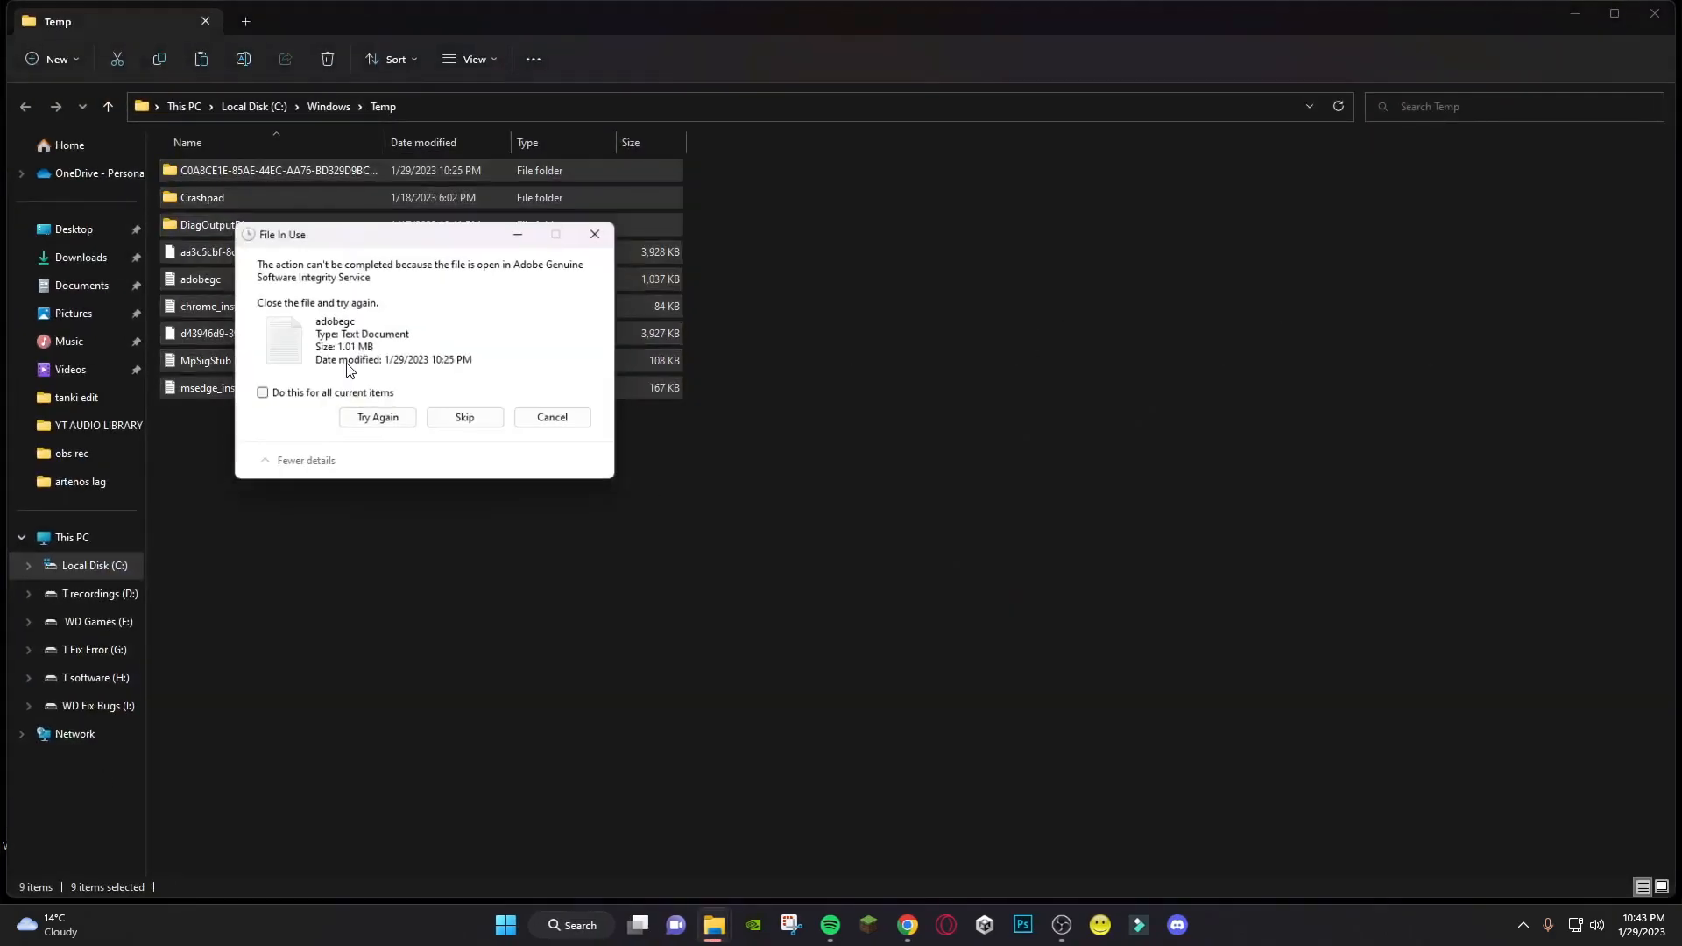
left_click(462, 417)
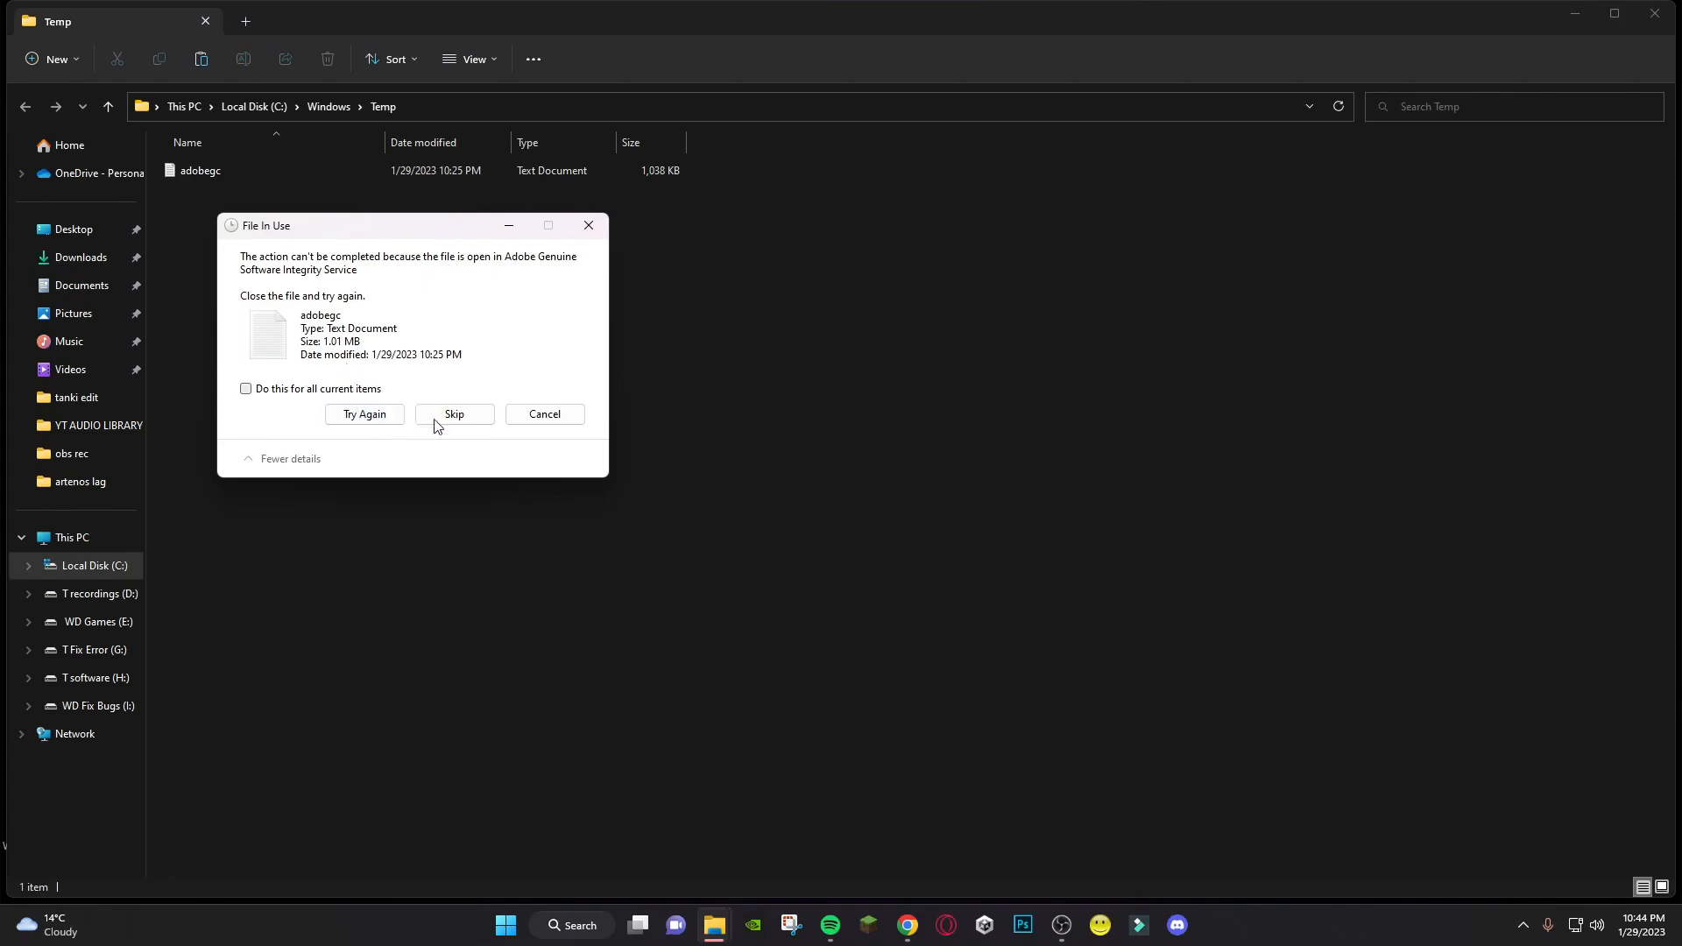
left_click(452, 413)
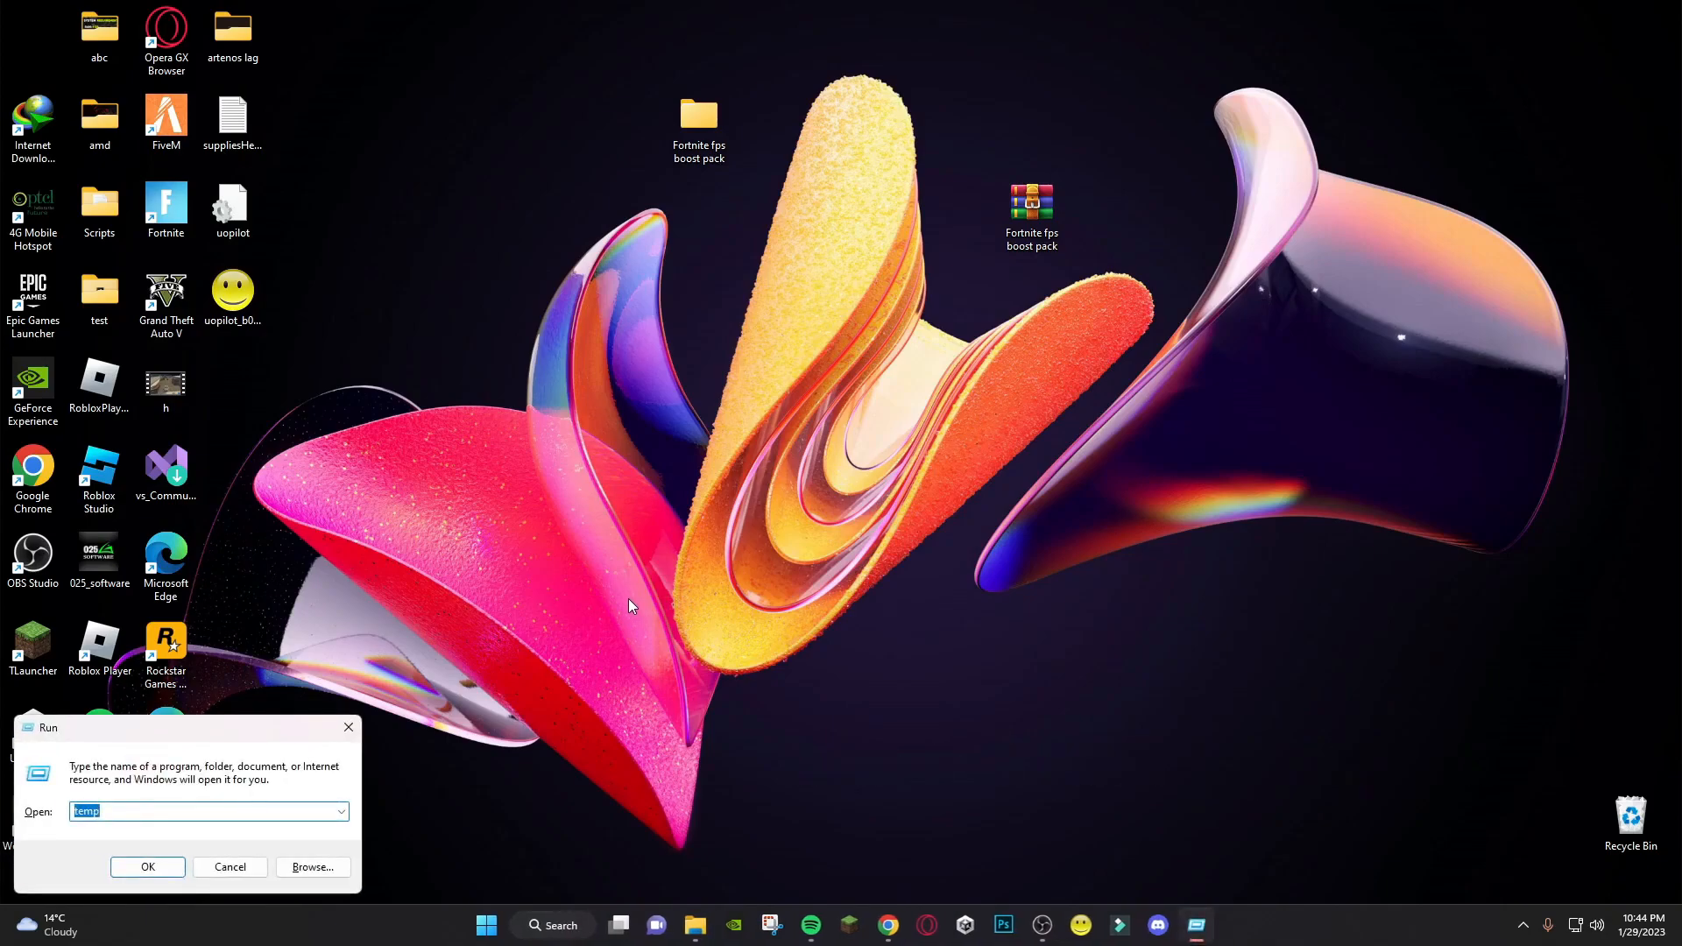
Run '%temp%' and delete everything in the AppData Temp folder, retrying the Chrome file in use
type("%")
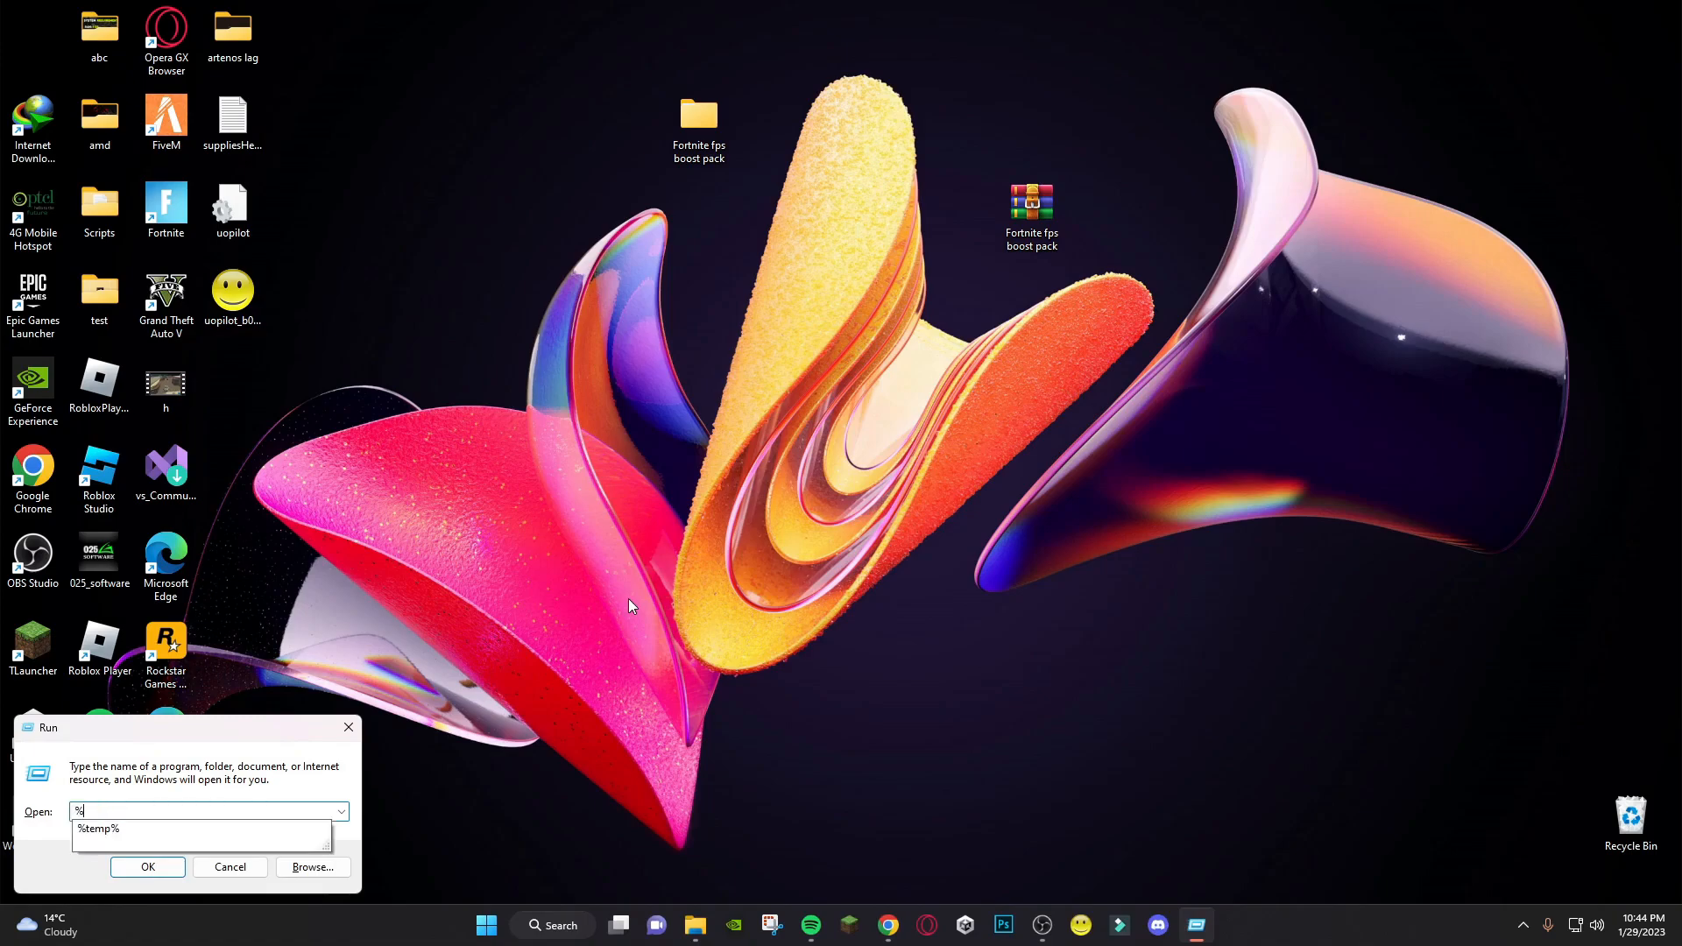
left_click(148, 868)
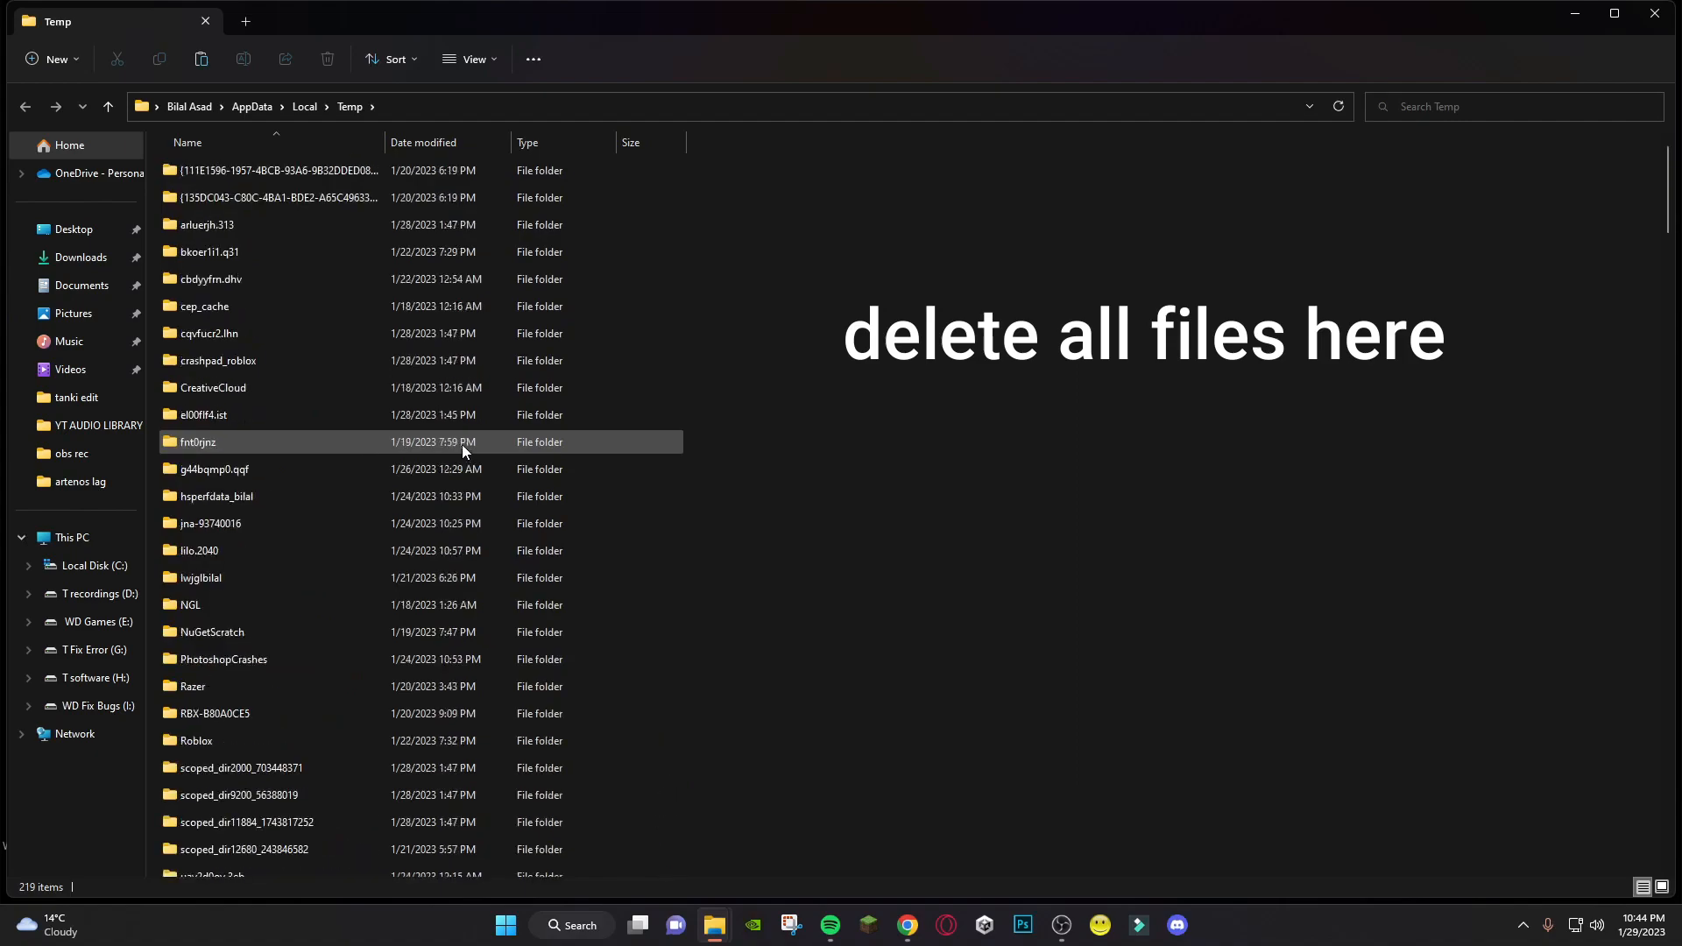
key("ctrl+a")
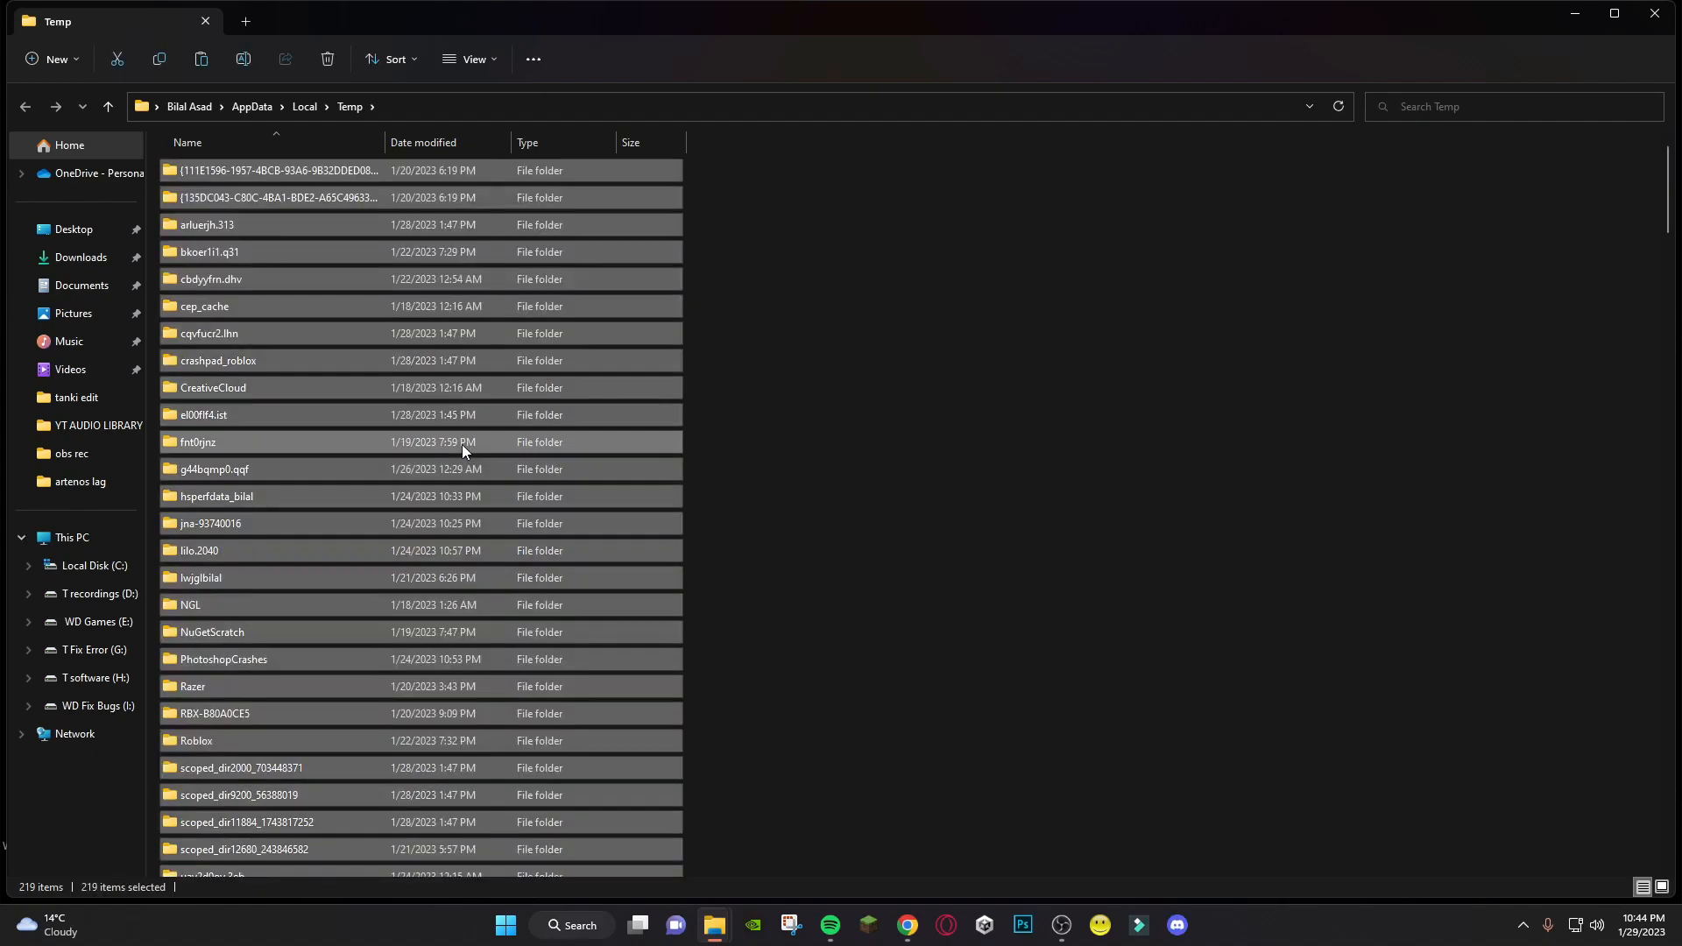
left_click(327, 60)
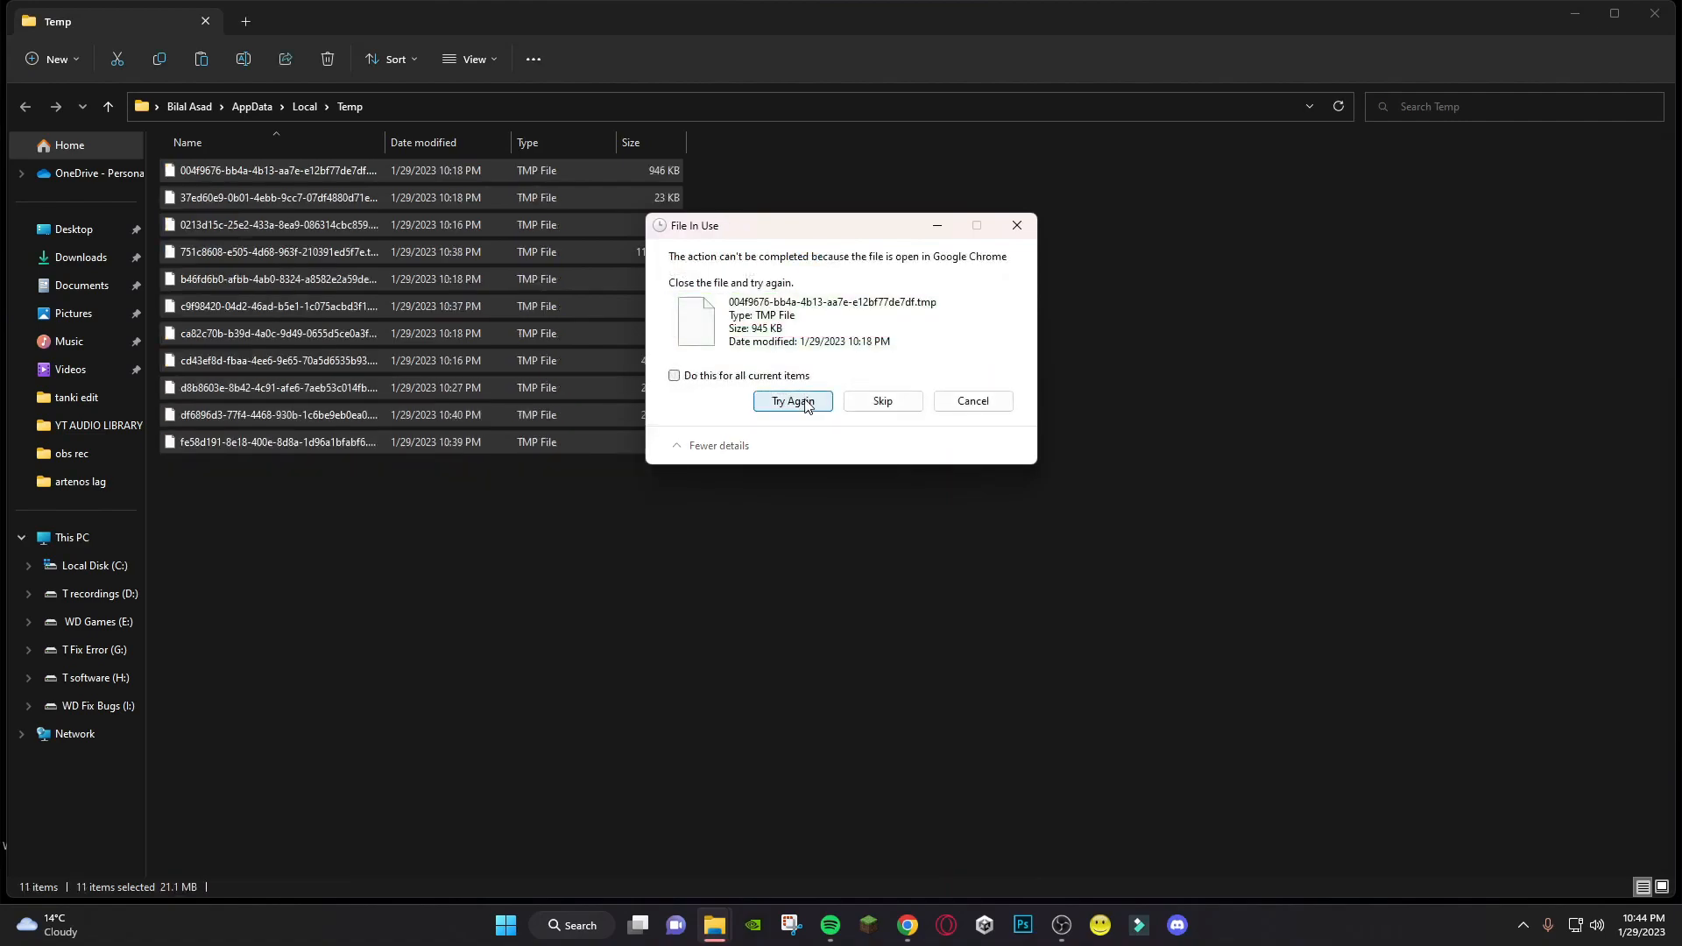
left_click(792, 399)
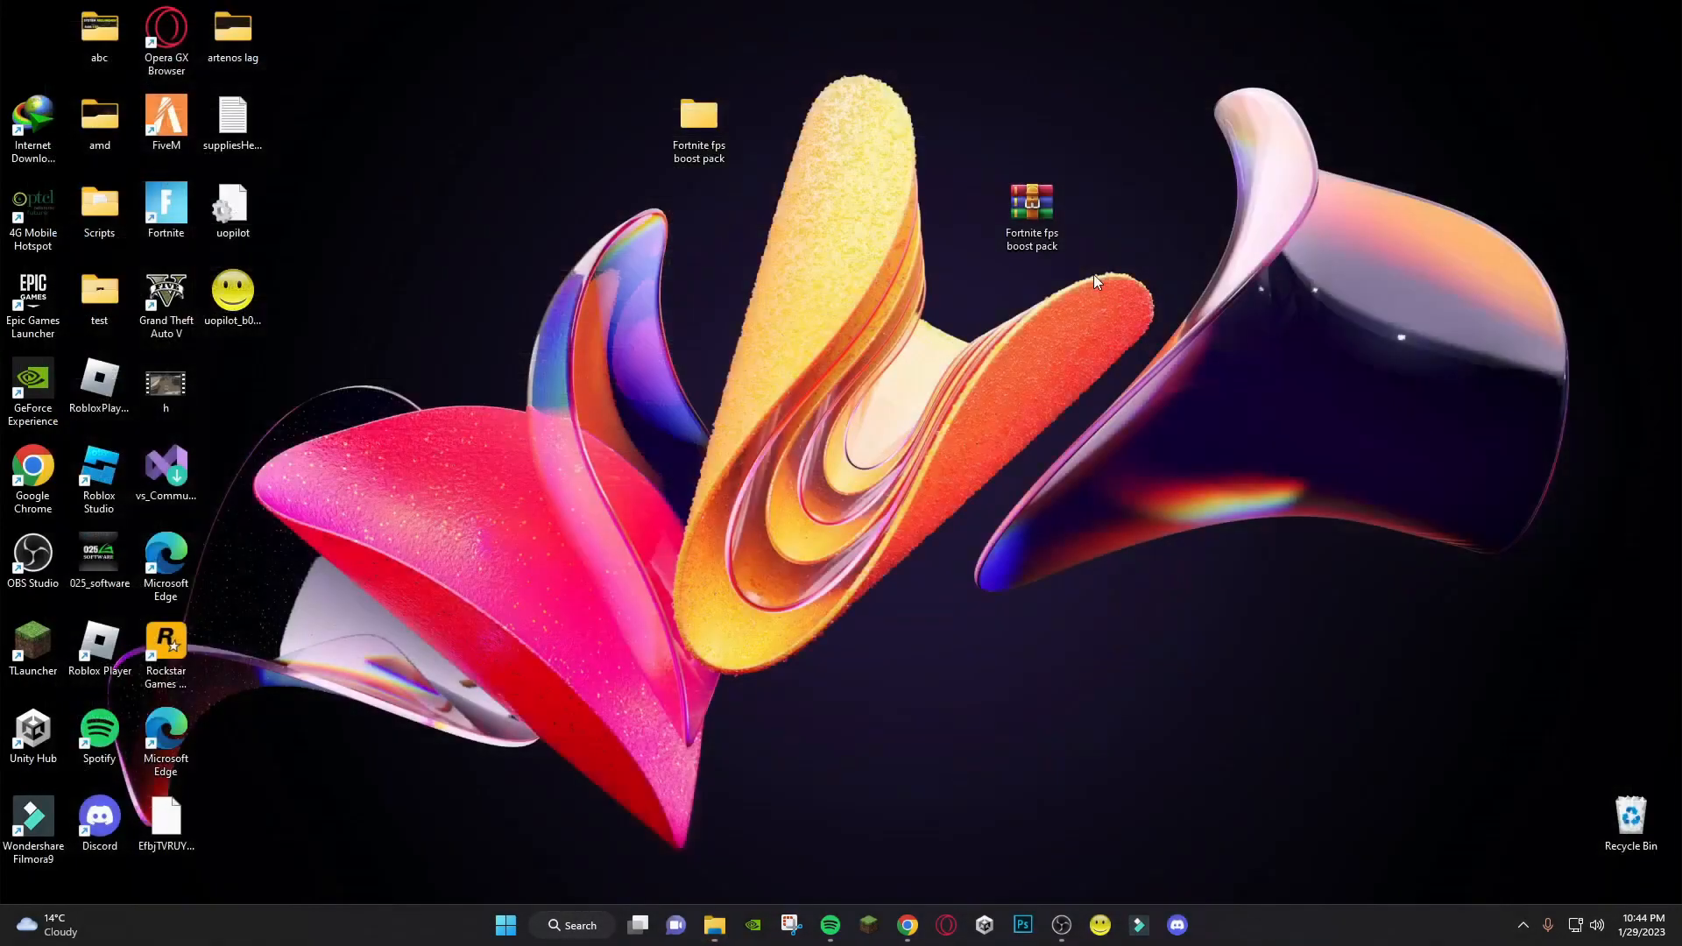
mouse_move(724, 476)
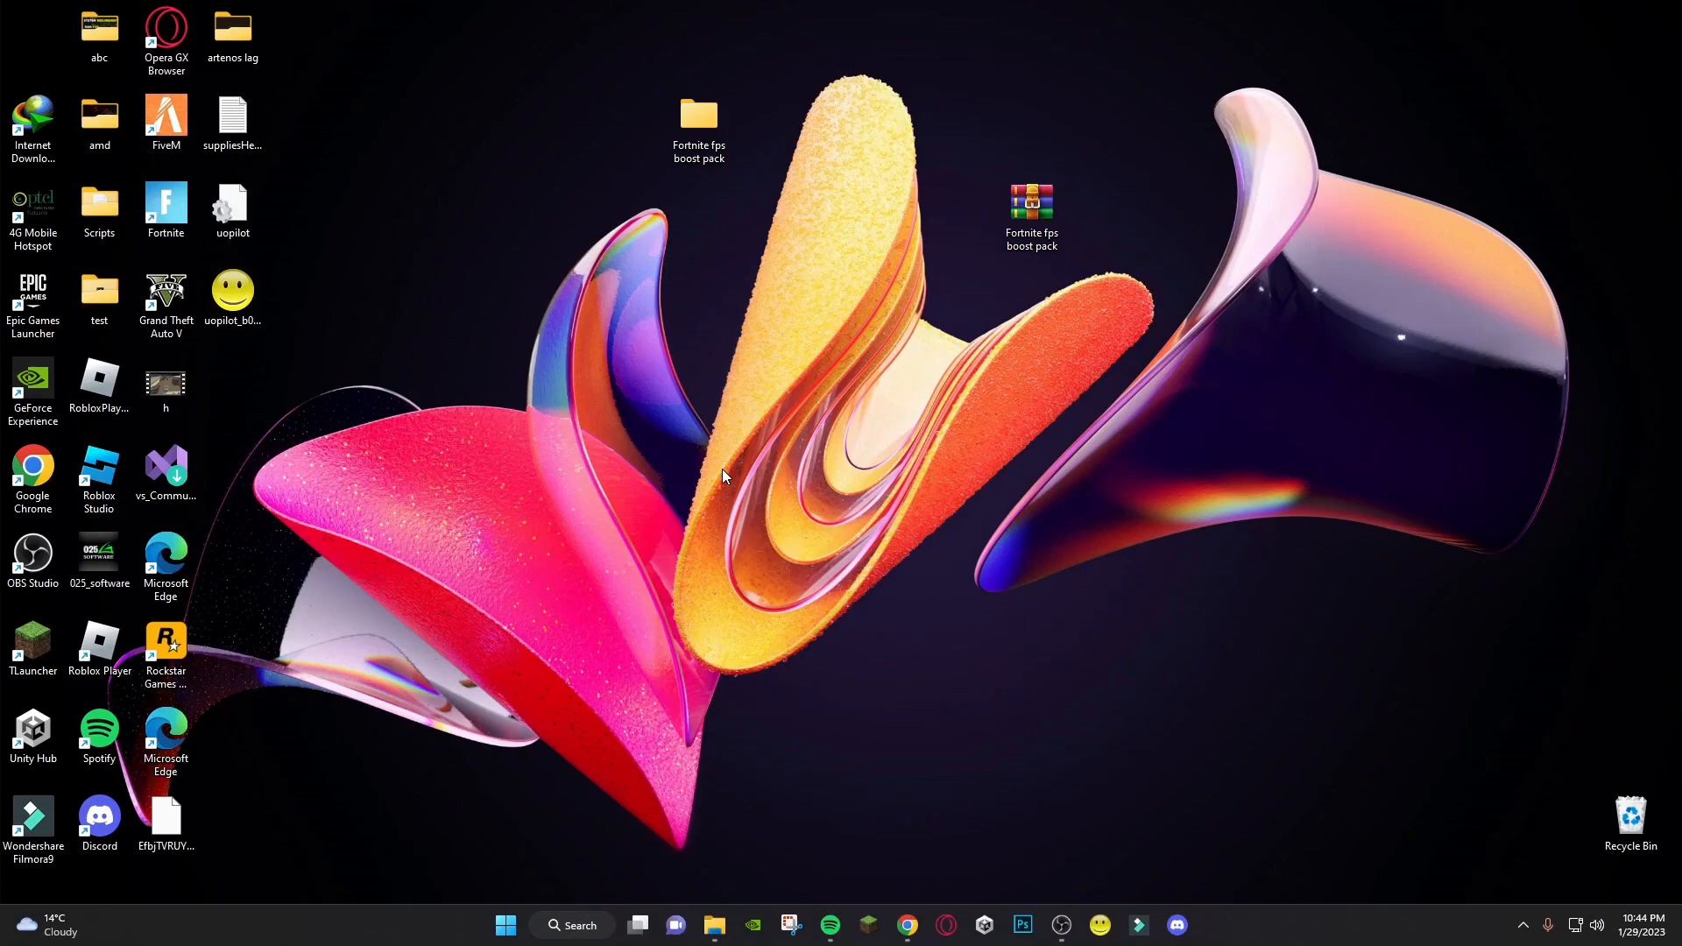
Run 'prefetch' and grant permanent access to the Windows Prefetch folder
left_click(571, 925)
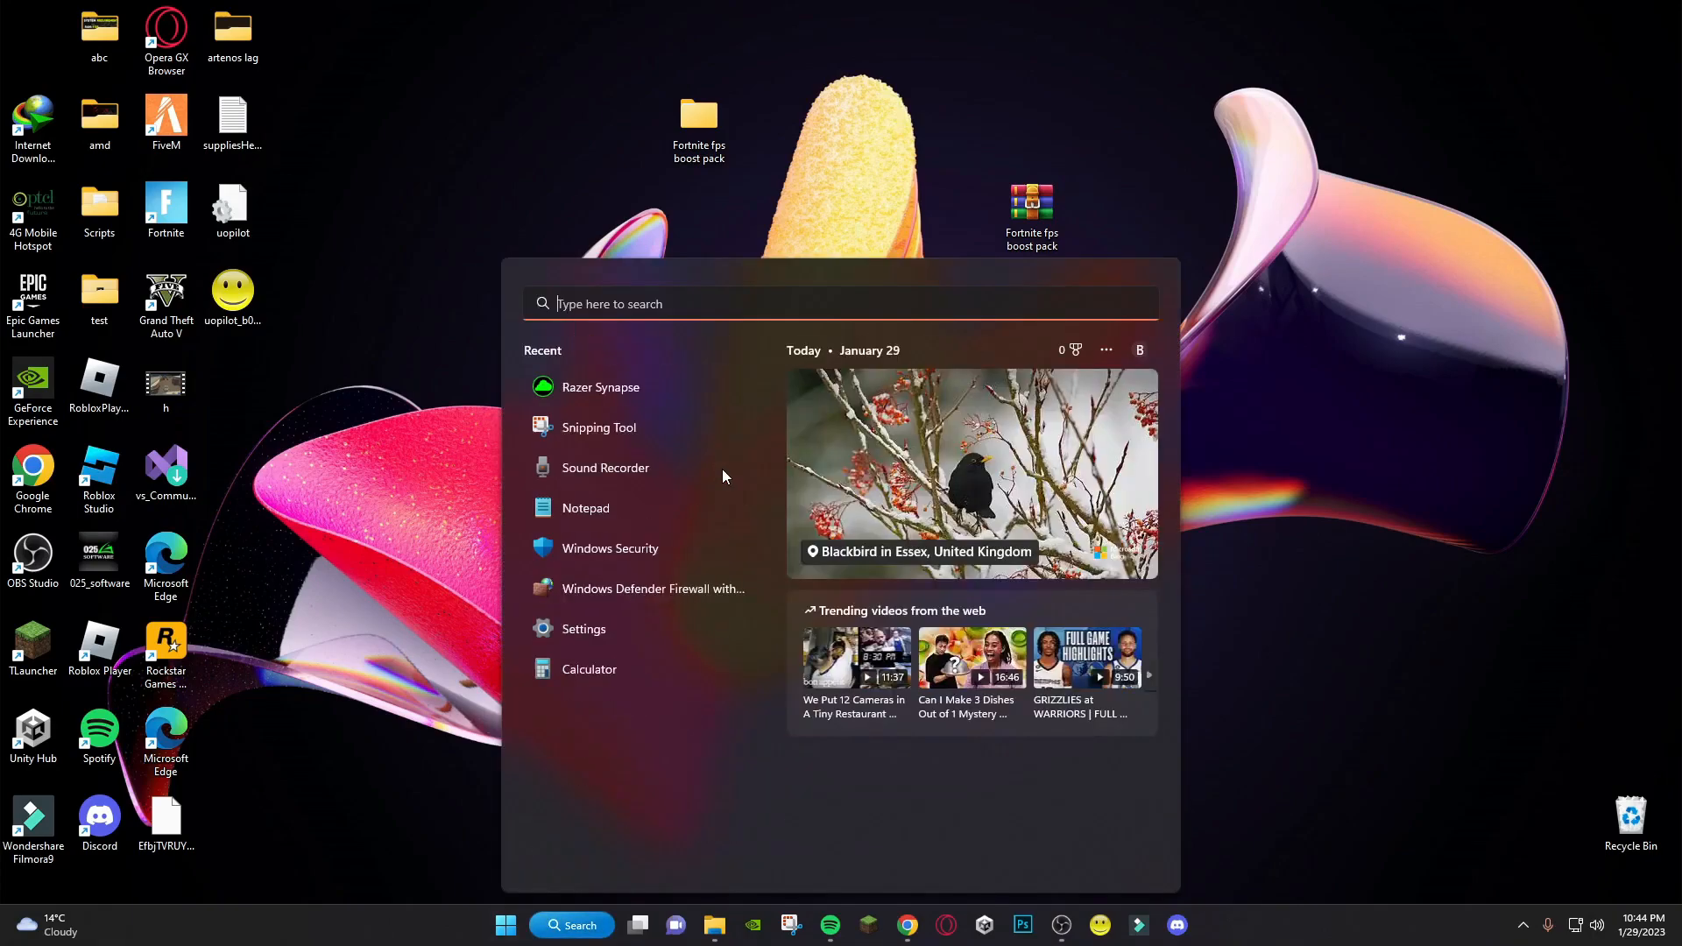
type("run")
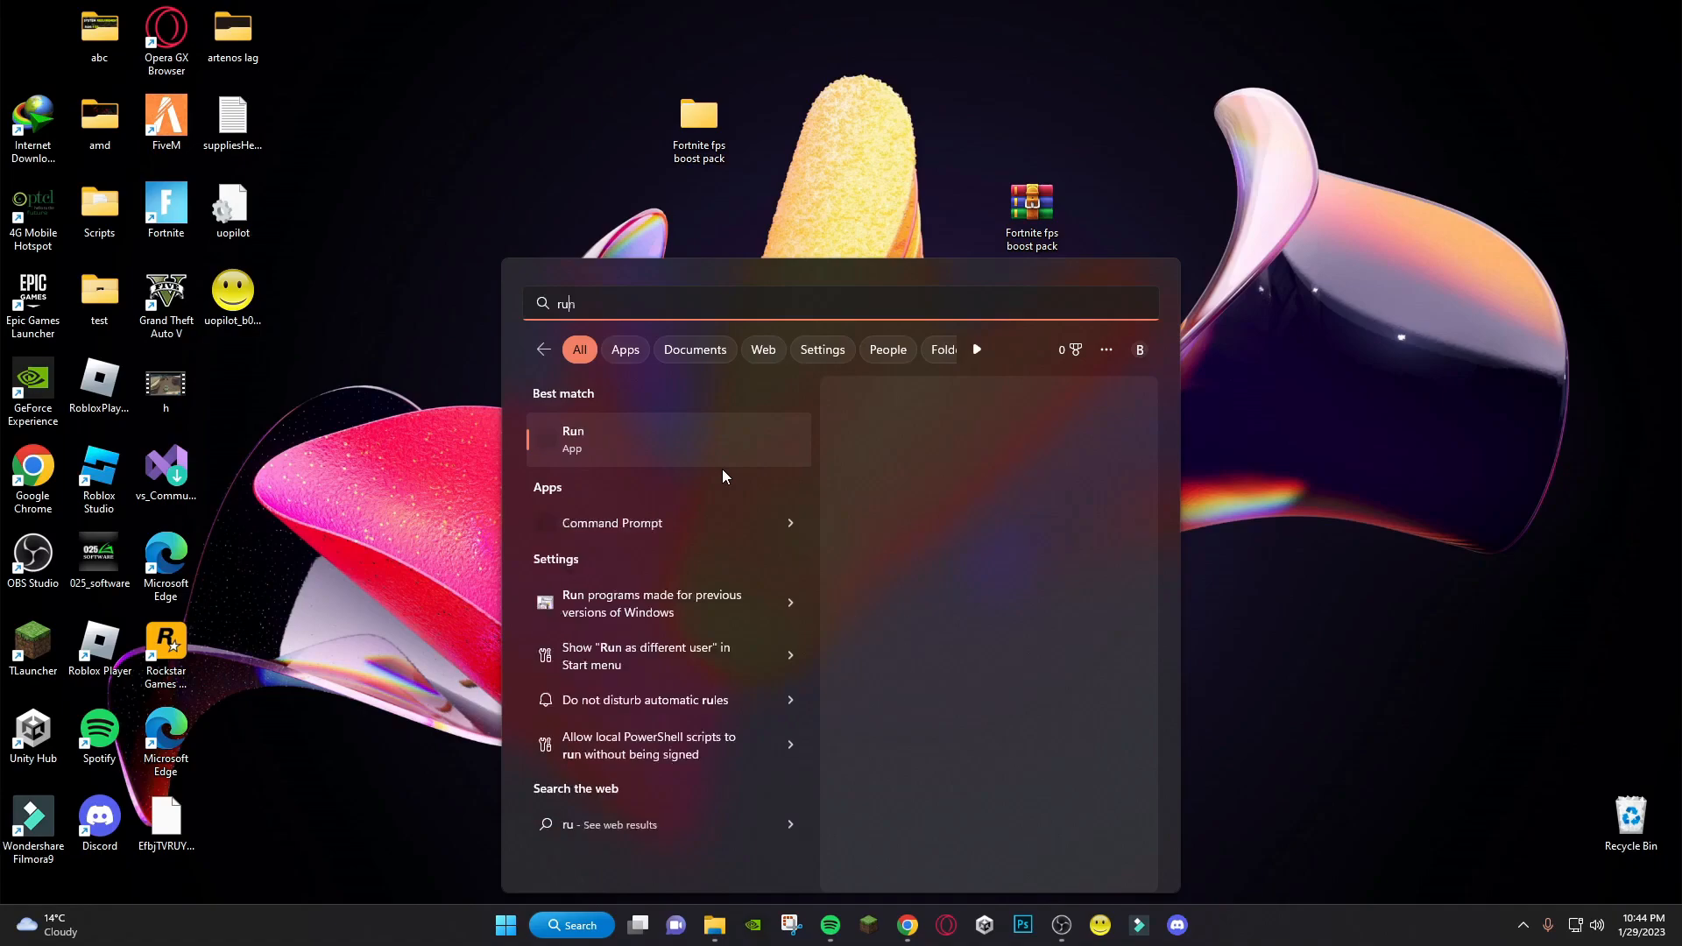
left_click(571, 438)
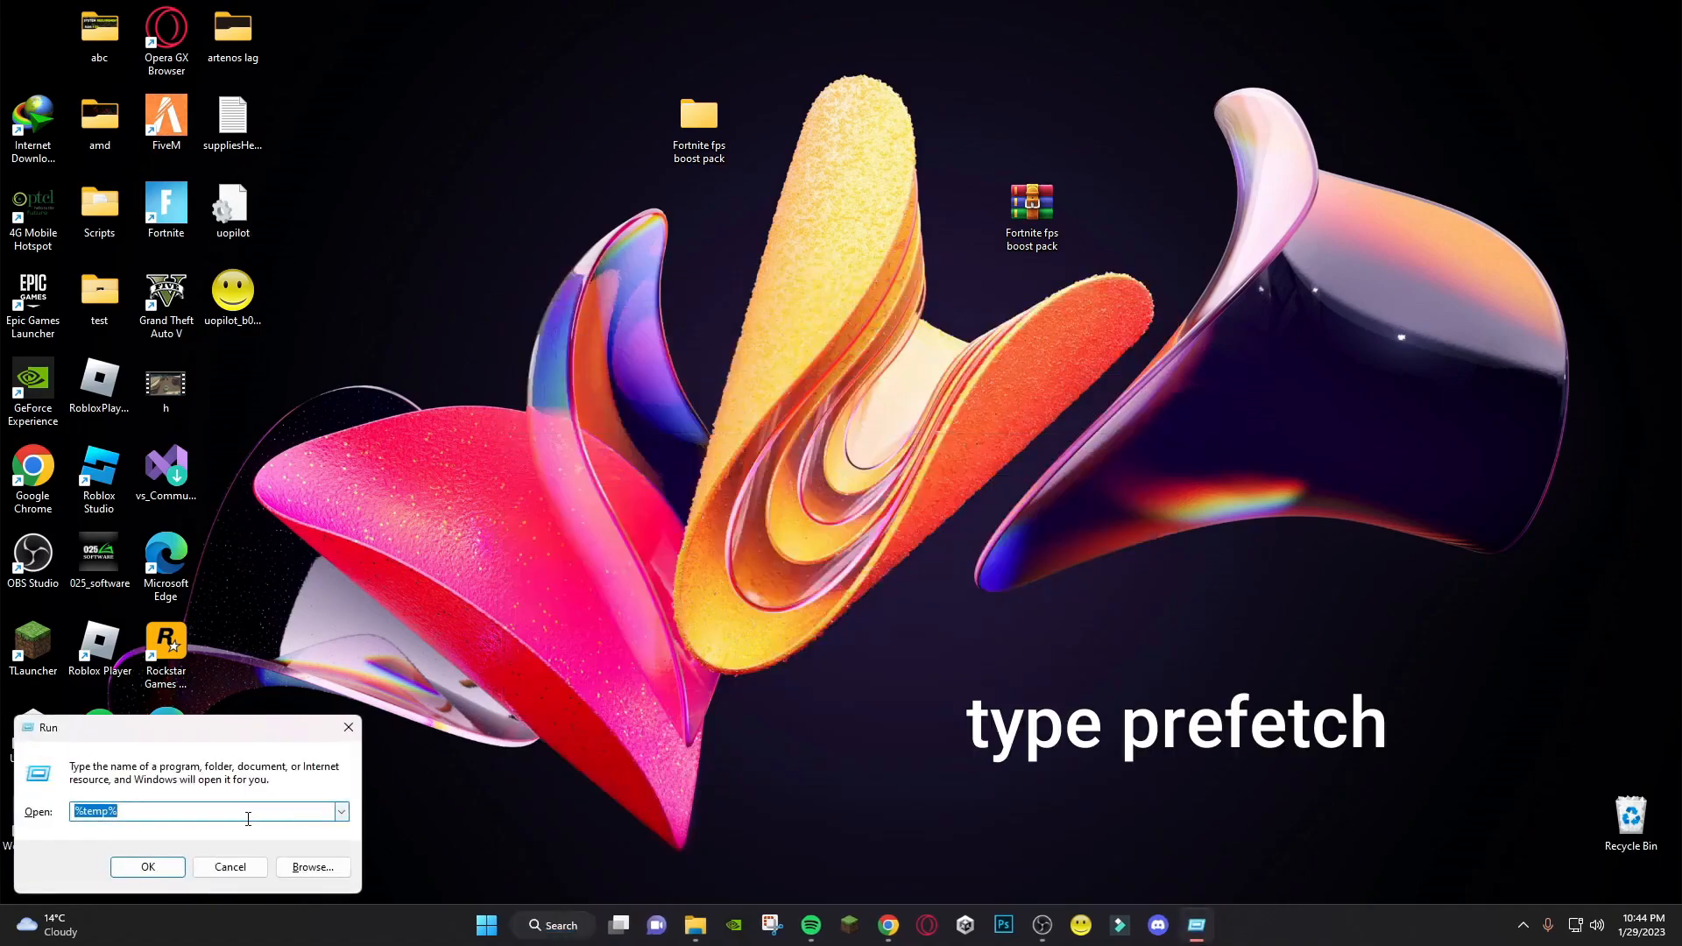
type("prefet")
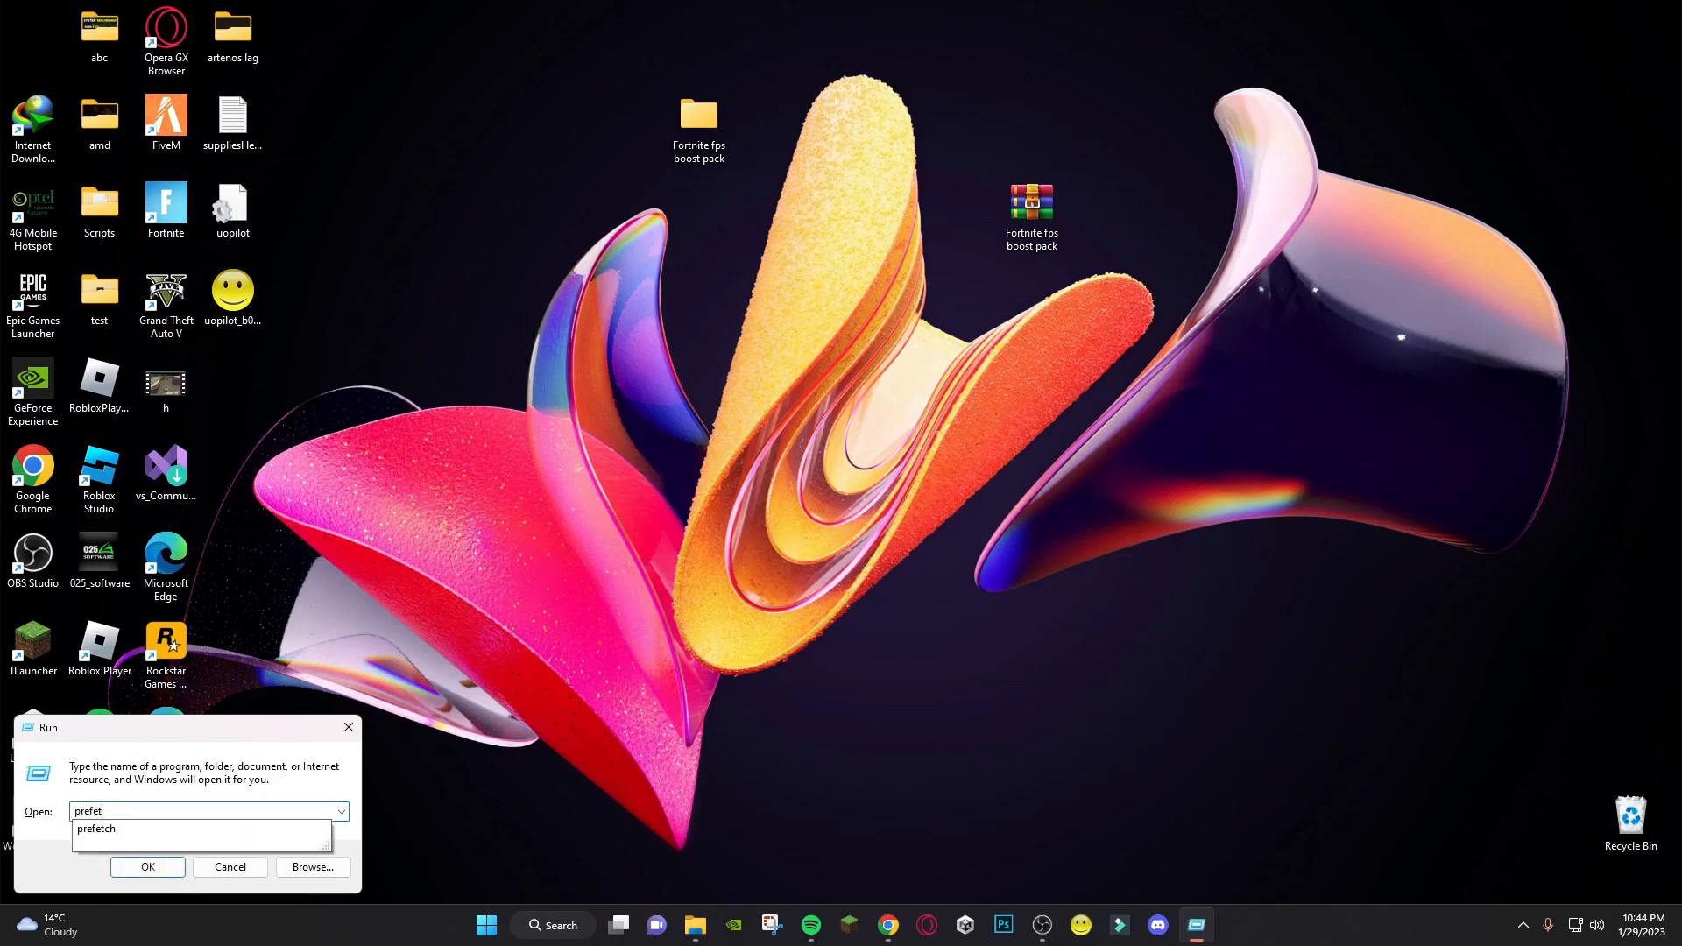
left_click(147, 867)
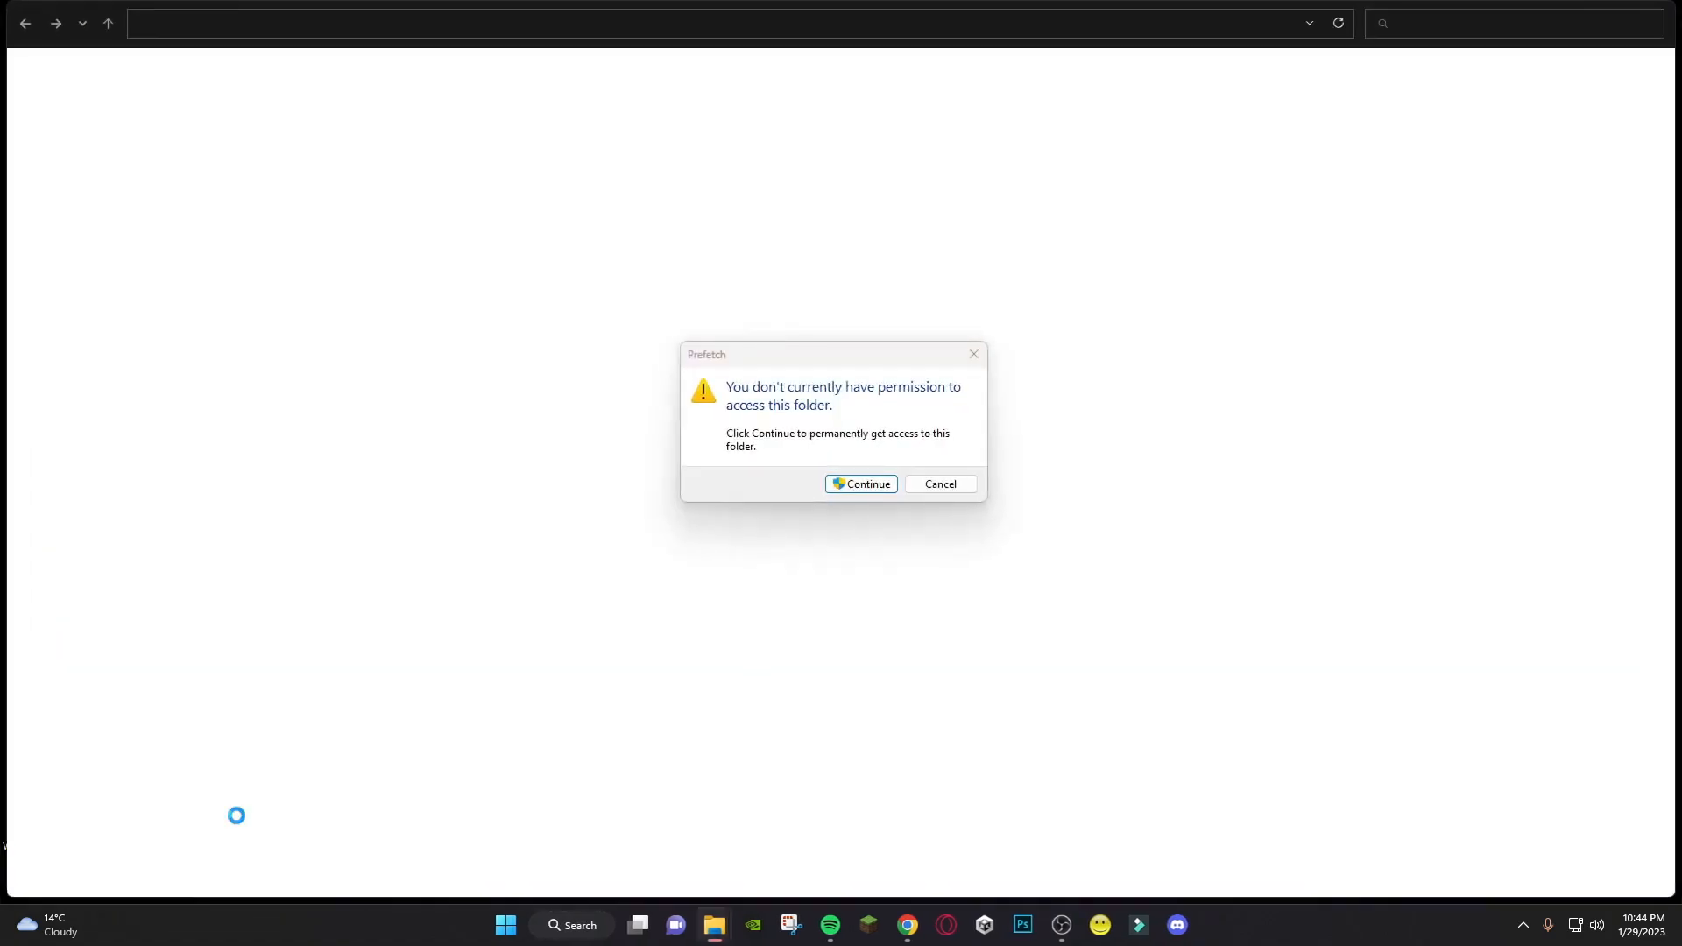
left_click(865, 484)
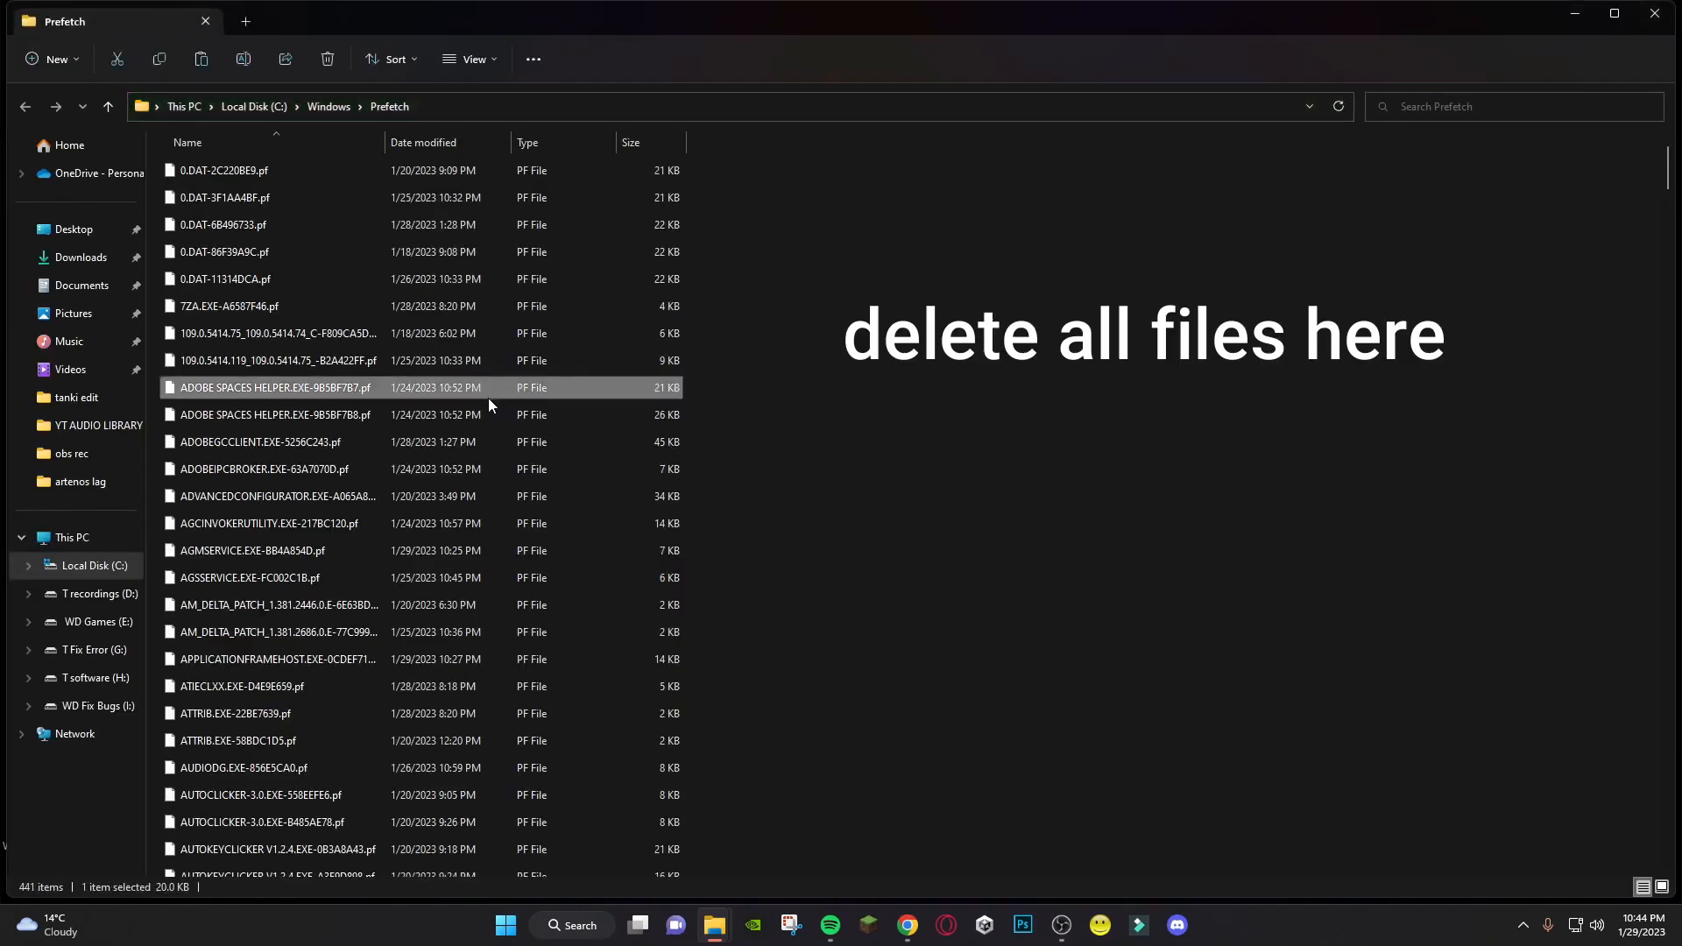
Select all 441 Prefetch files and delete them
key("ctrl+a")
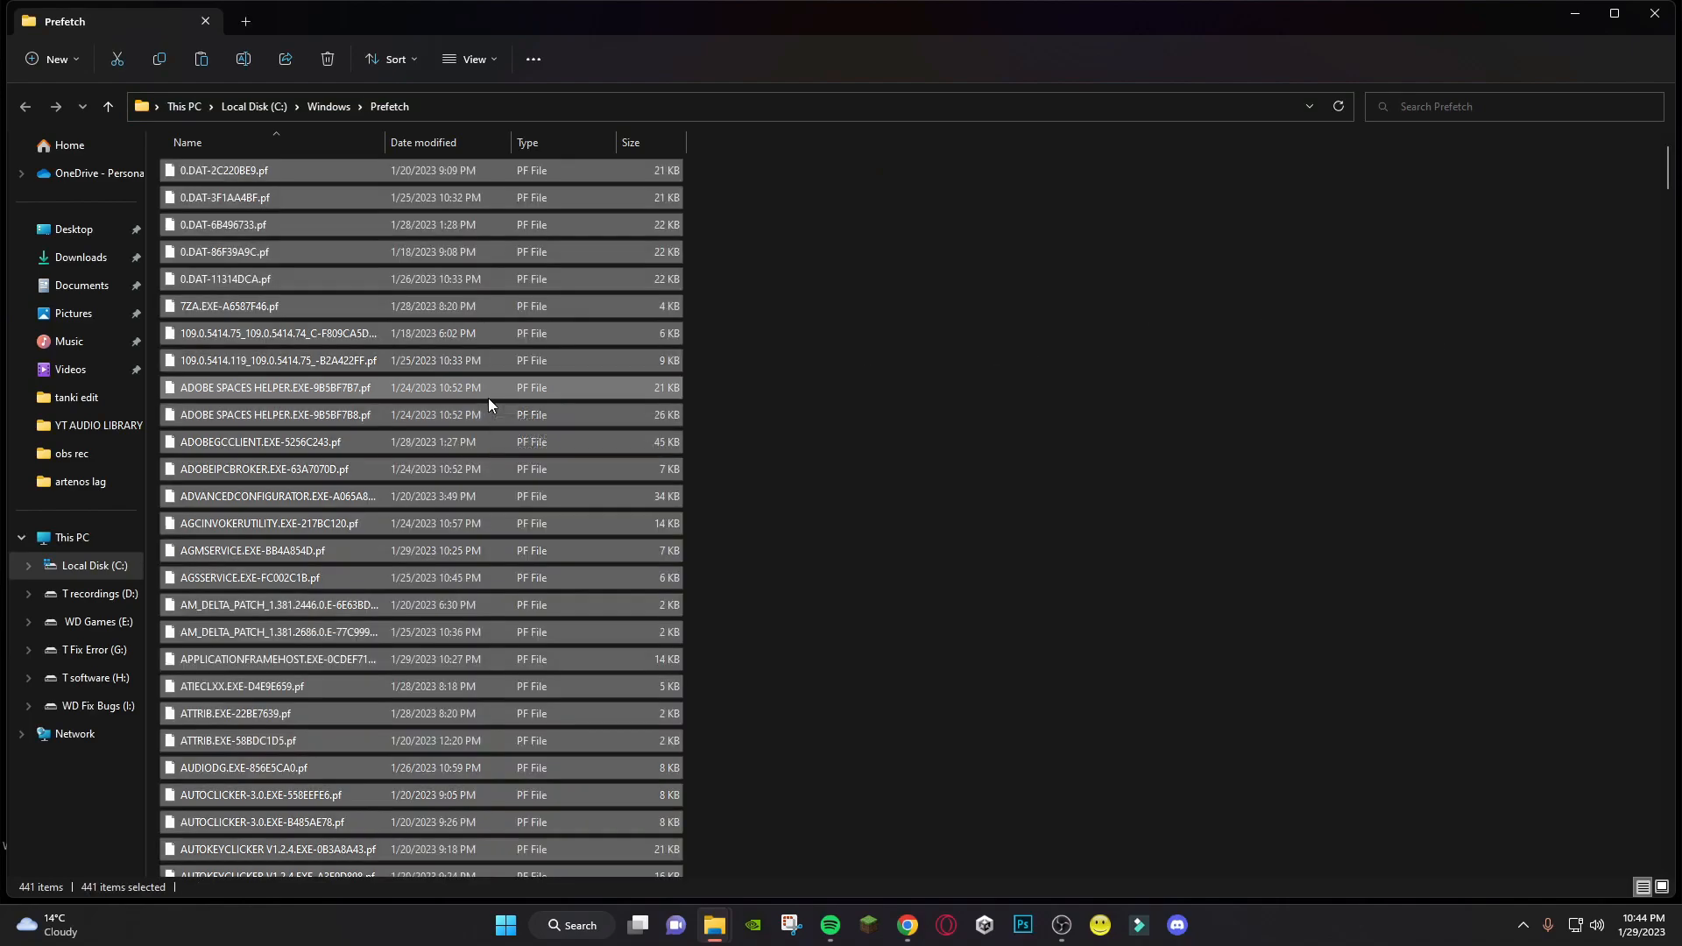
left_click(328, 59)
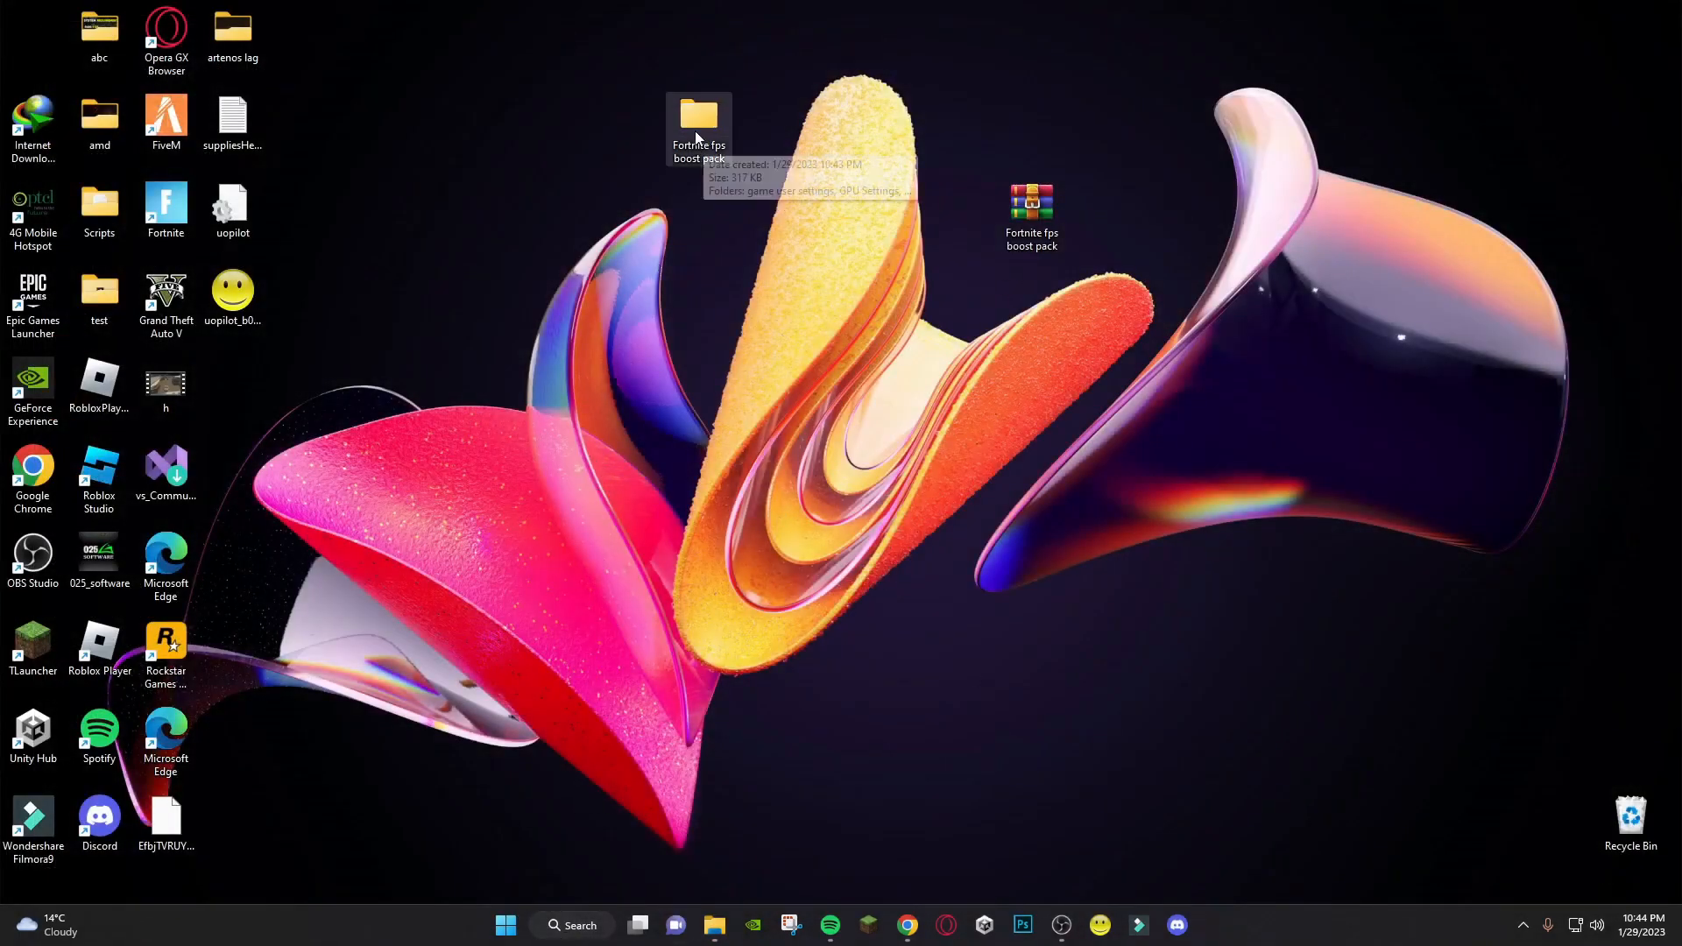
Copy the GameUserSettings file from the boost pack's game user settings folder
double_click(699, 116)
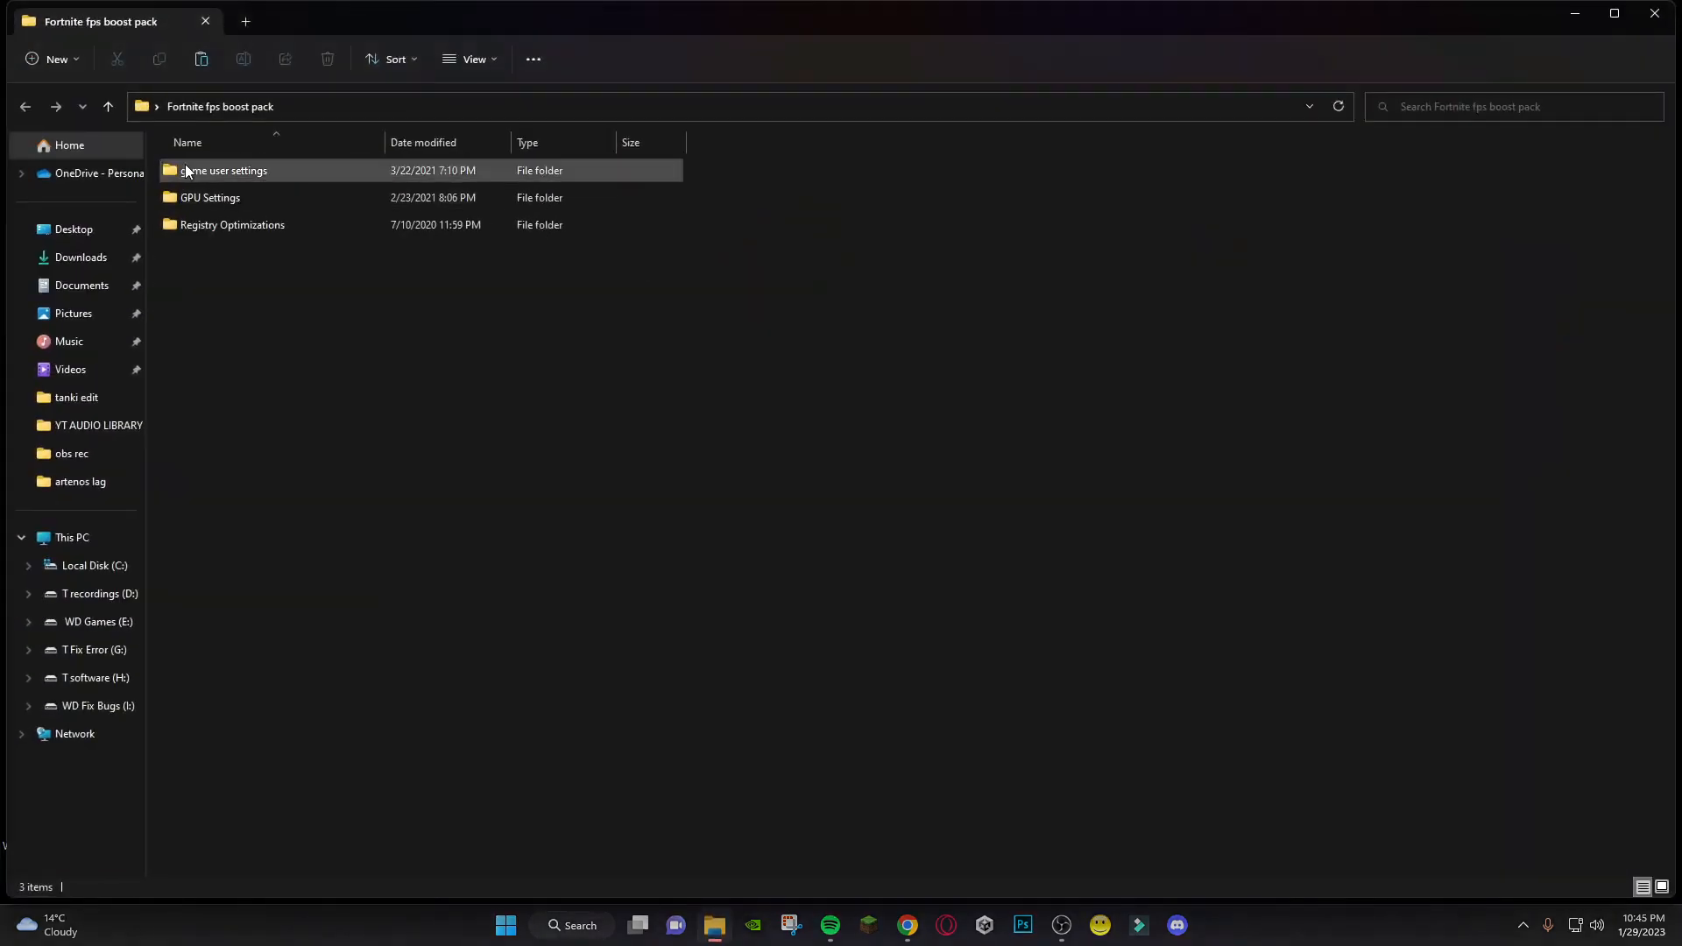
double_click(223, 169)
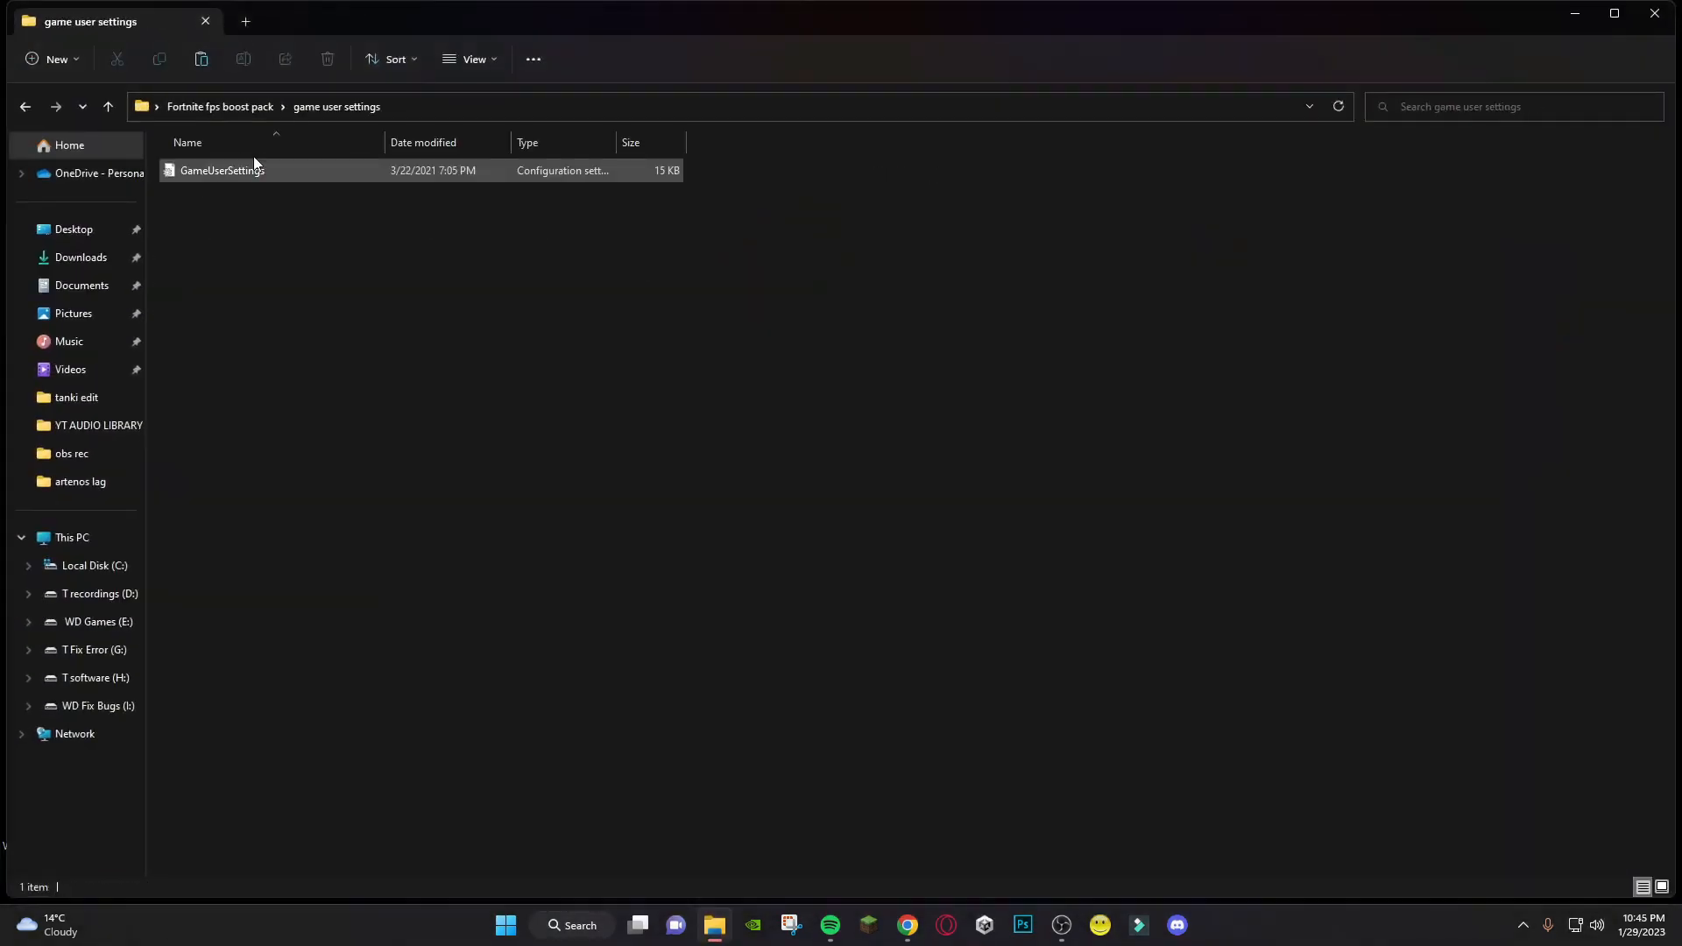
right_click(220, 170)
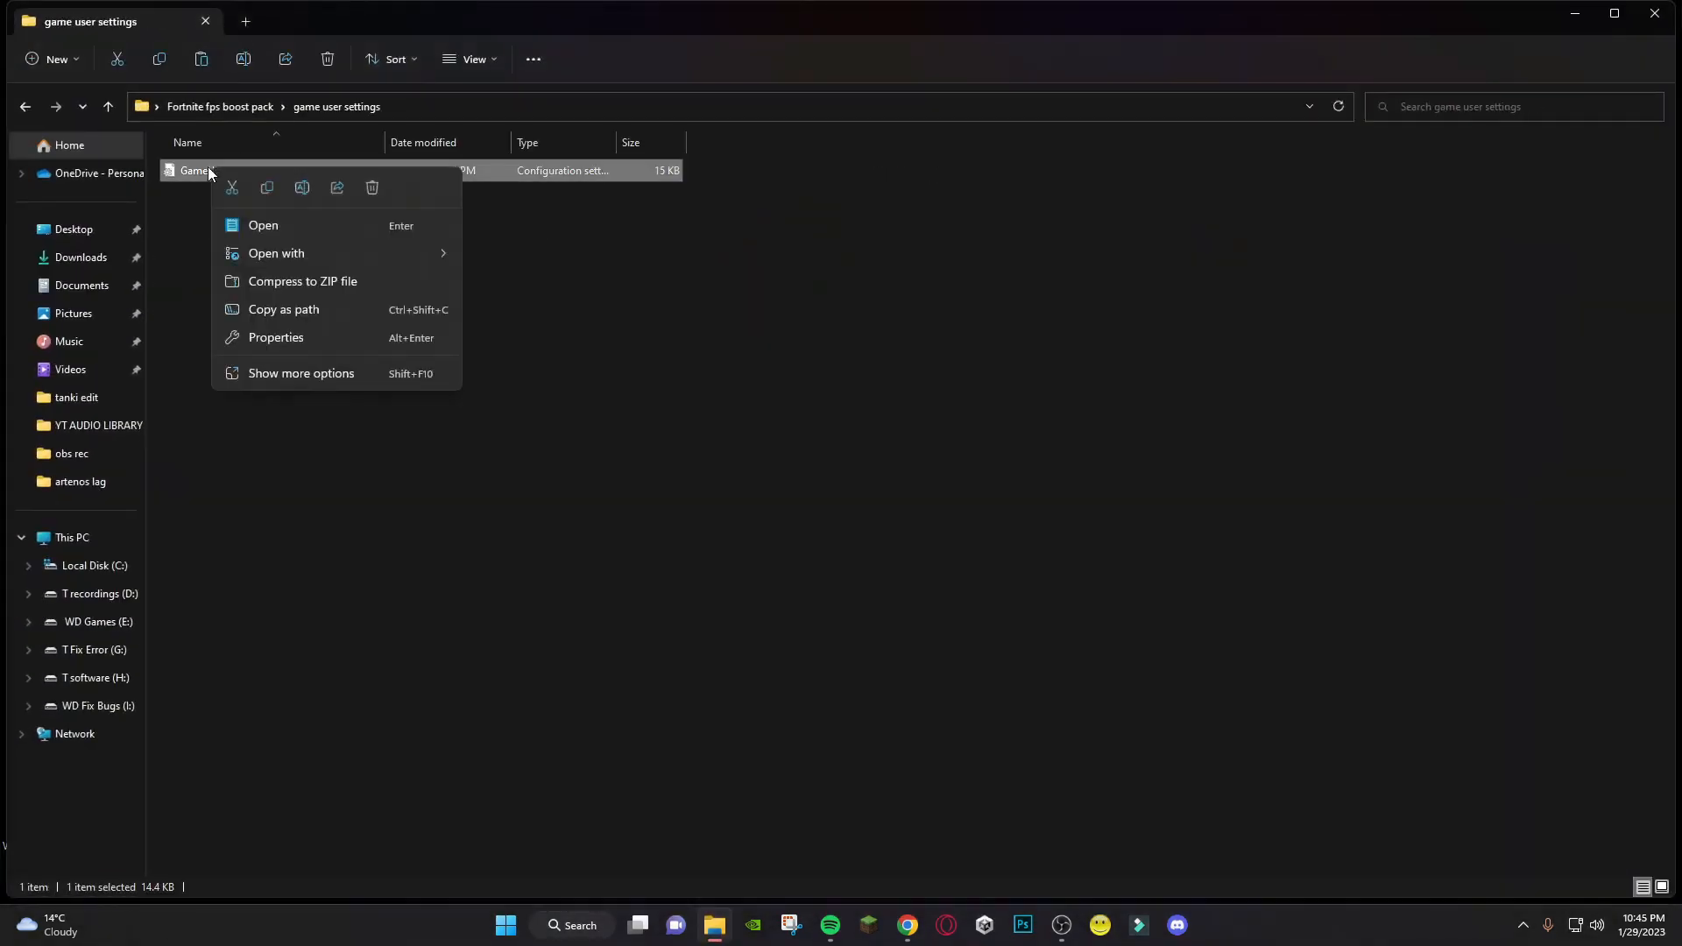
mouse_move(266, 187)
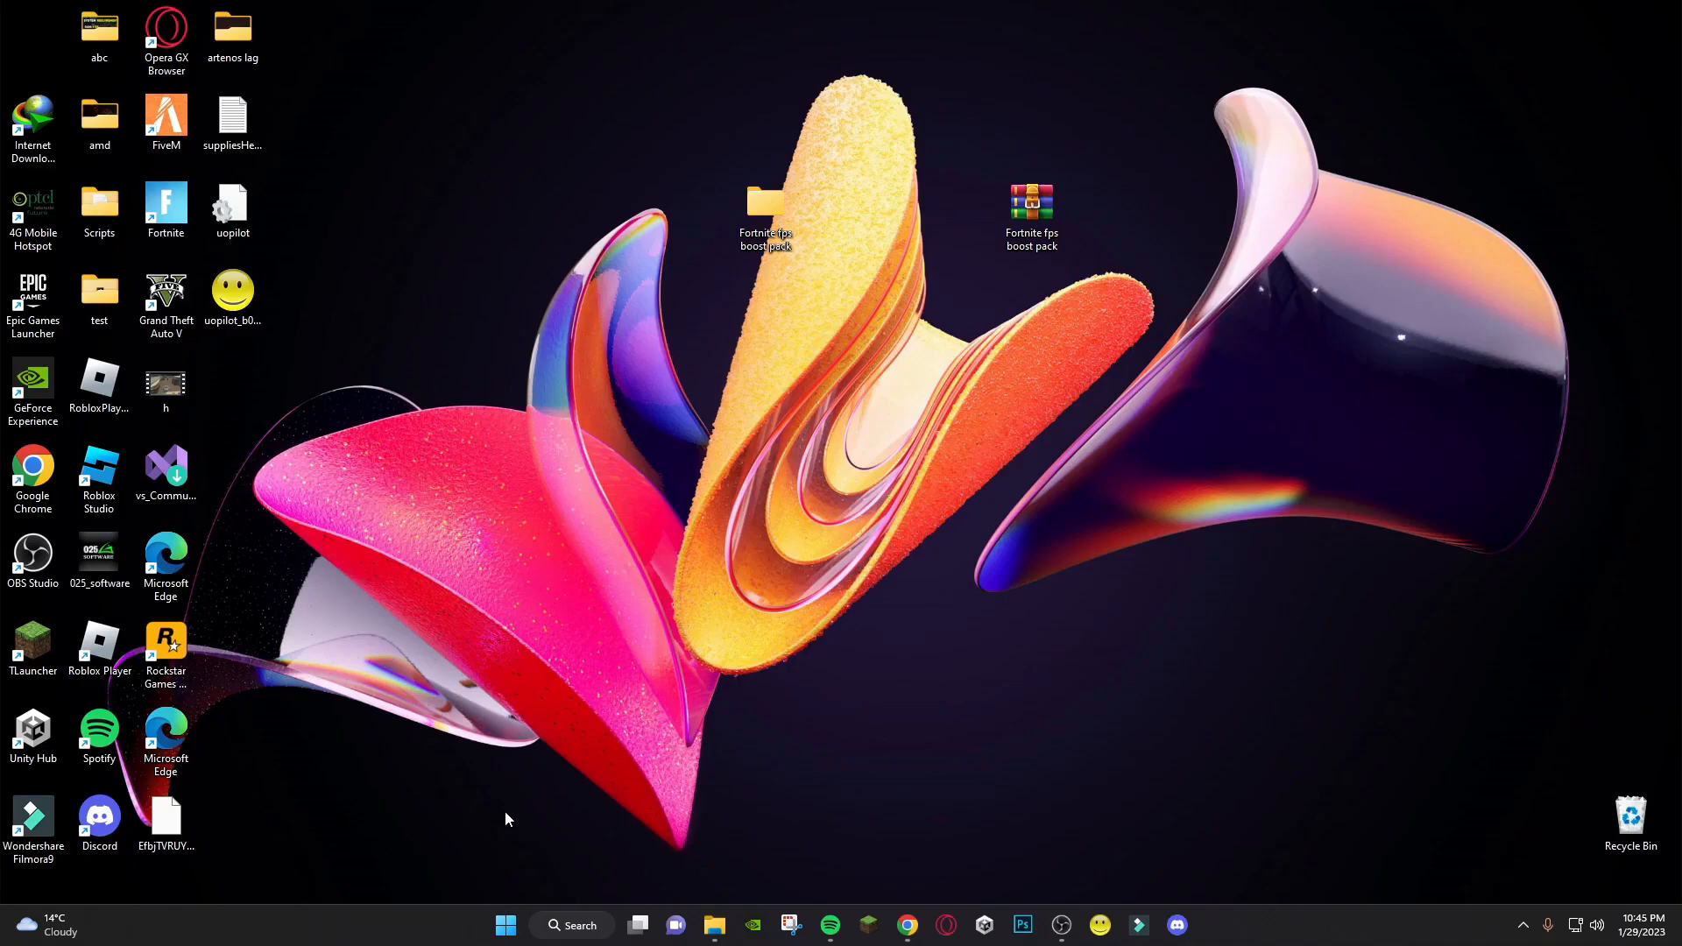
Run 'appdata' and browse into Local > FortniteGame > Saved
key("Win+r")
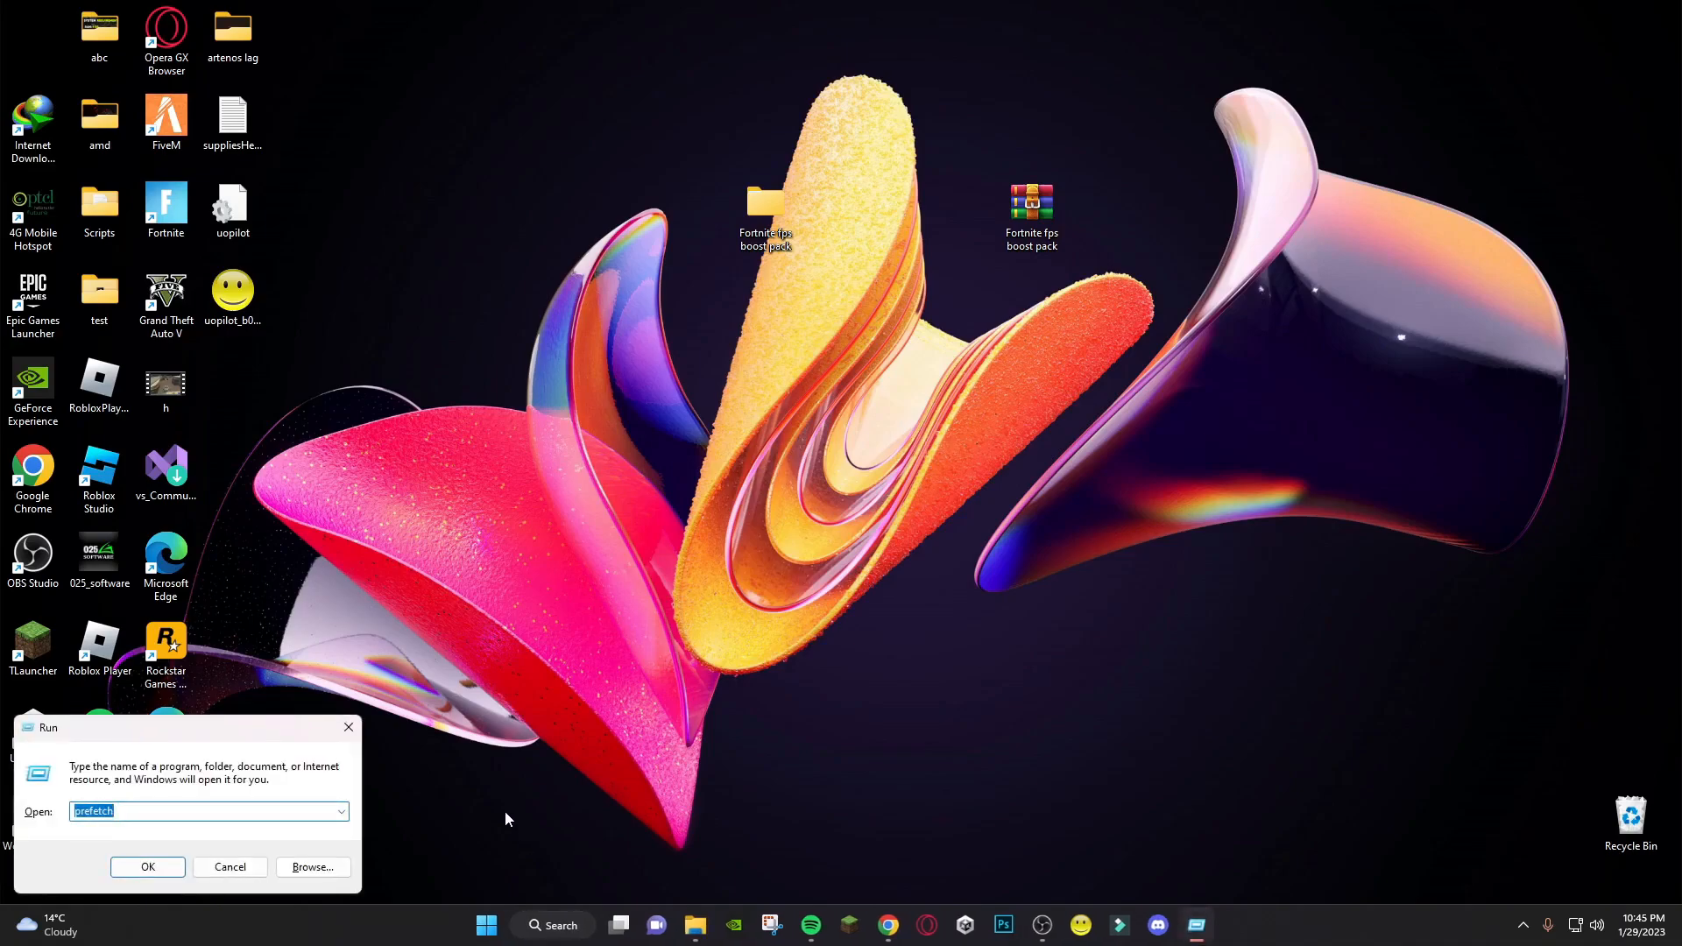
type("app")
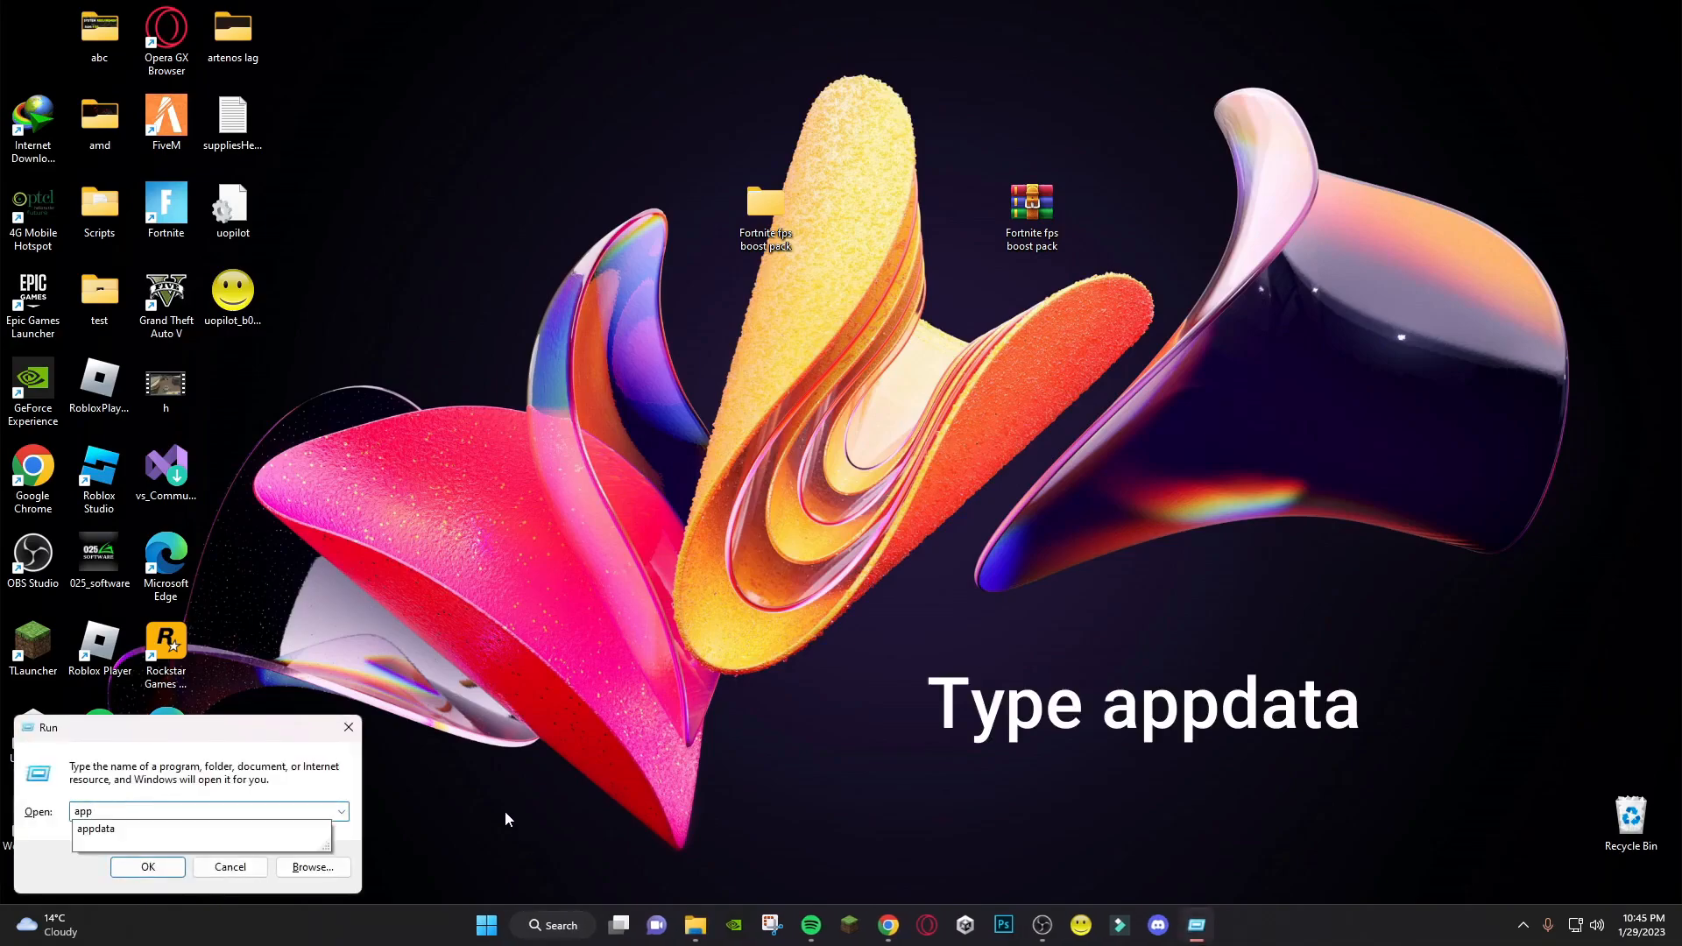
left_click(147, 867)
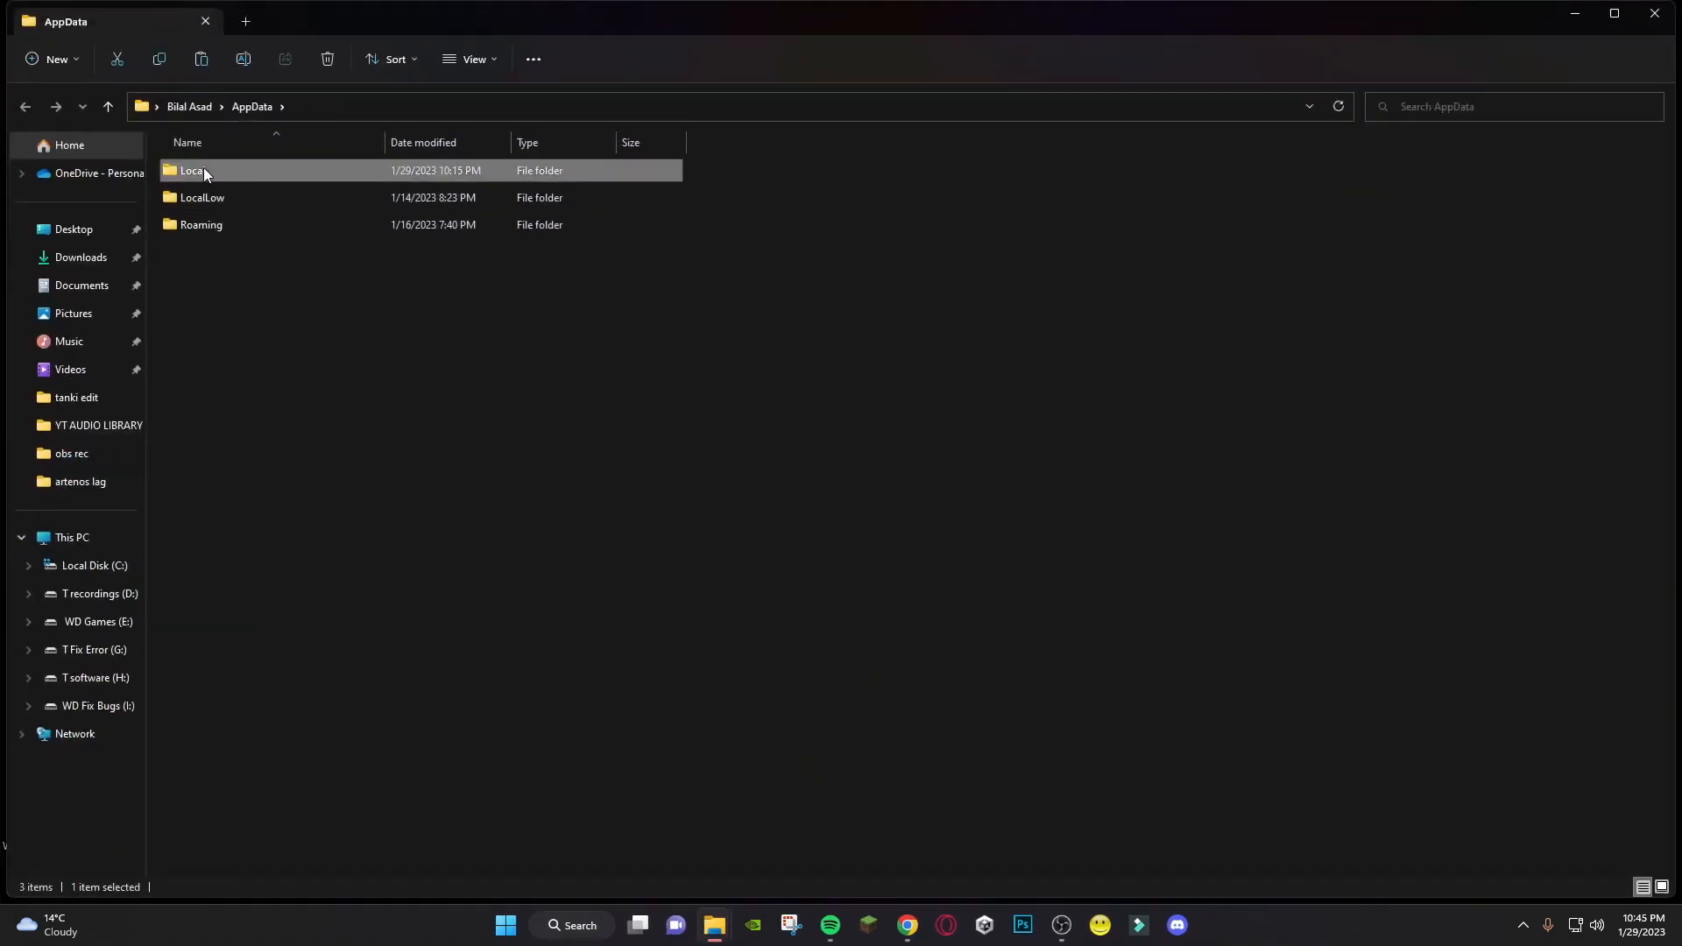
double_click(192, 170)
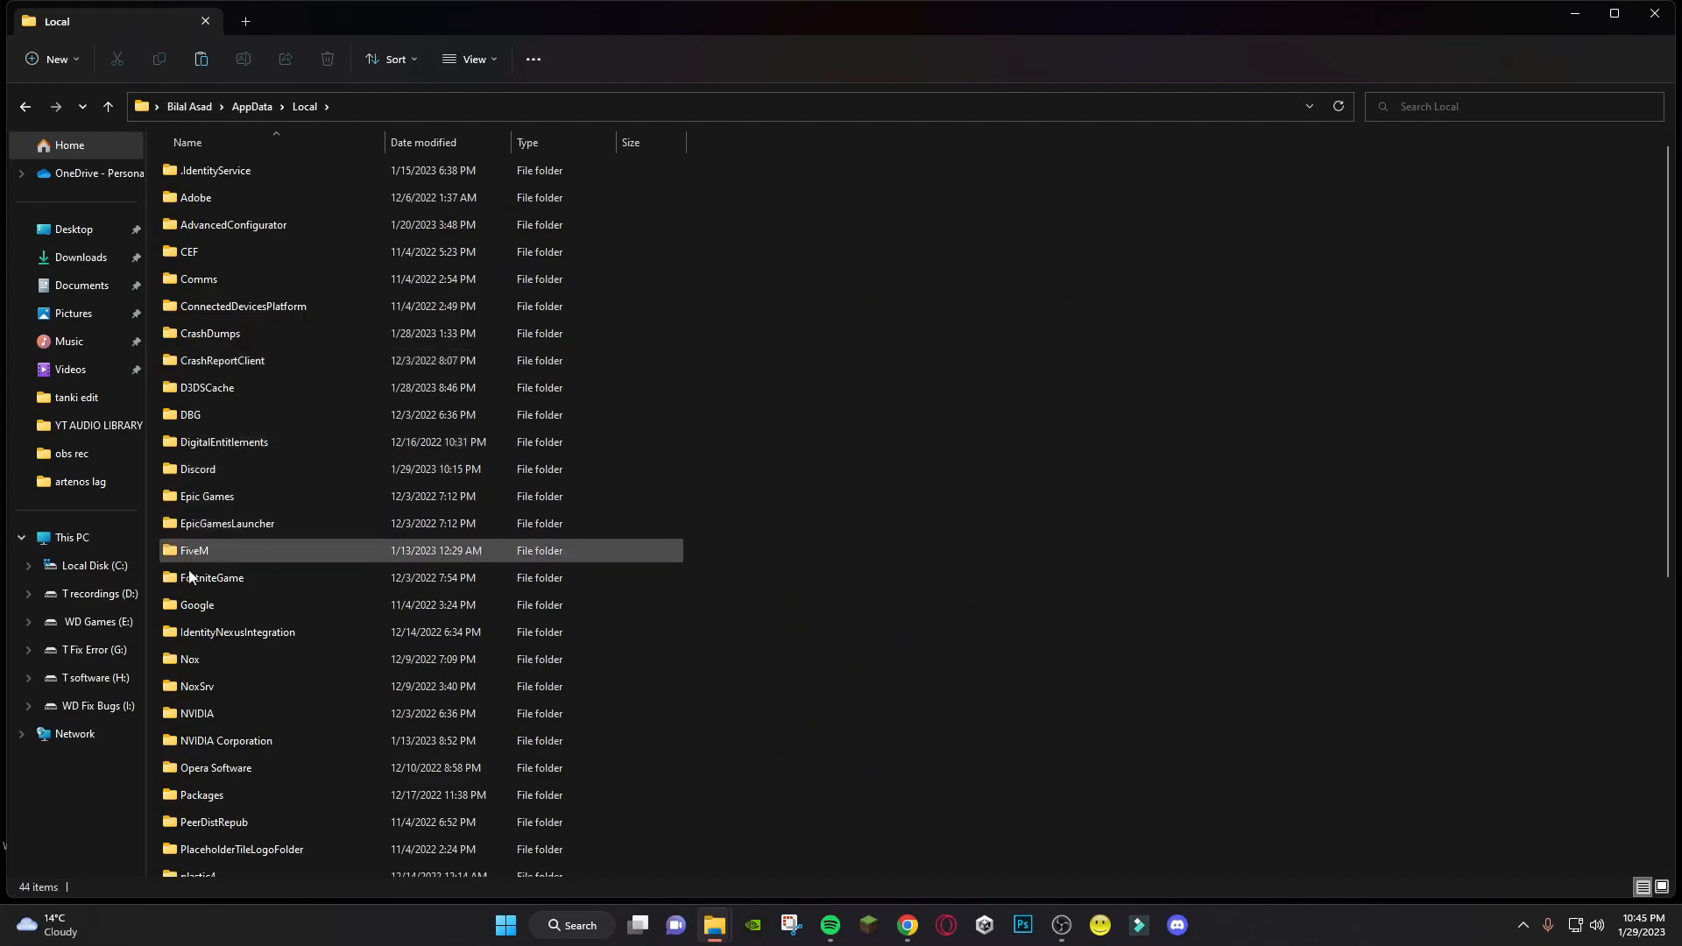
double_click(212, 576)
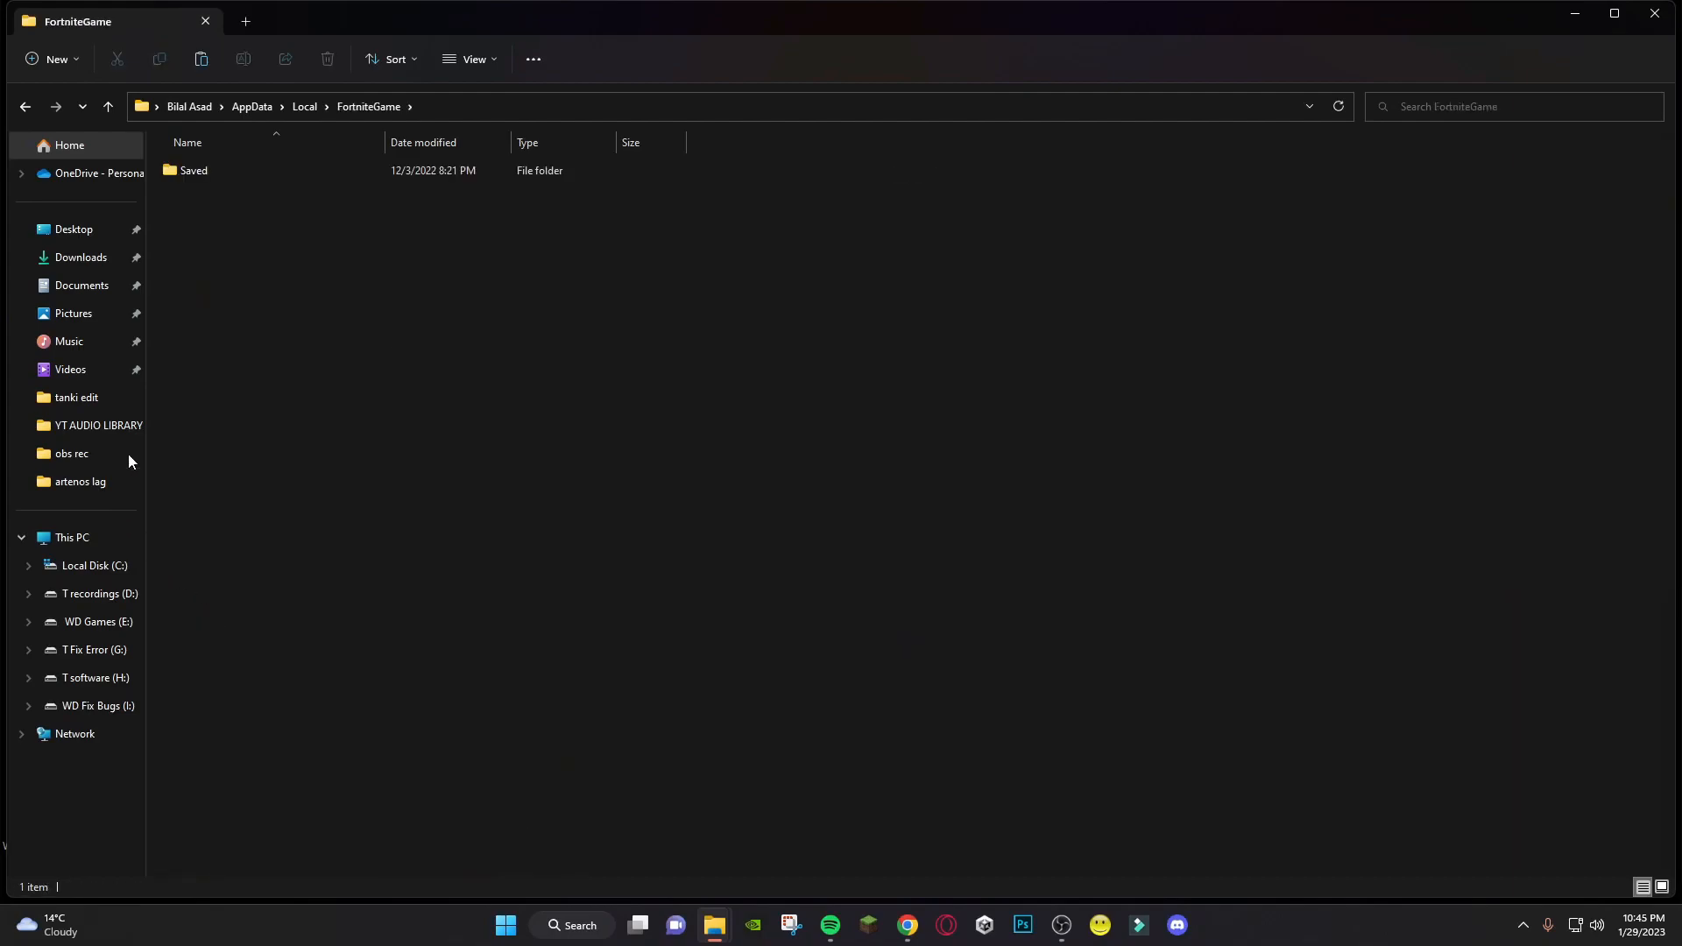
double_click(192, 170)
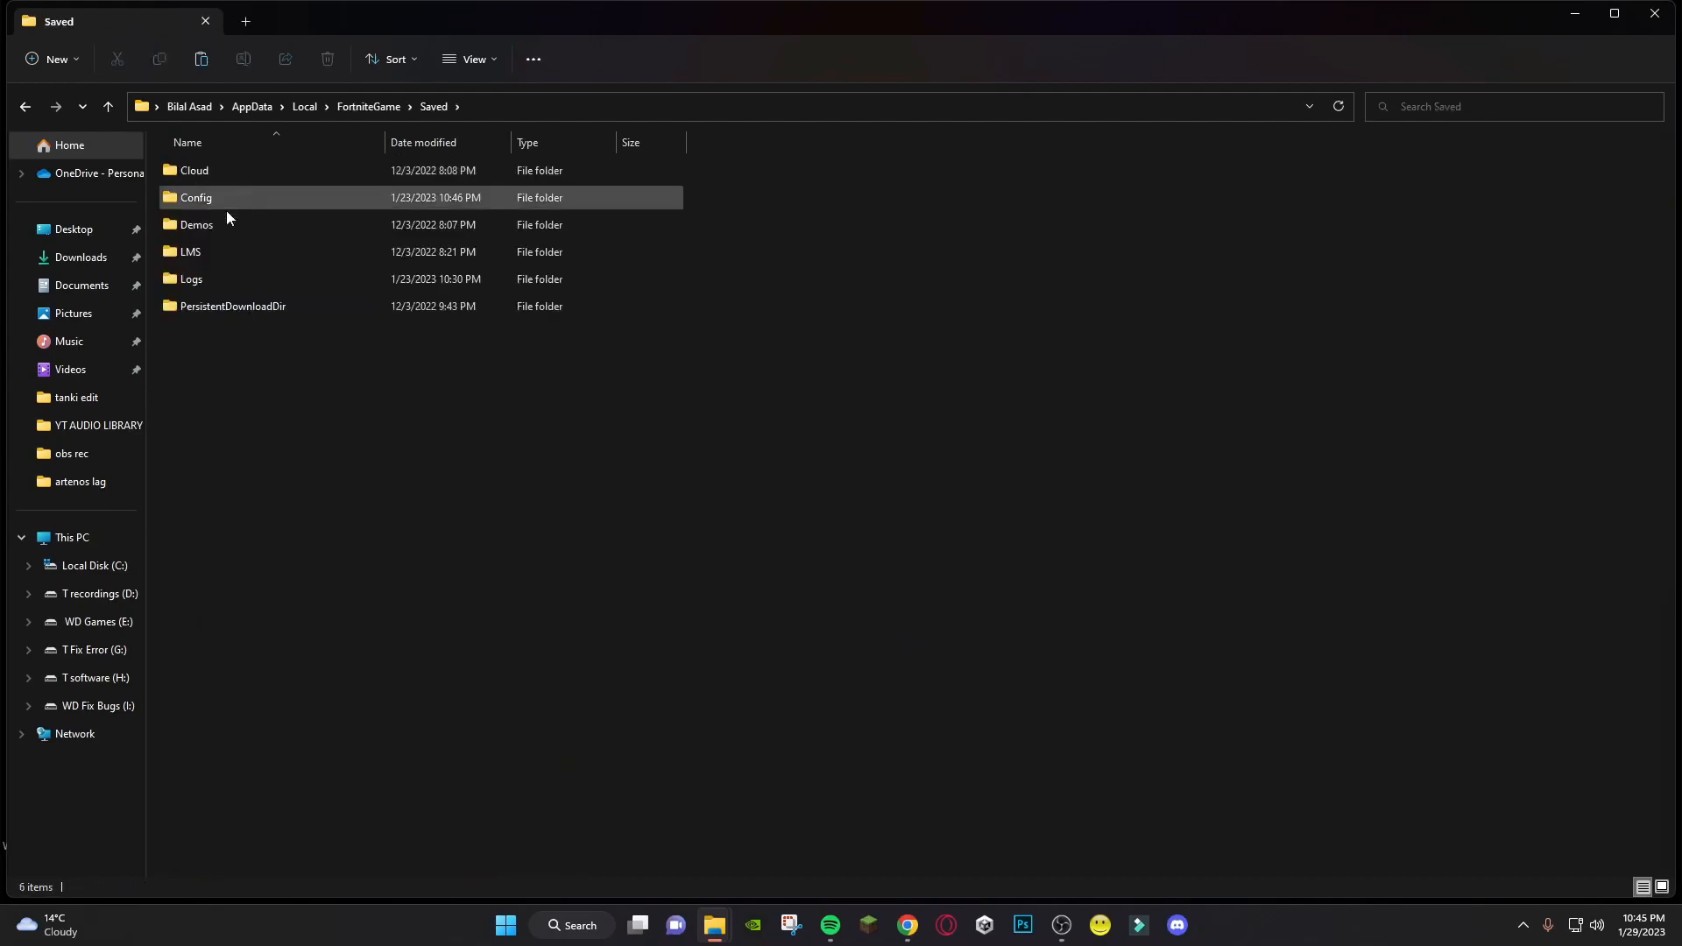
Paste GameUserSettings into Config > WindowsClient, raising the replace-or-skip prompt
double_click(194, 198)
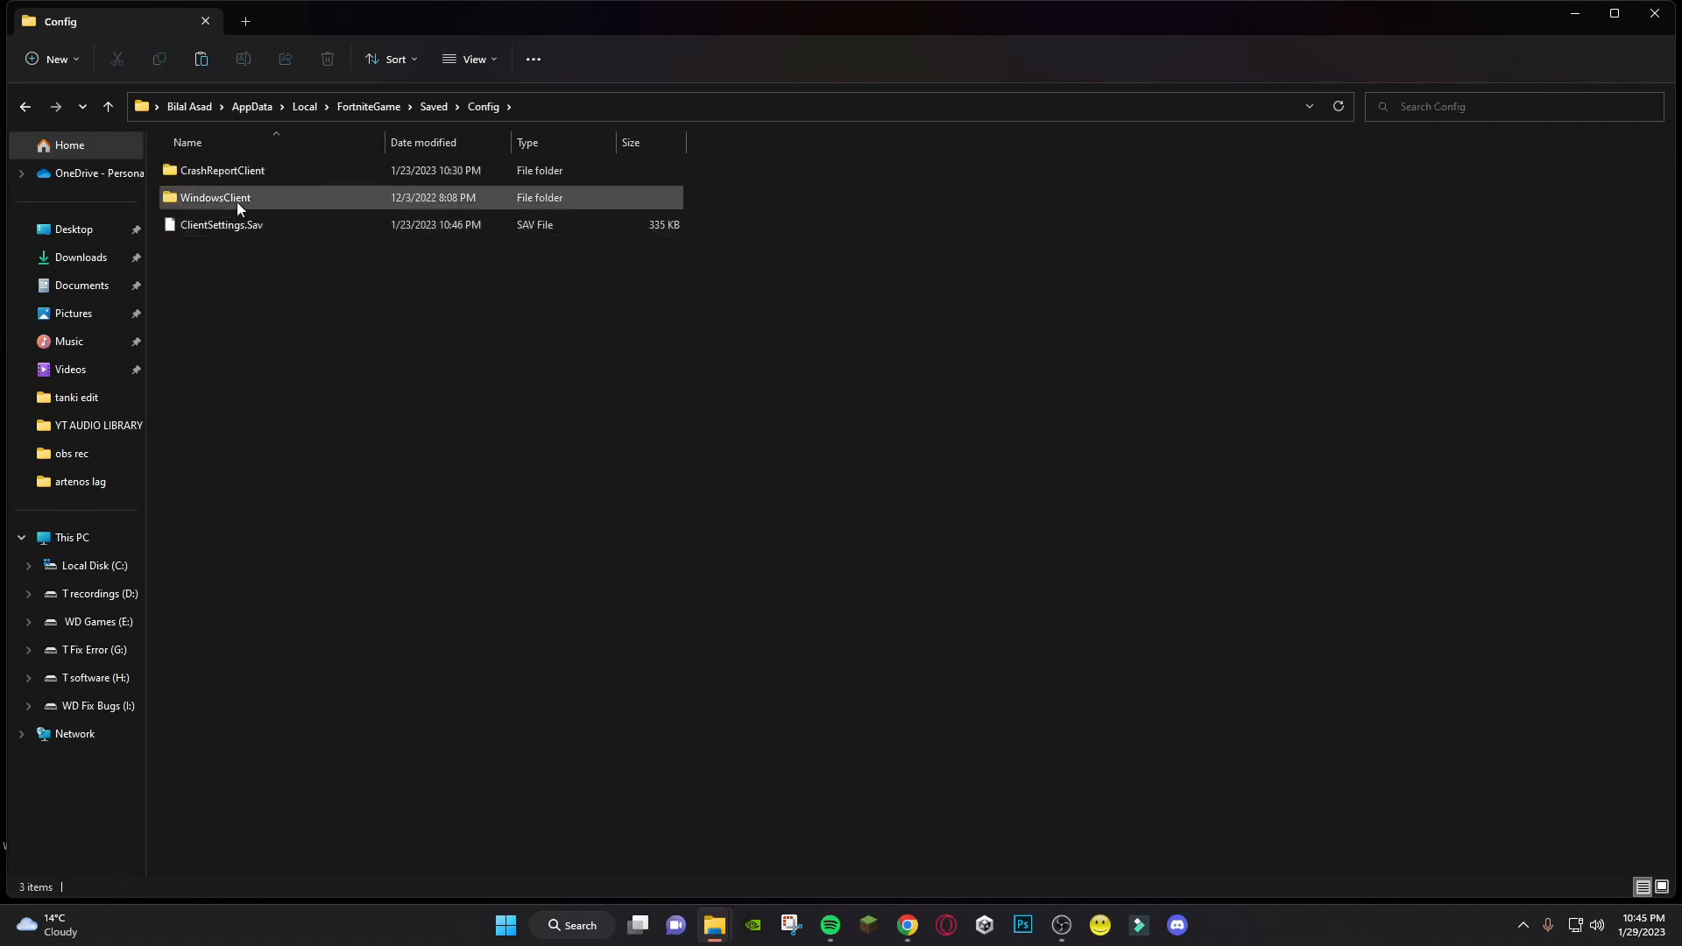
left_click(214, 198)
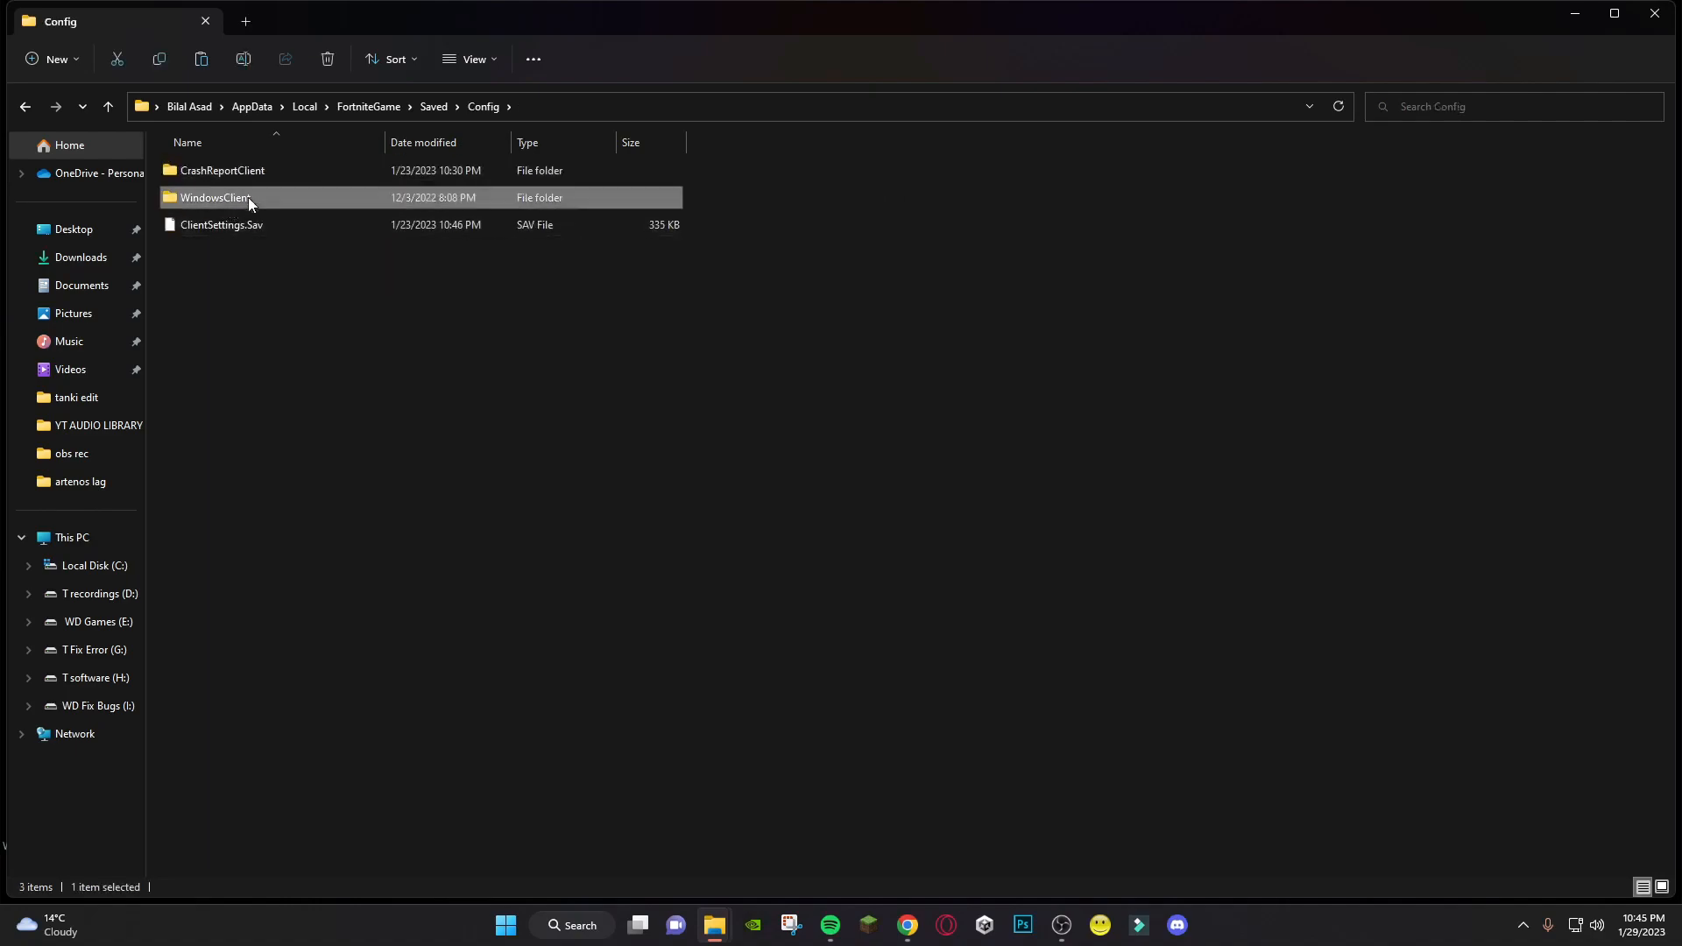
double_click(214, 198)
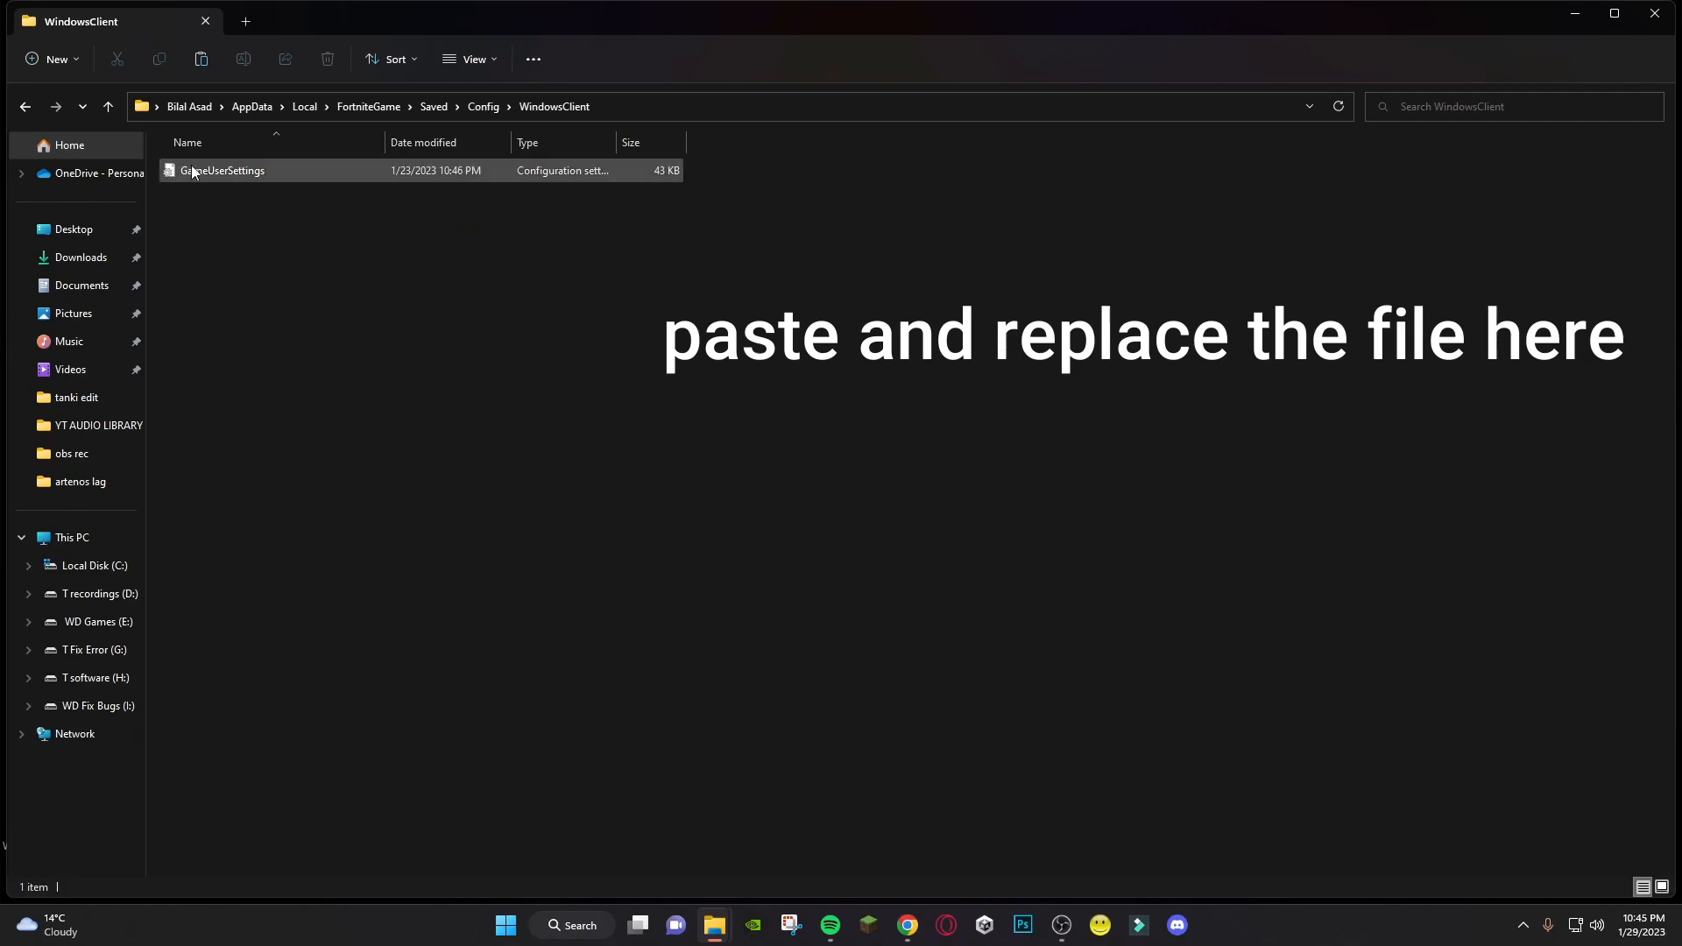
right_click(364, 284)
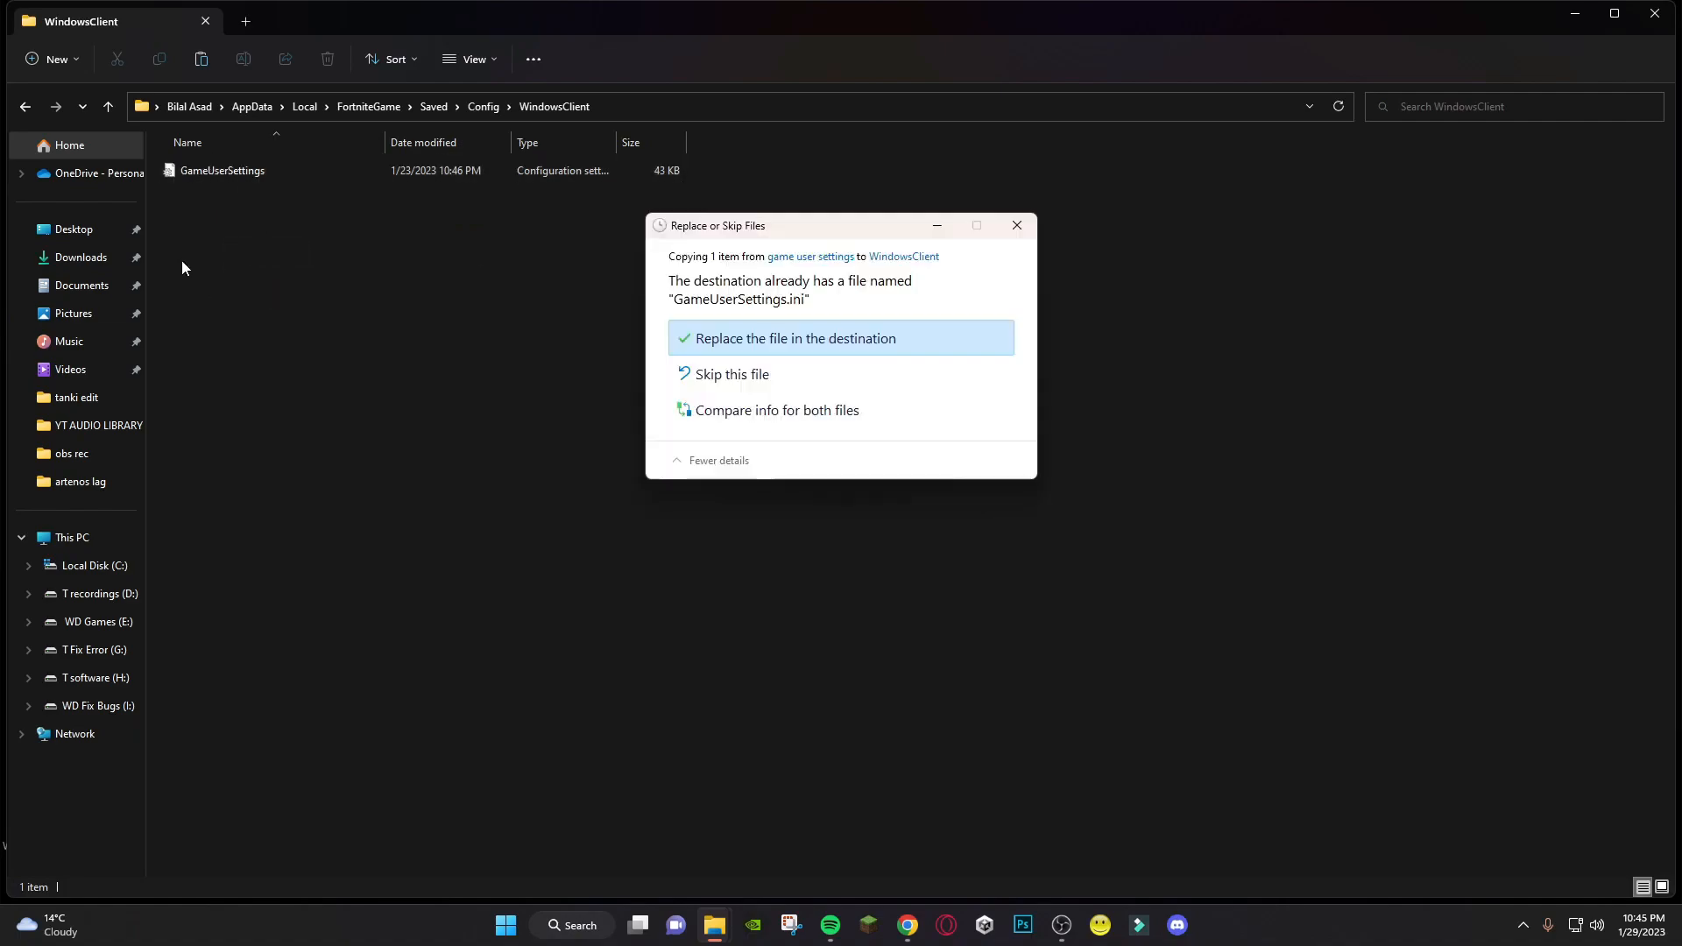
Replace Fortnite's existing GameUserSettings with the boost pack's version
left_click(794, 338)
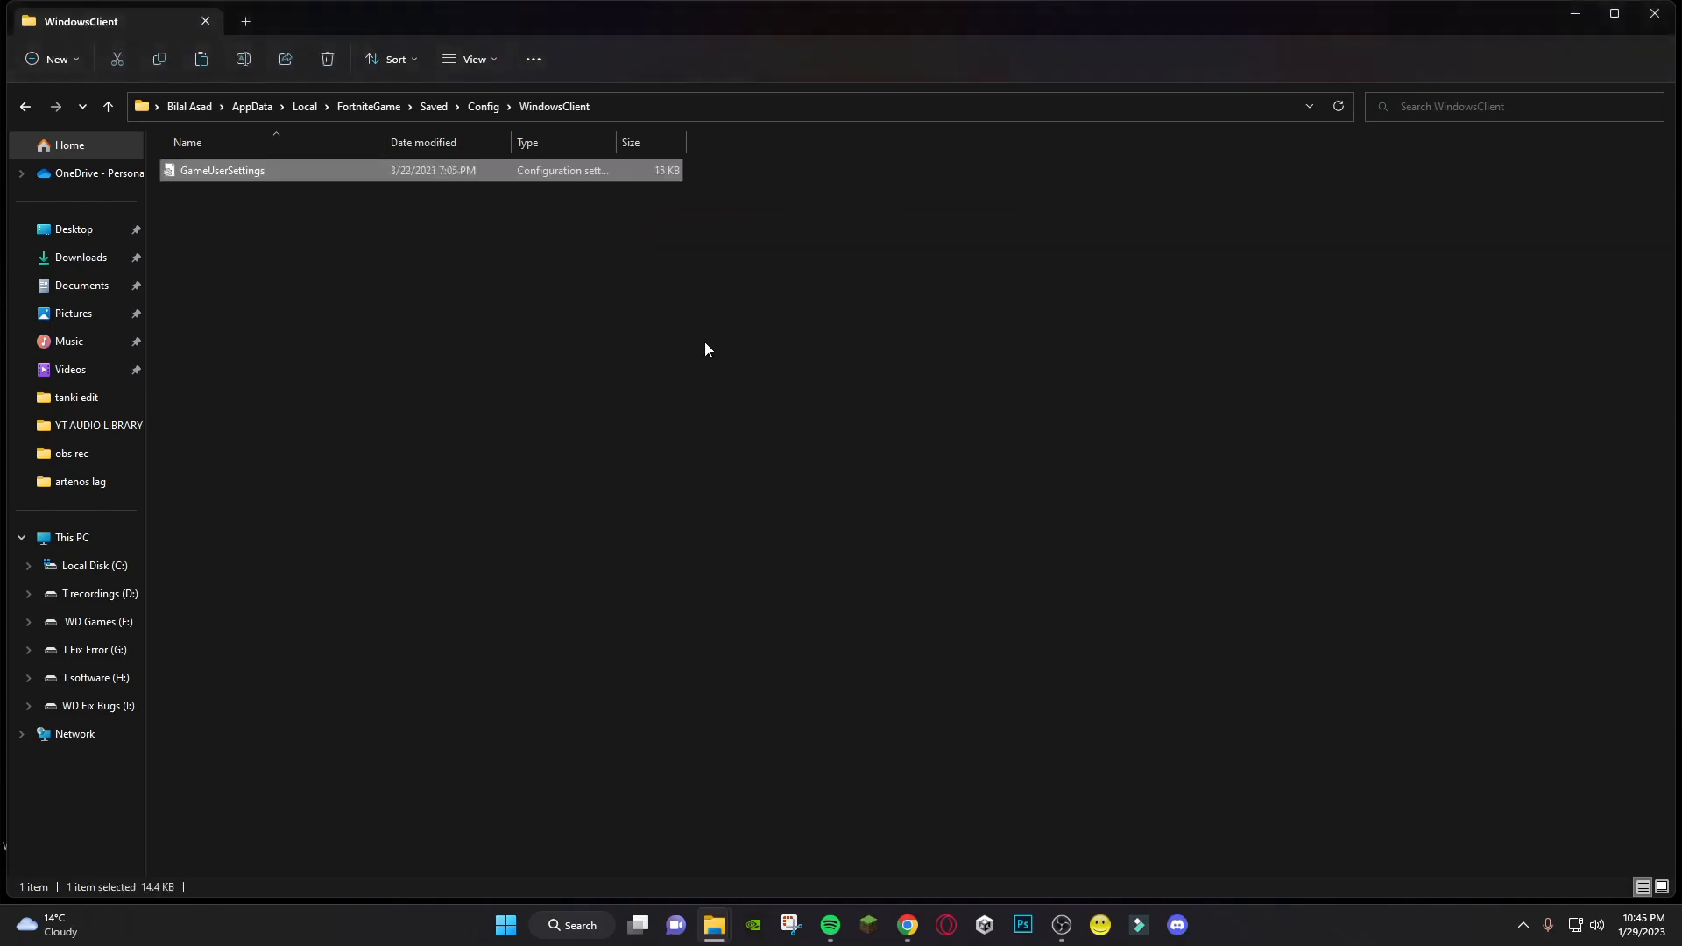
mouse_move(1655, 14)
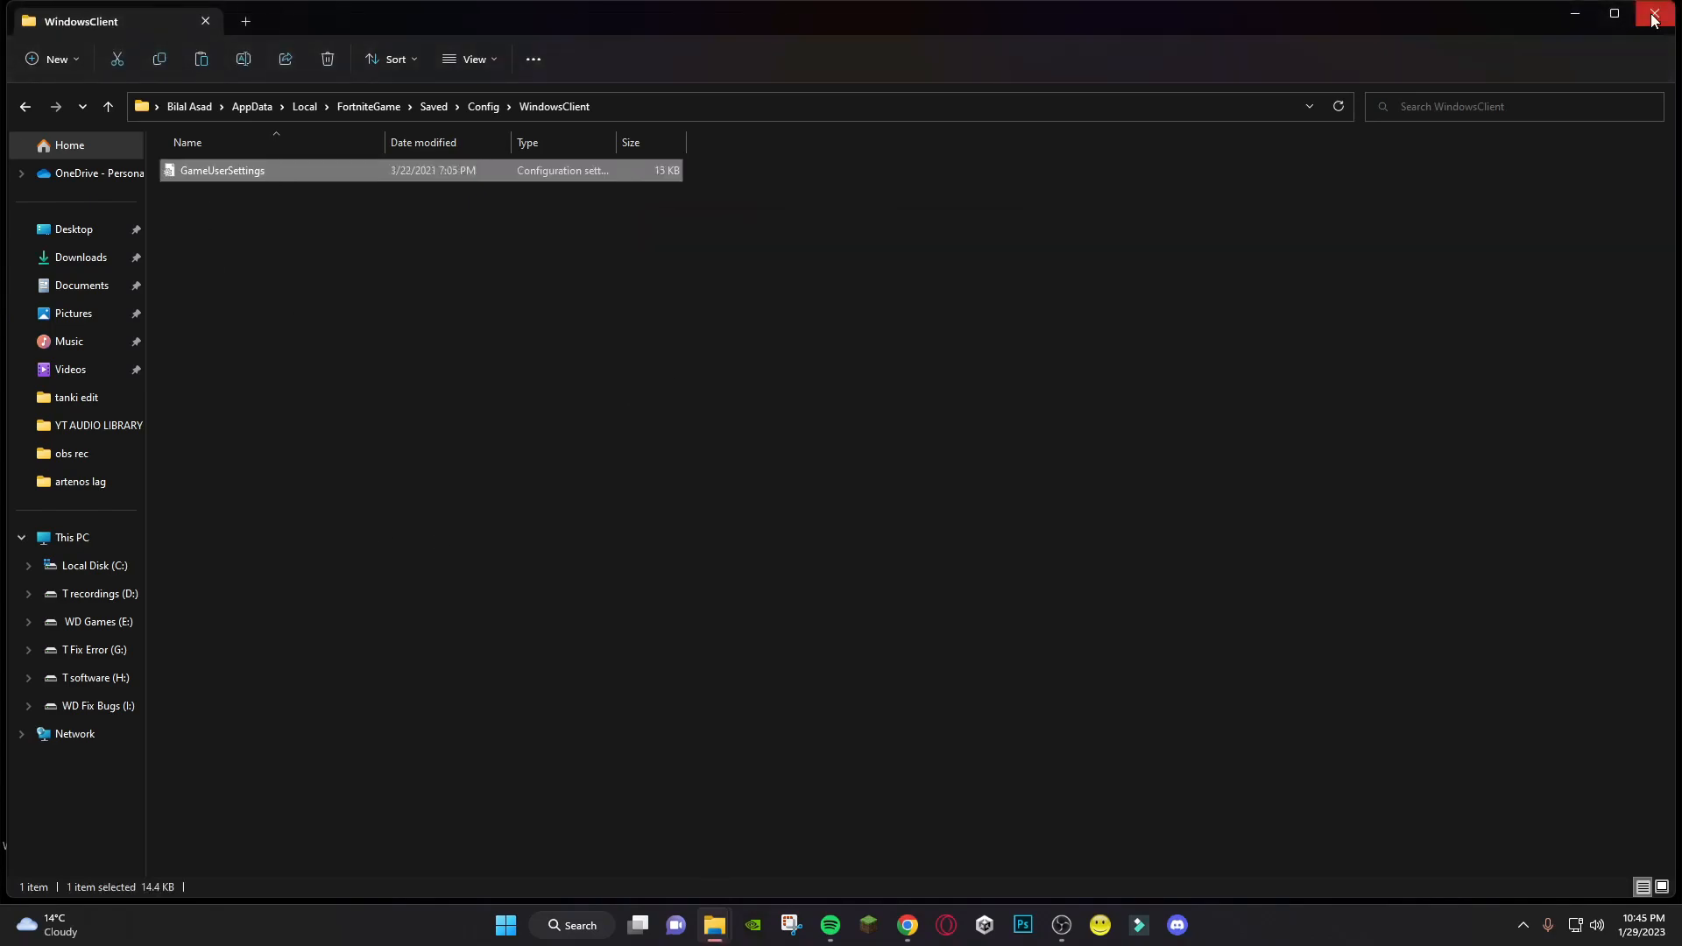
left_click(1656, 19)
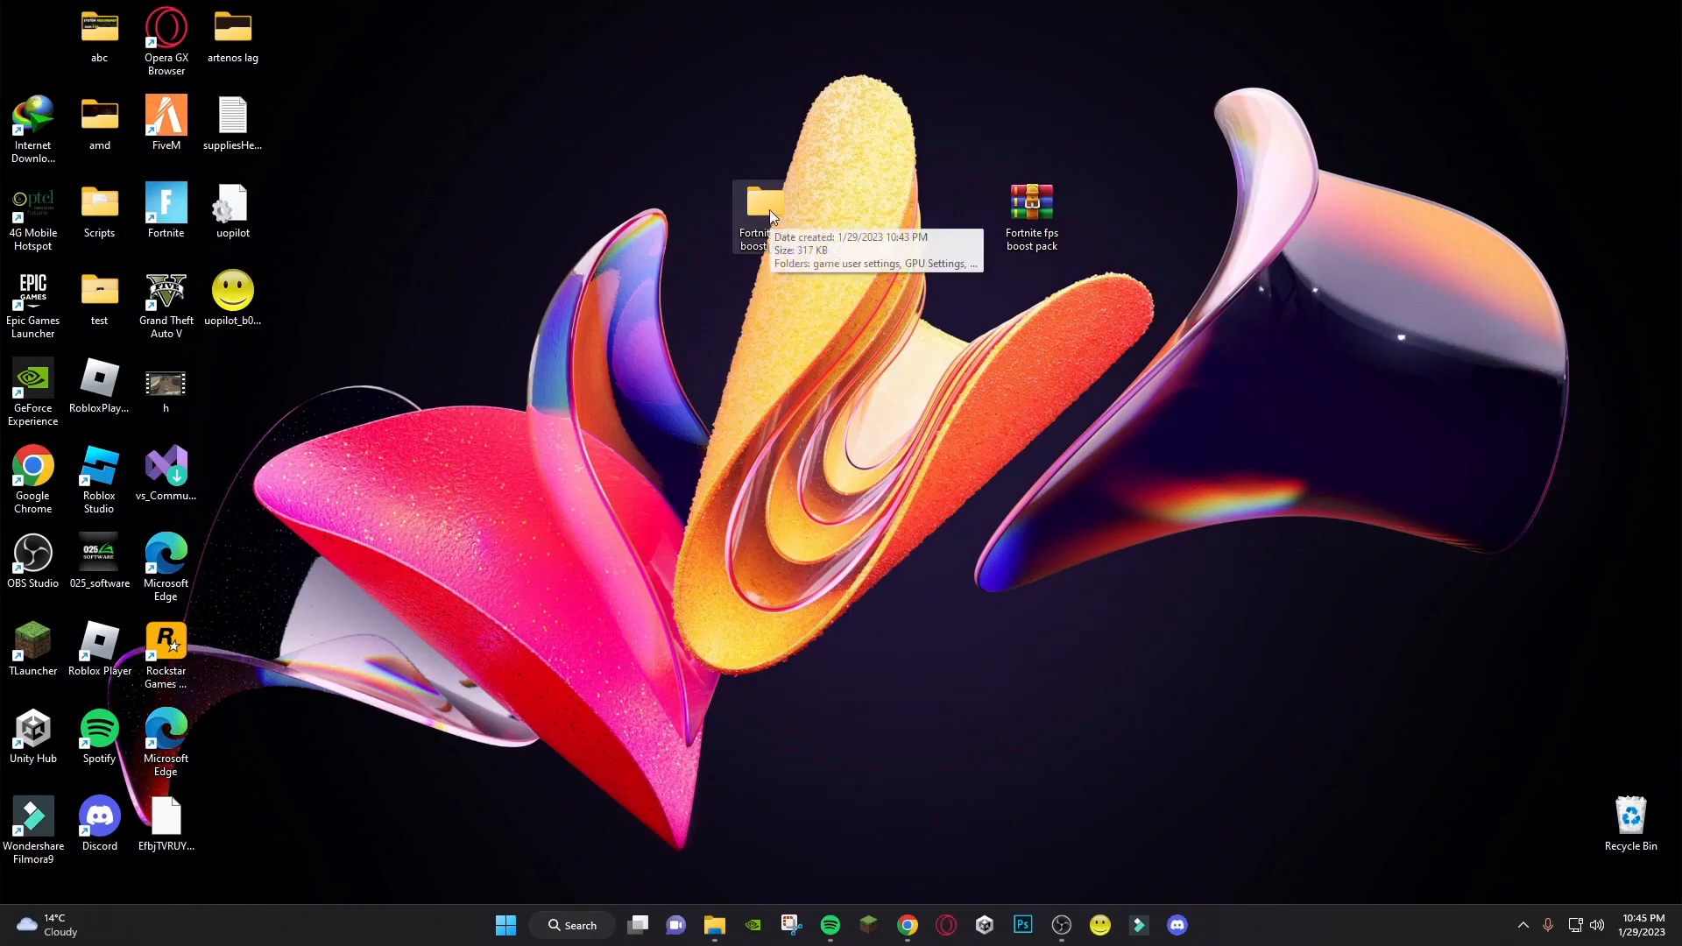
Open the Optimized AMD Settings image from the boost pack's GPU Settings folder
double_click(757, 208)
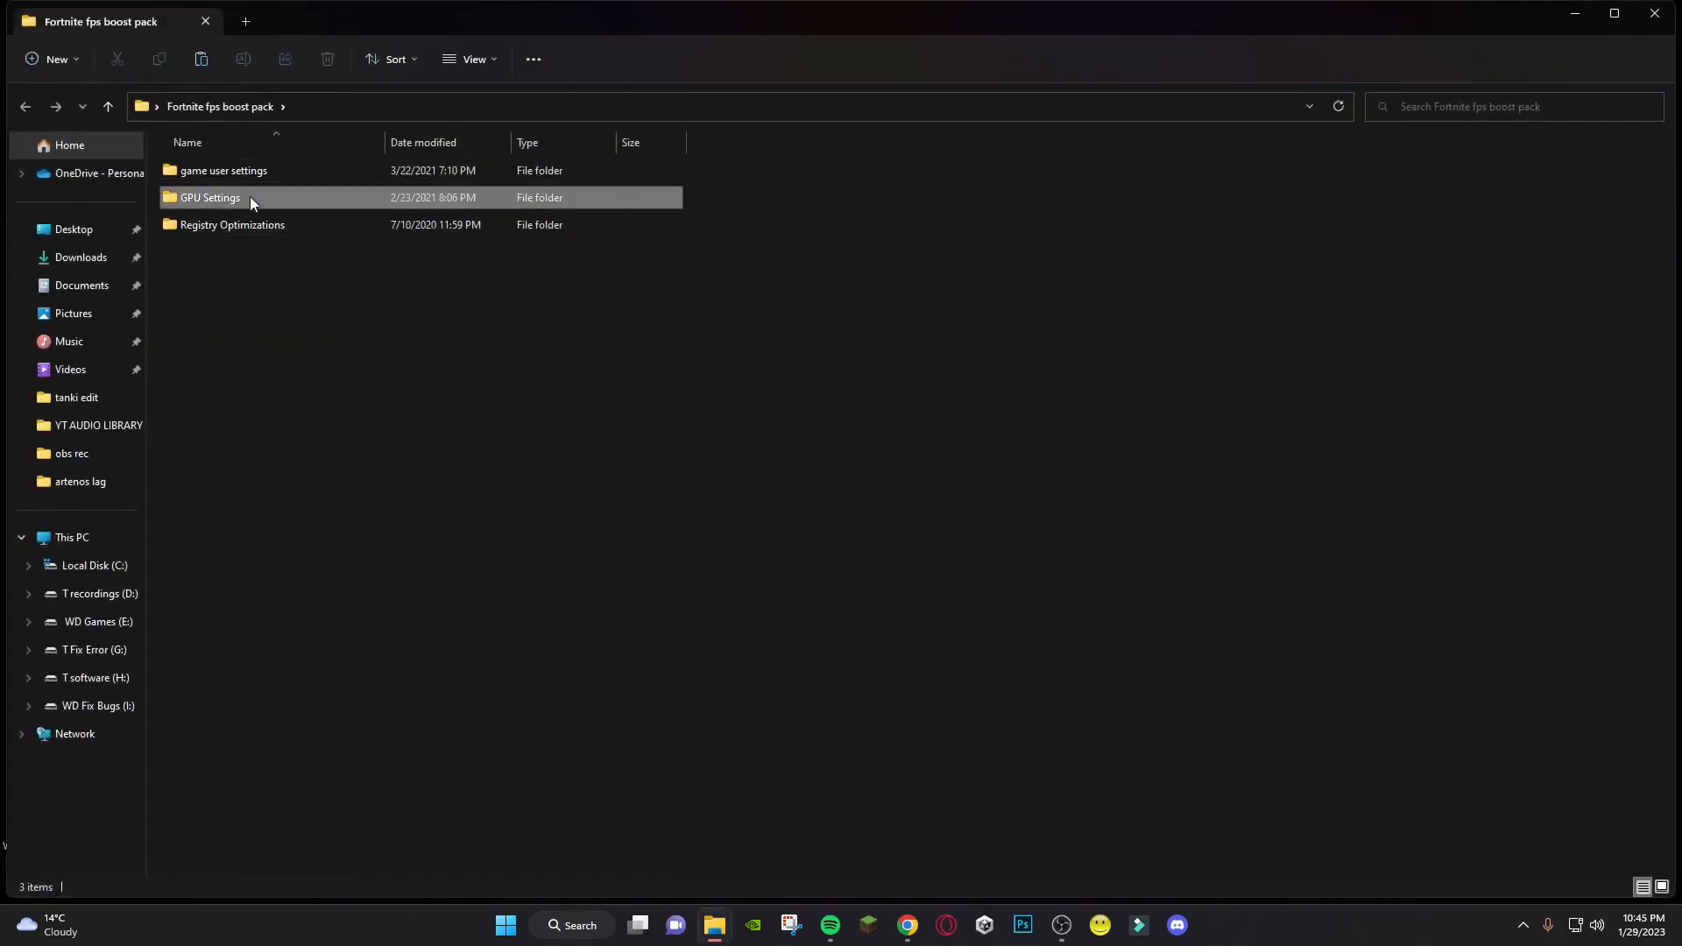
double_click(209, 198)
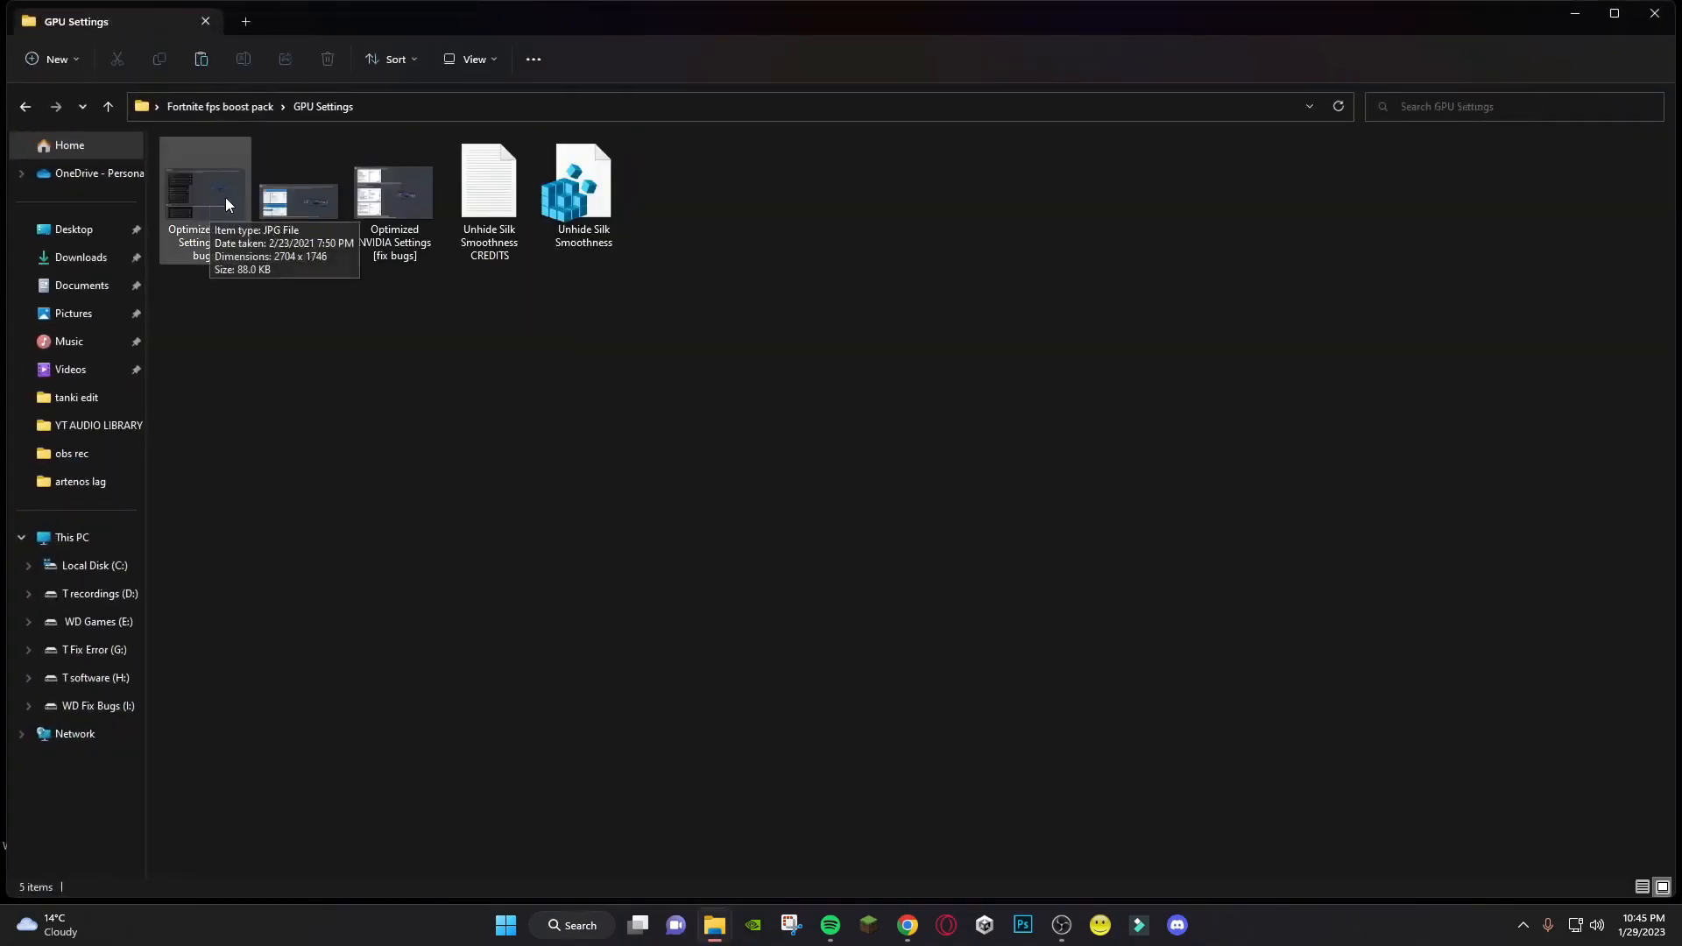
mouse_move(205, 312)
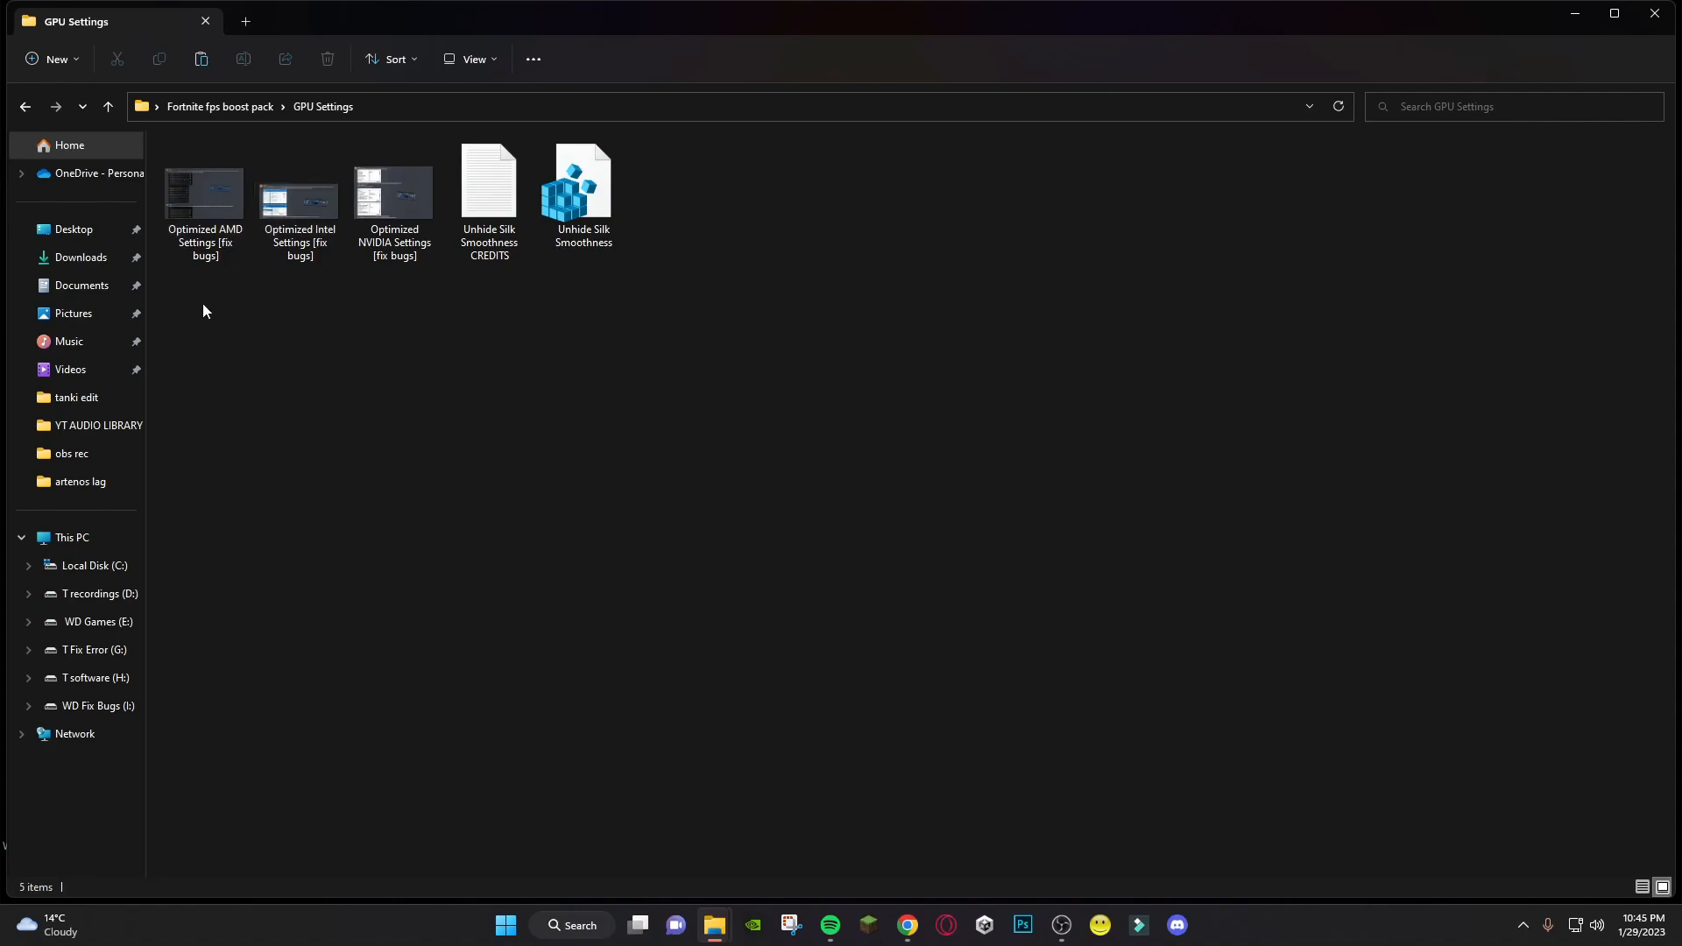
left_click(203, 198)
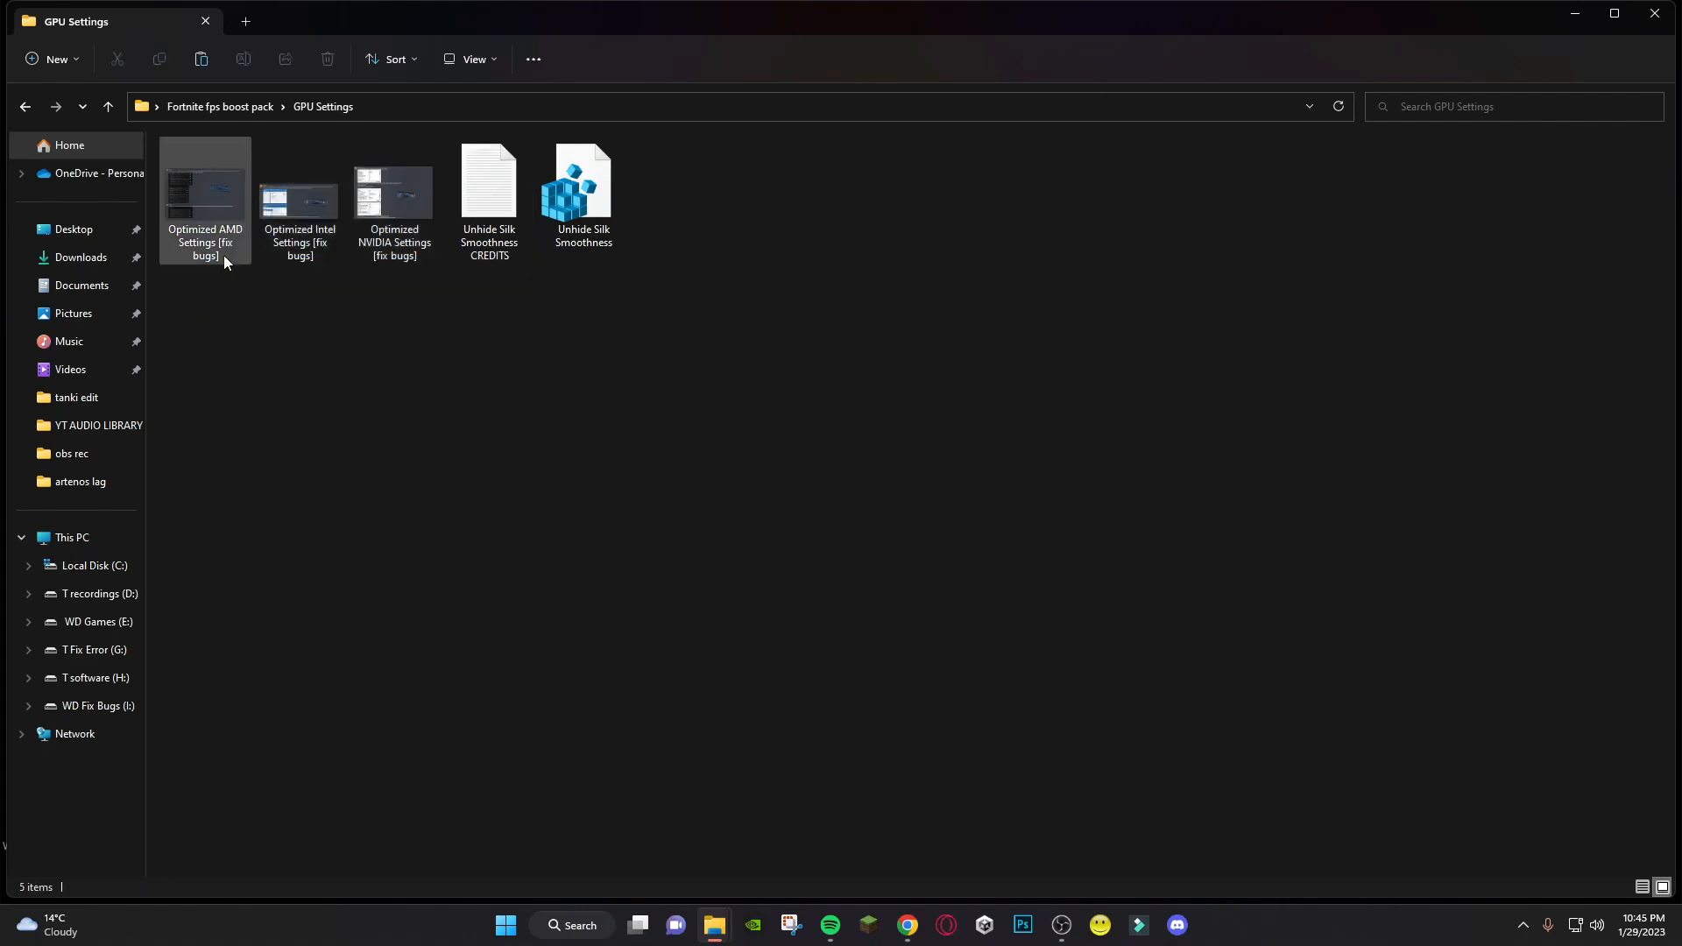
double_click(205, 187)
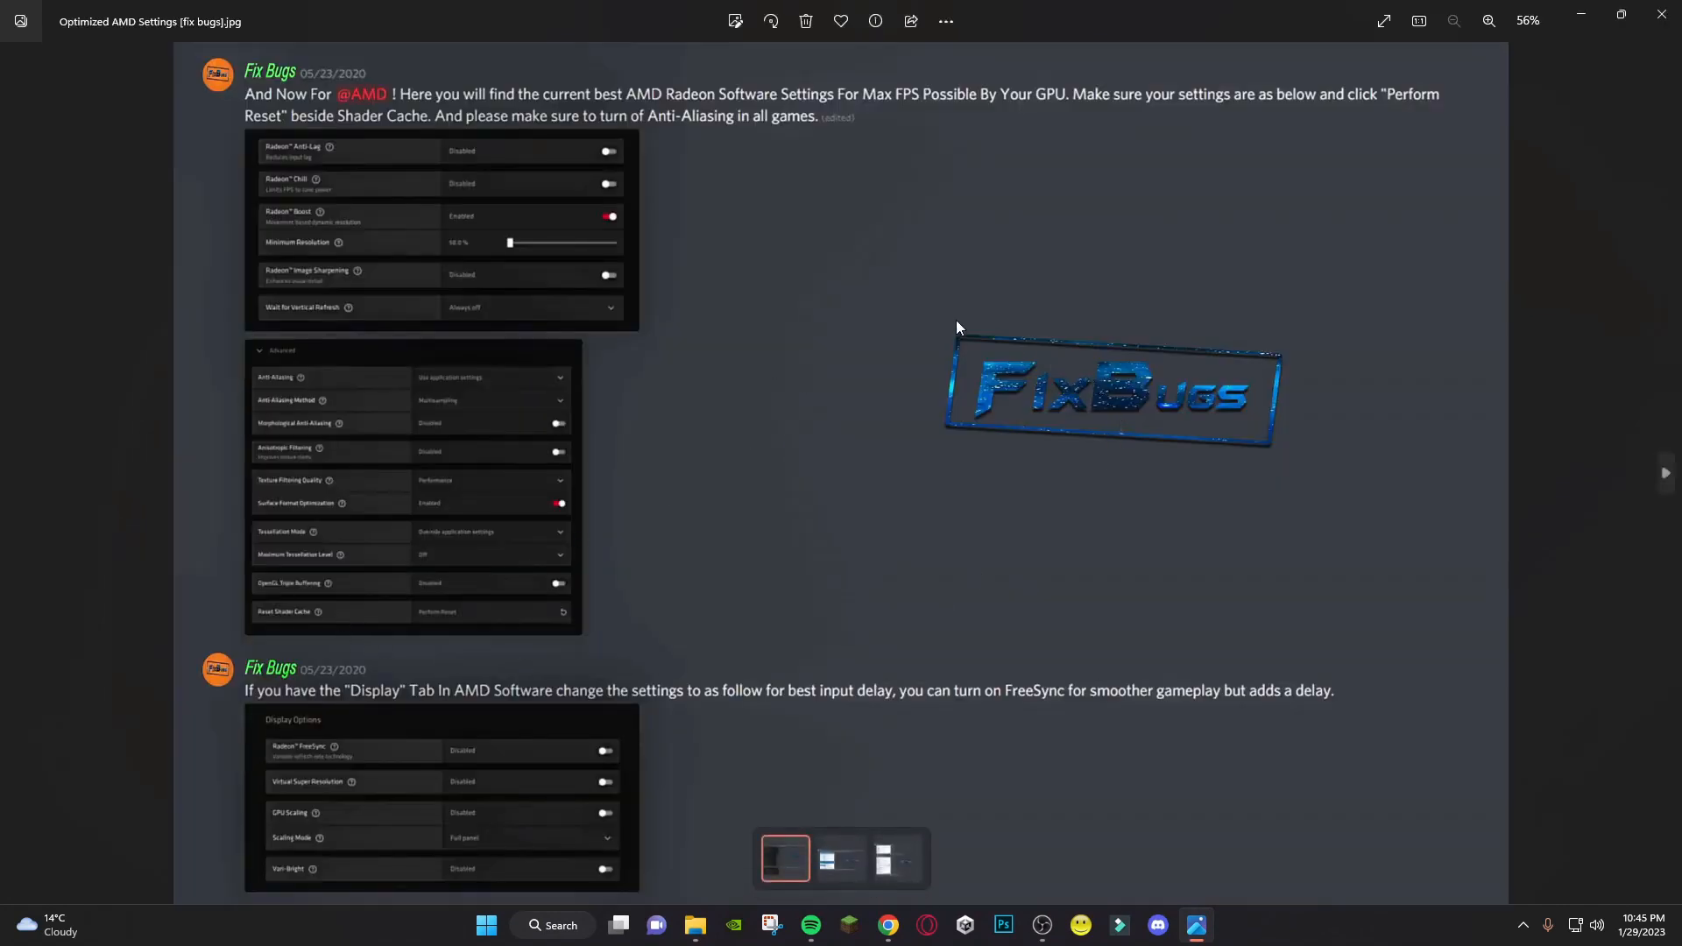
mouse_move(357, 107)
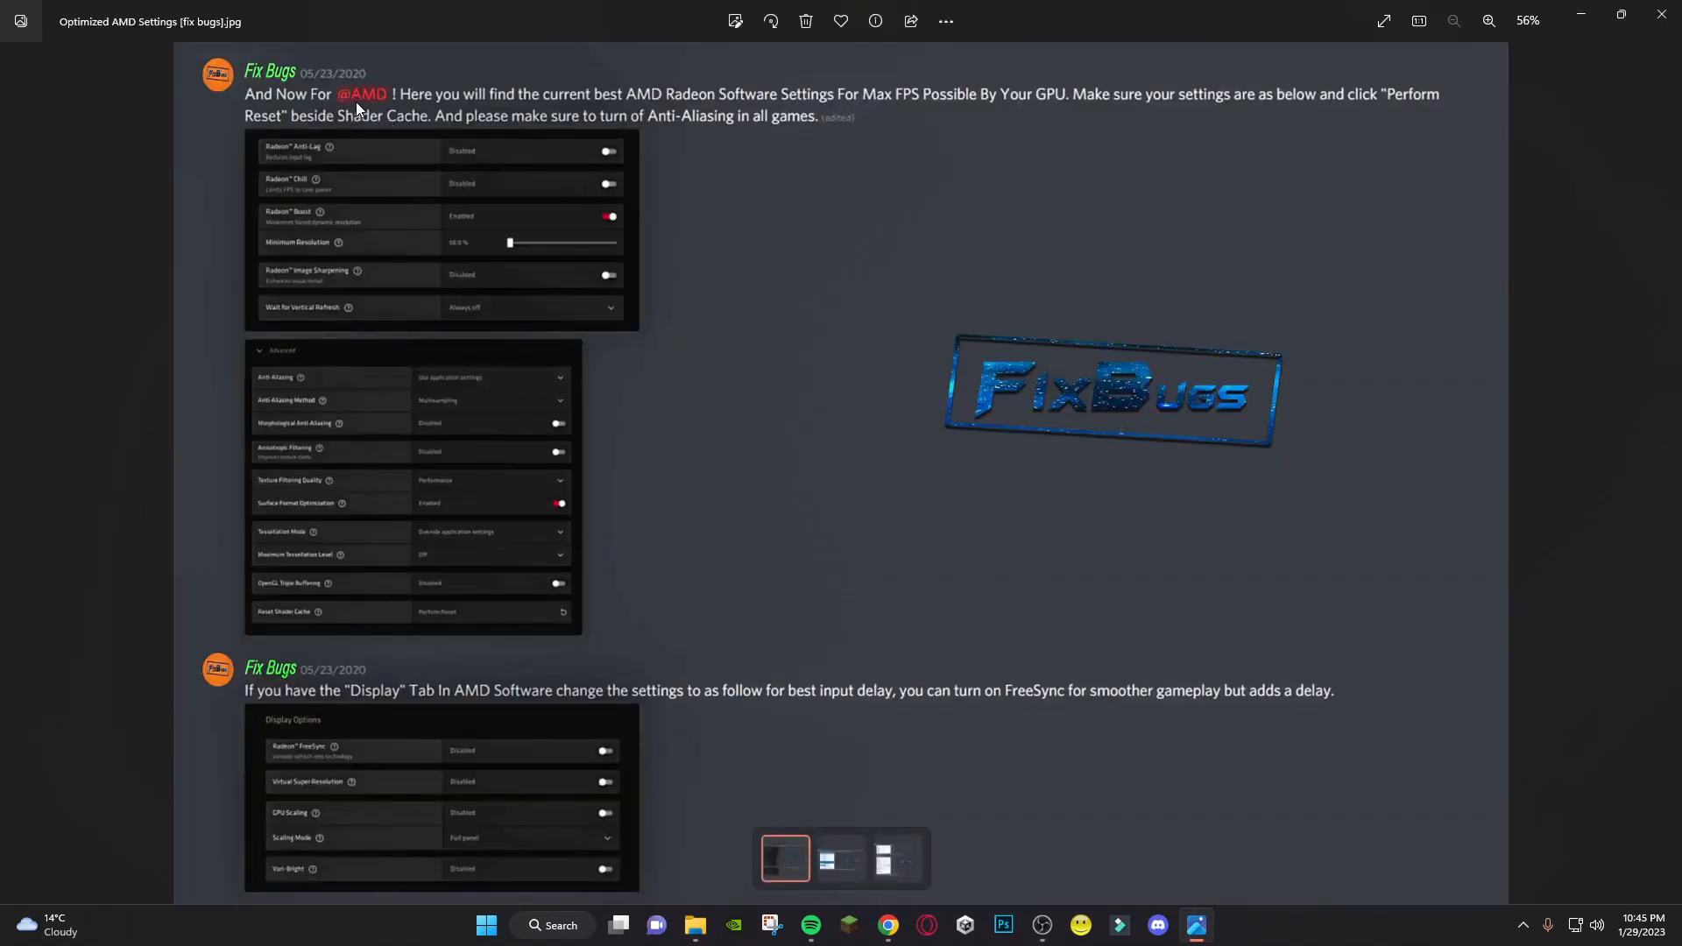
mouse_move(1280, 272)
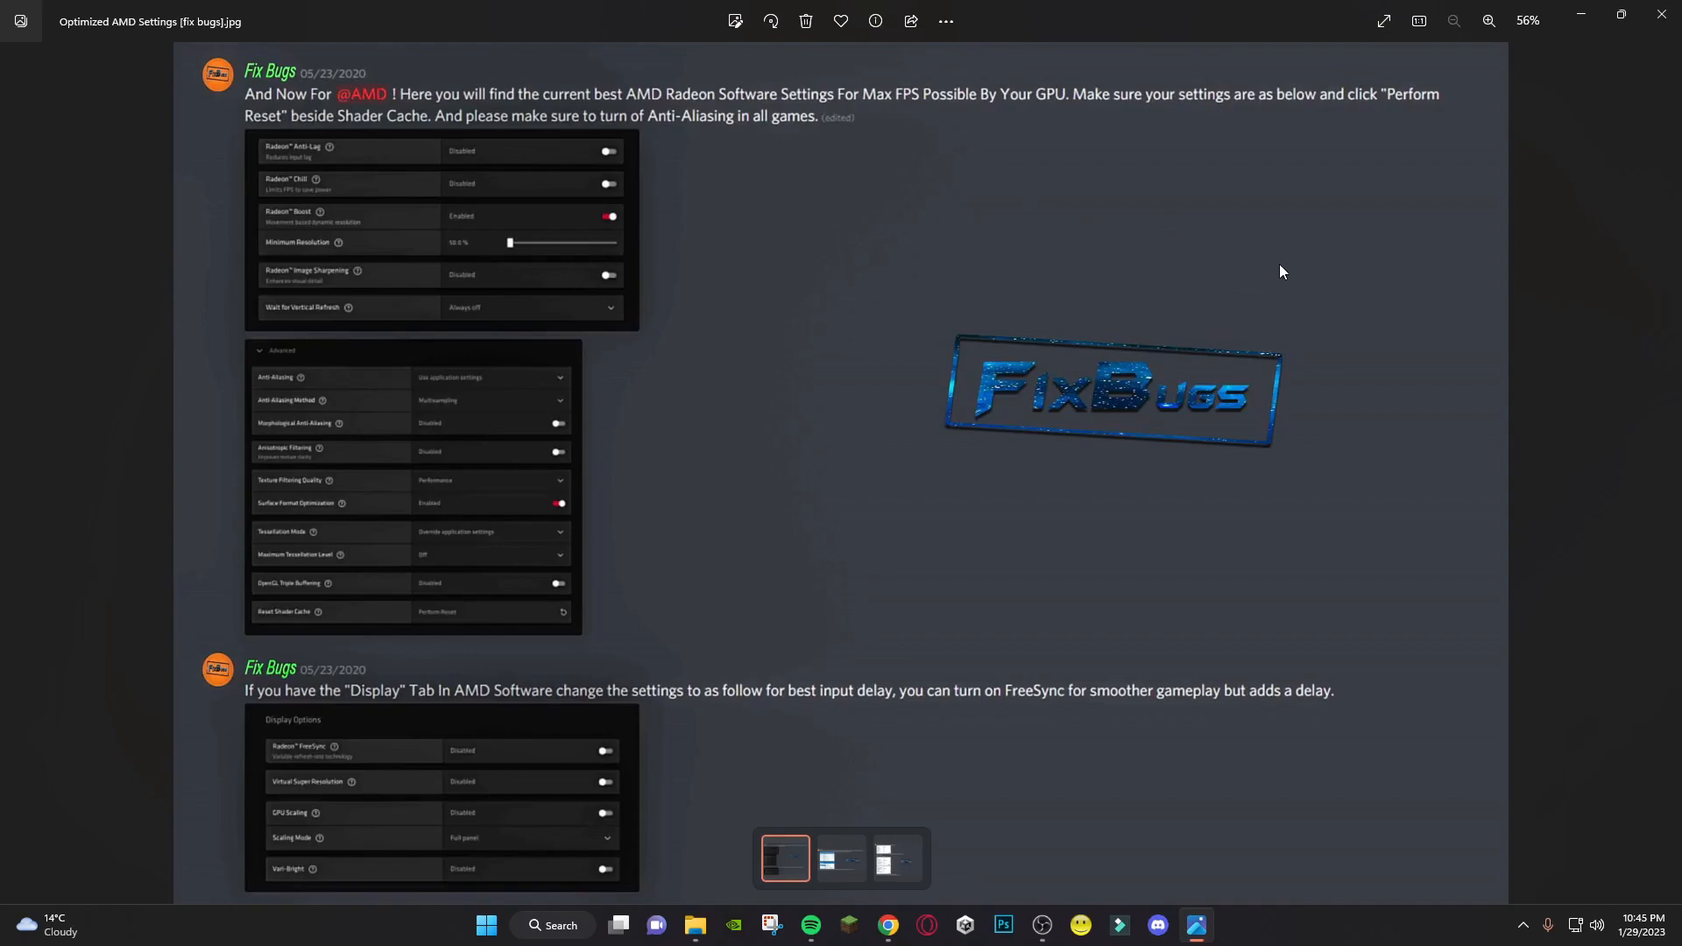
Close the Optimized AMD Settings image after reviewing it in Photos
left_click(895, 859)
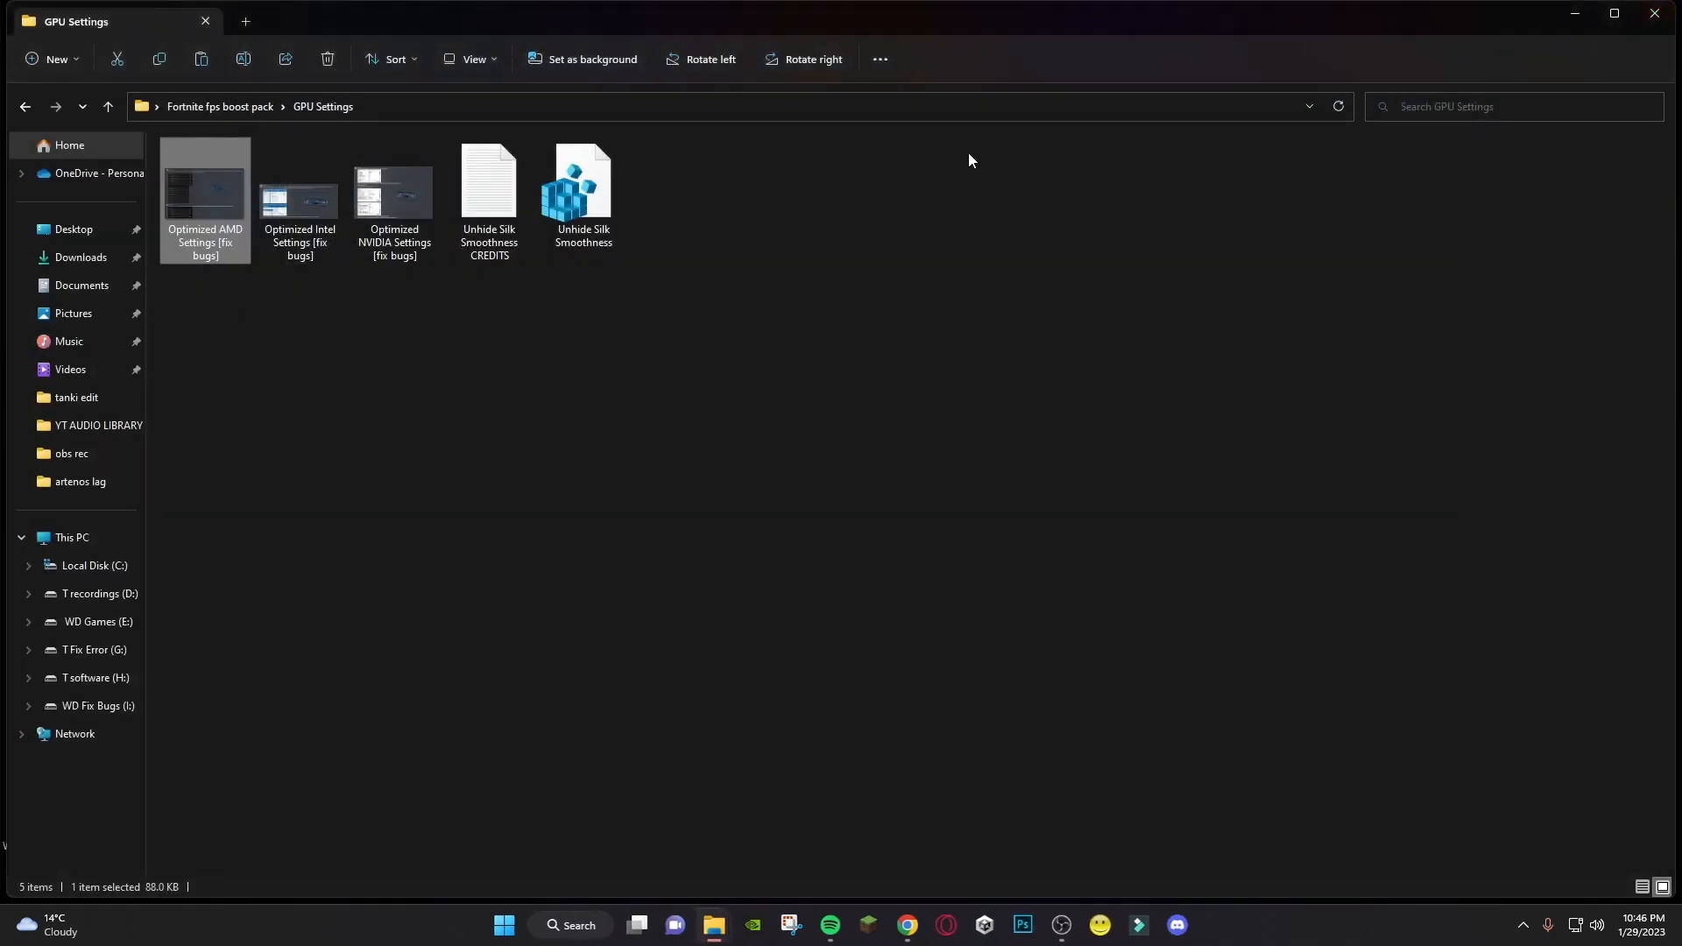
mouse_move(582, 188)
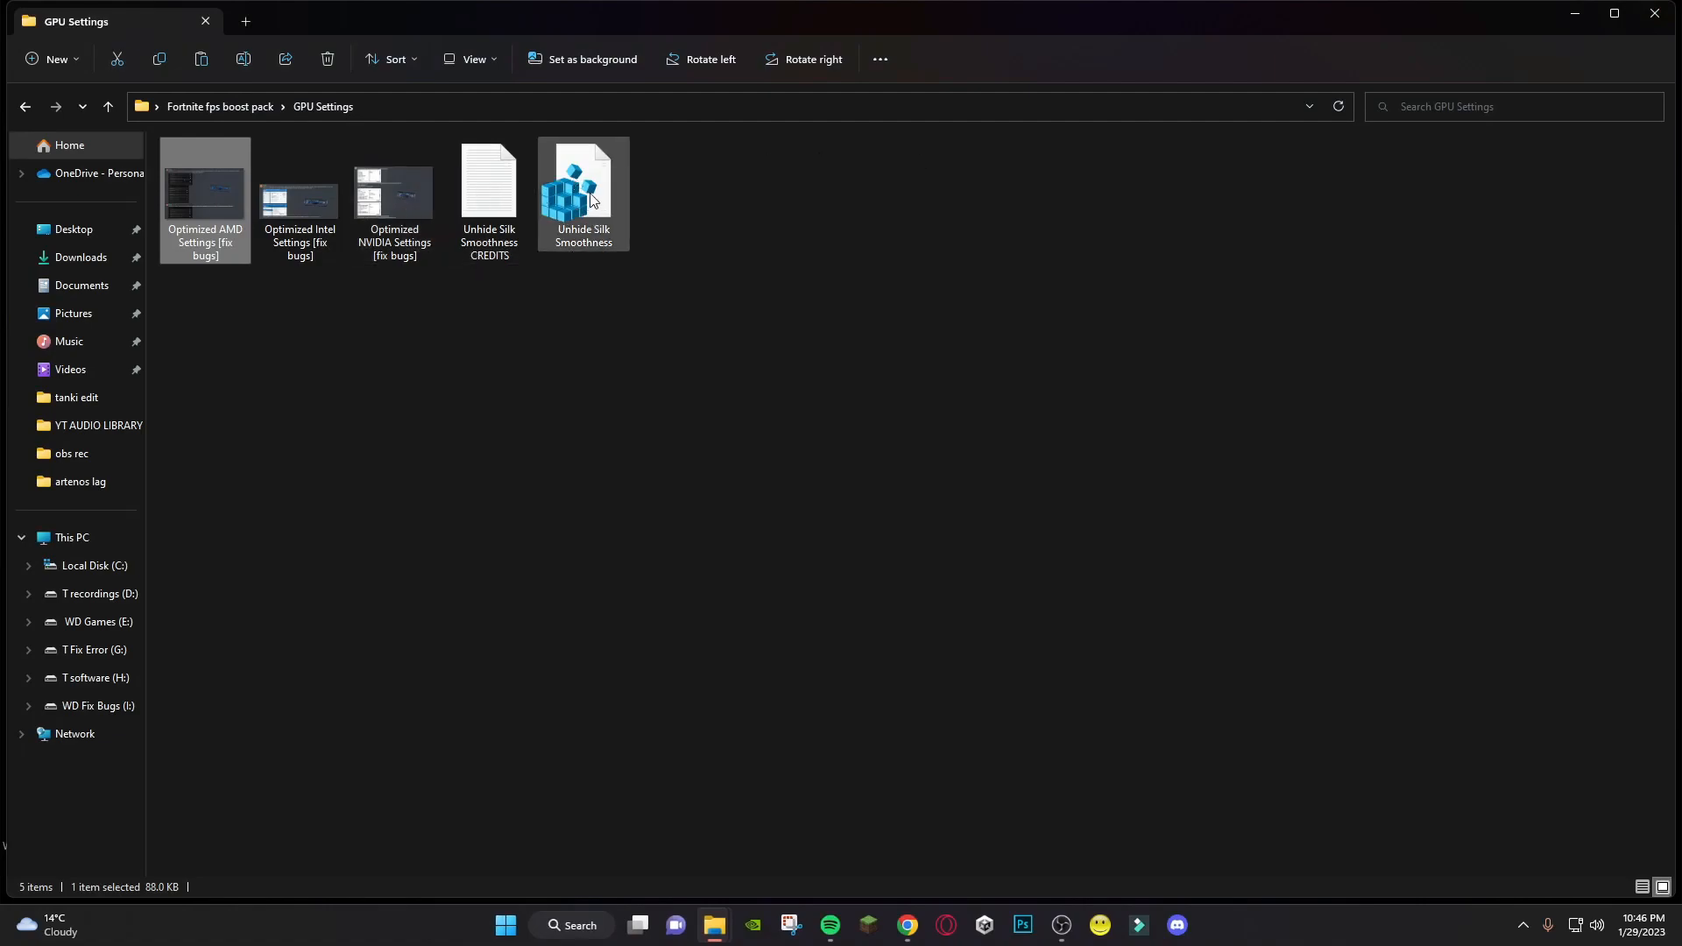
Merge Unhide Silk Smoothness.reg into the registry and confirm the success message
double_click(581, 193)
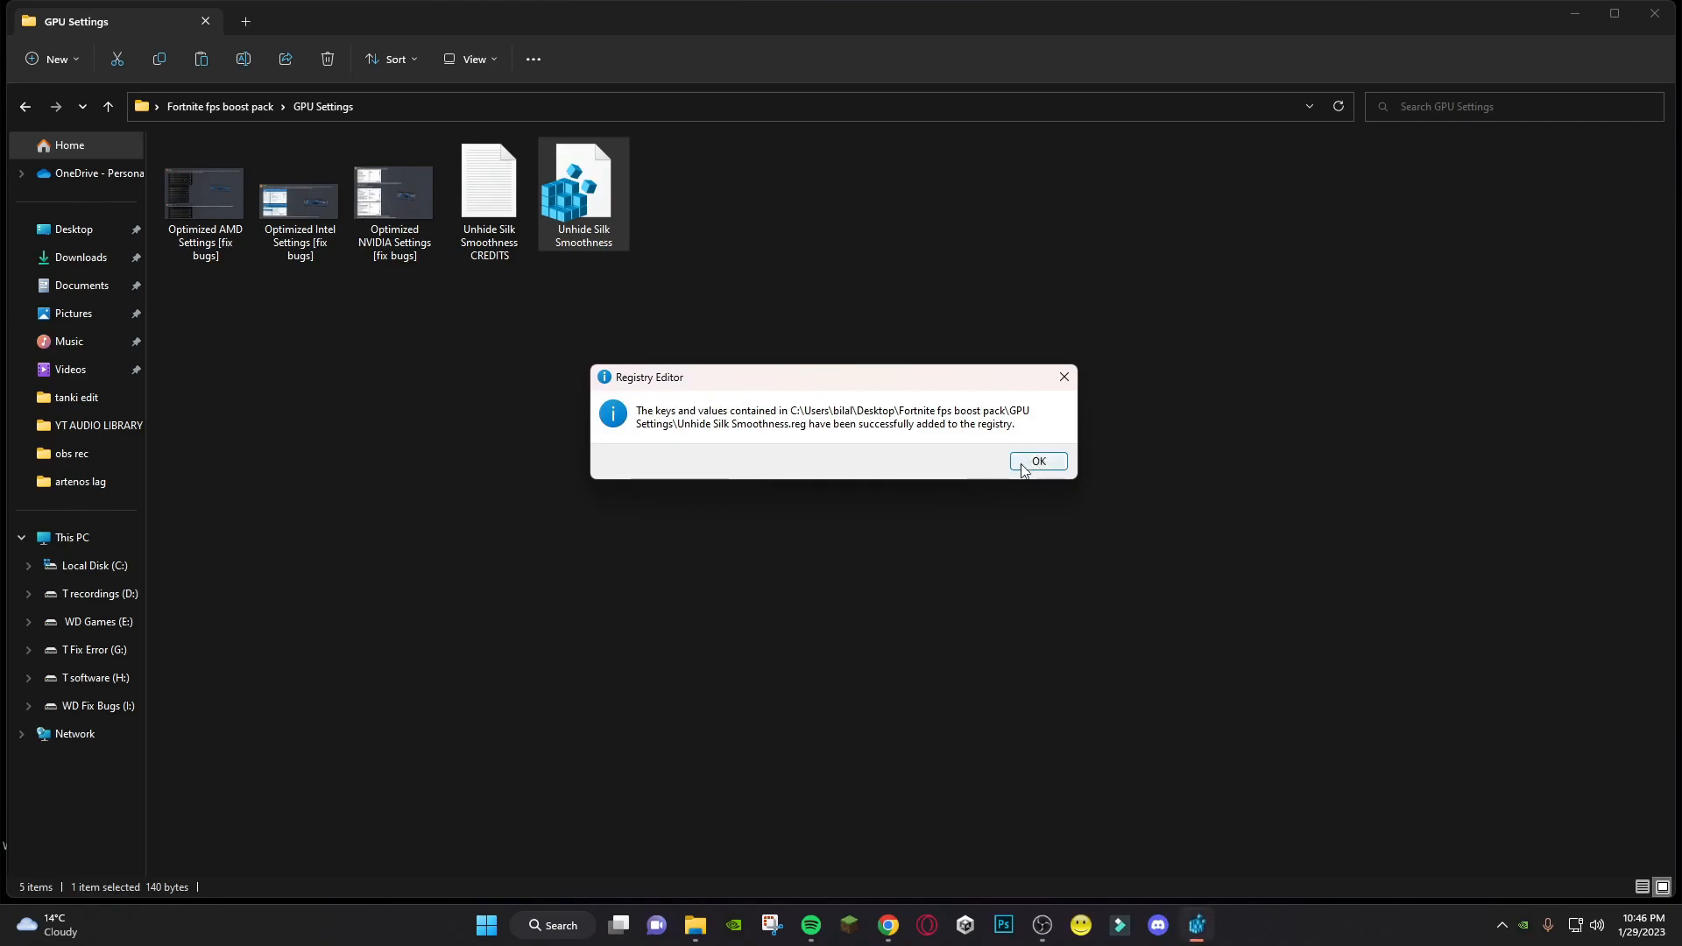
left_click(1037, 461)
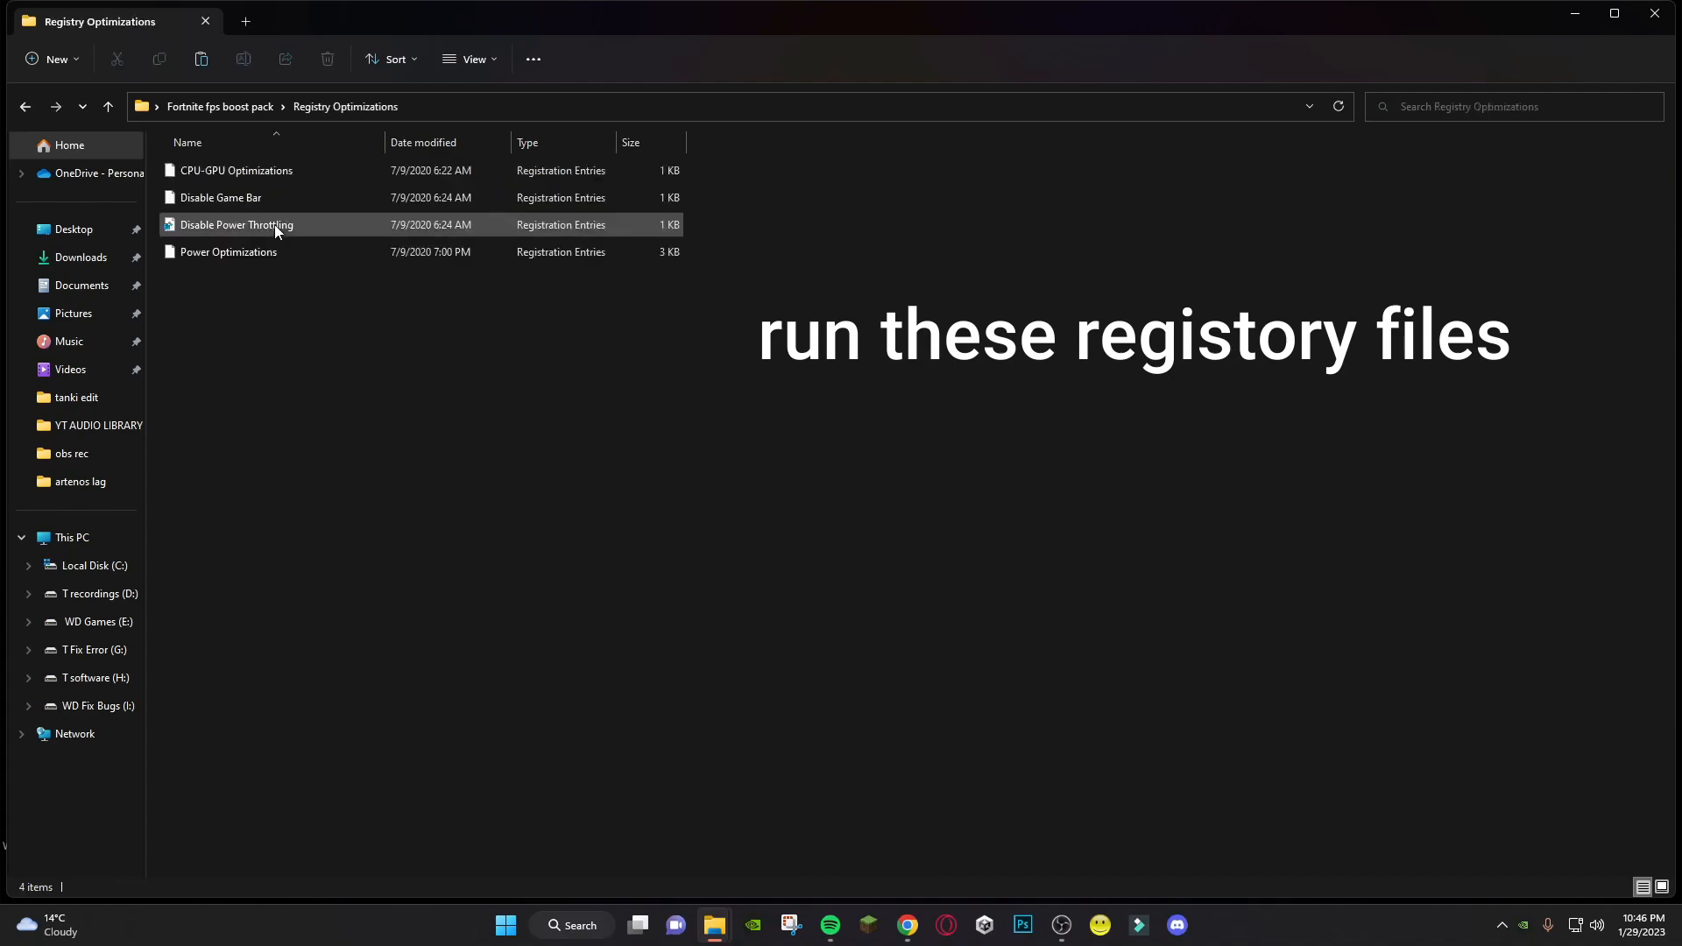
Merge the CPU-GPU Optimizations and Disable Game Bar registry files
double_click(237, 170)
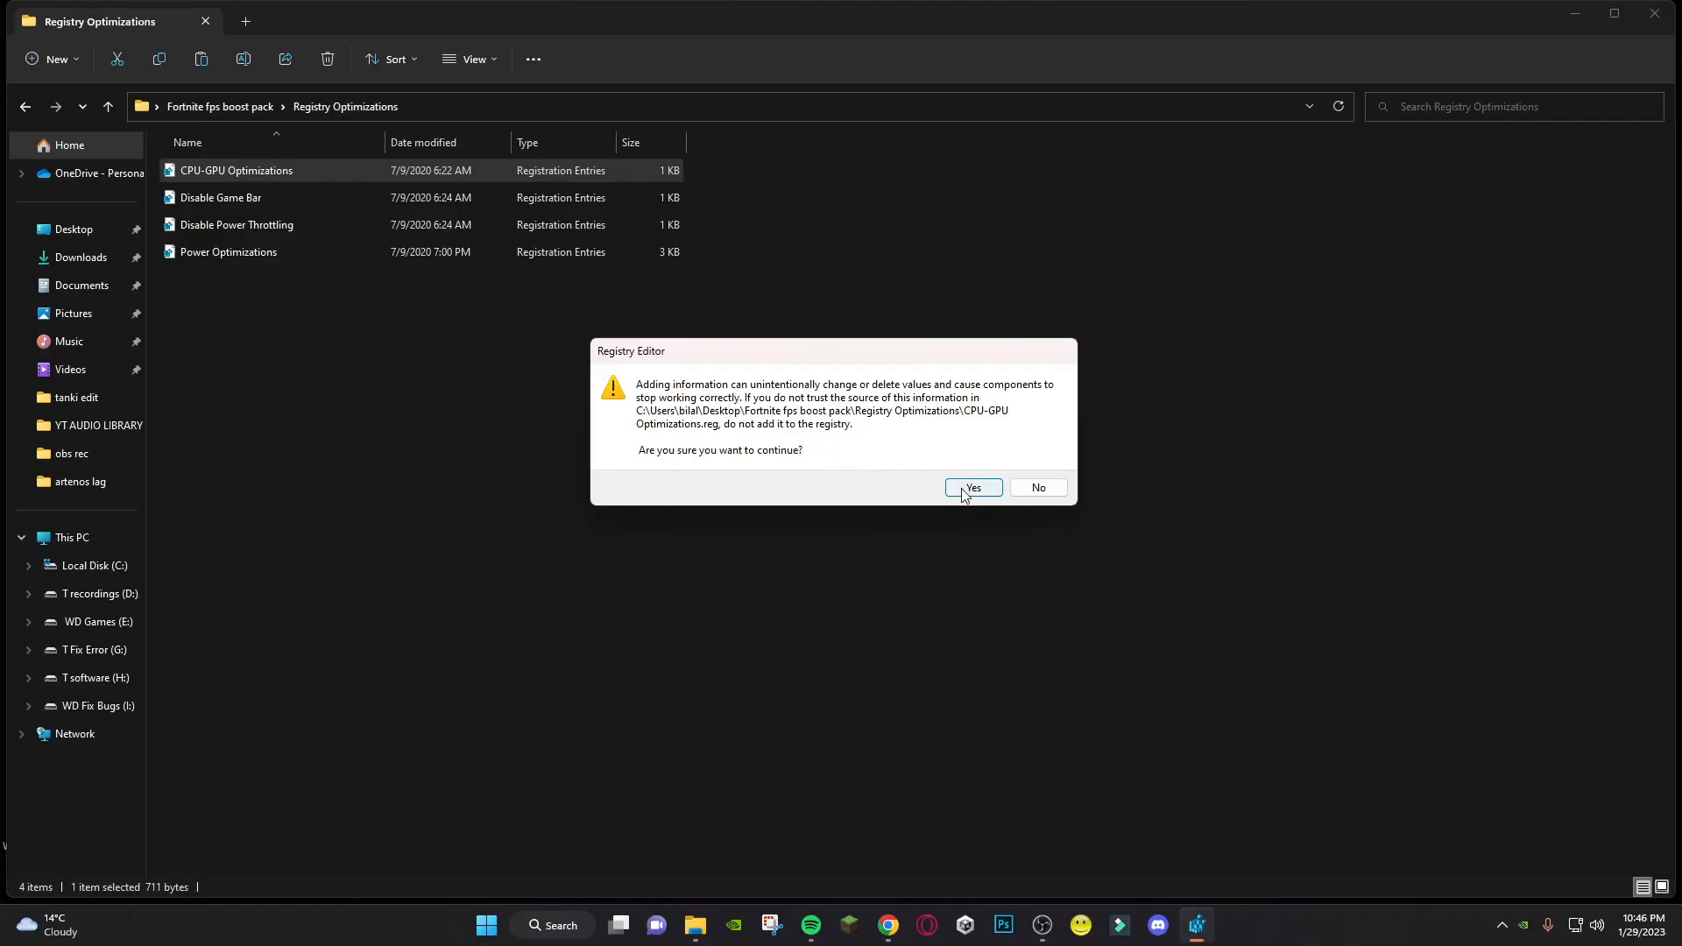
left_click(971, 487)
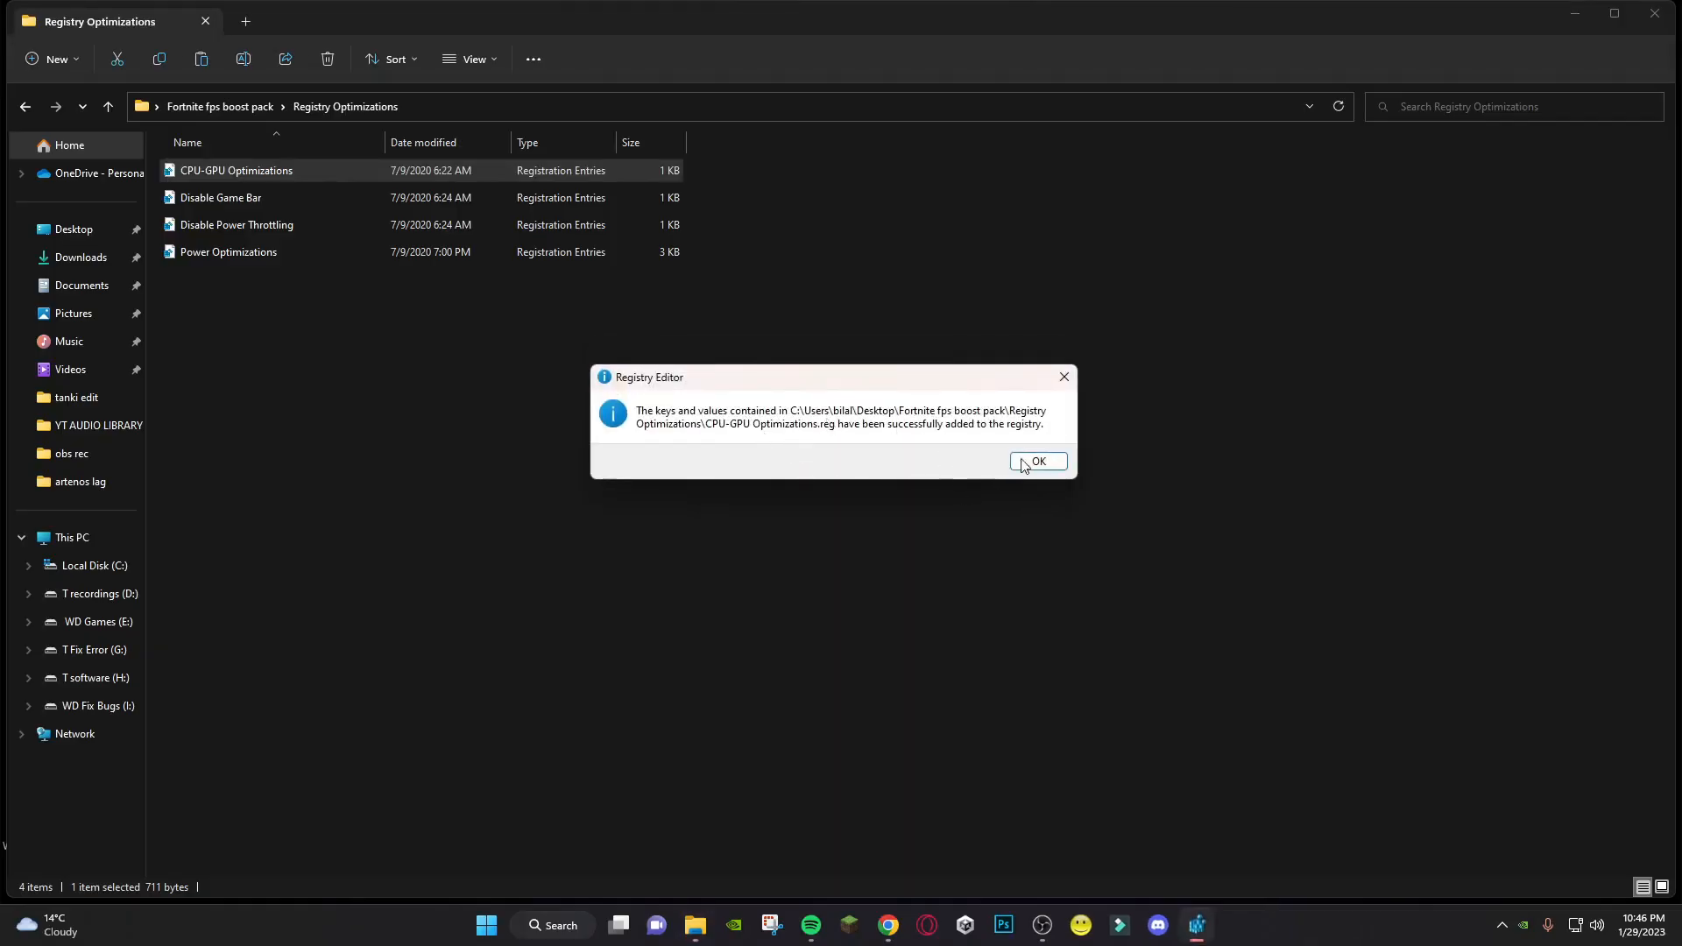
left_click(1030, 461)
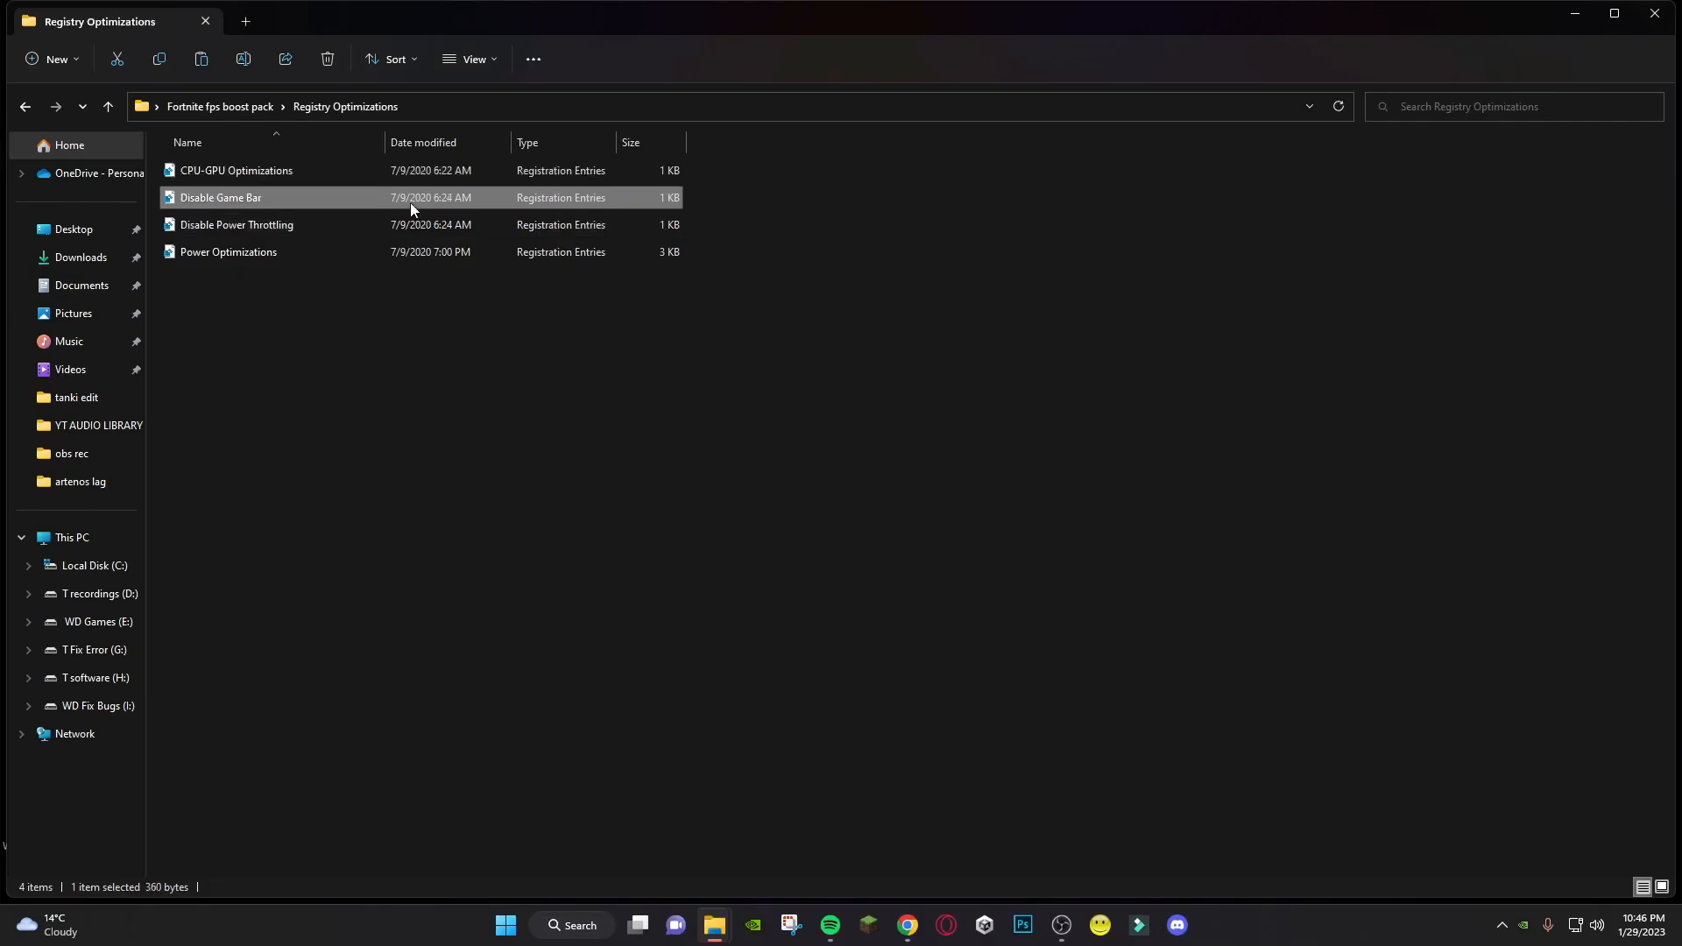
double_click(221, 197)
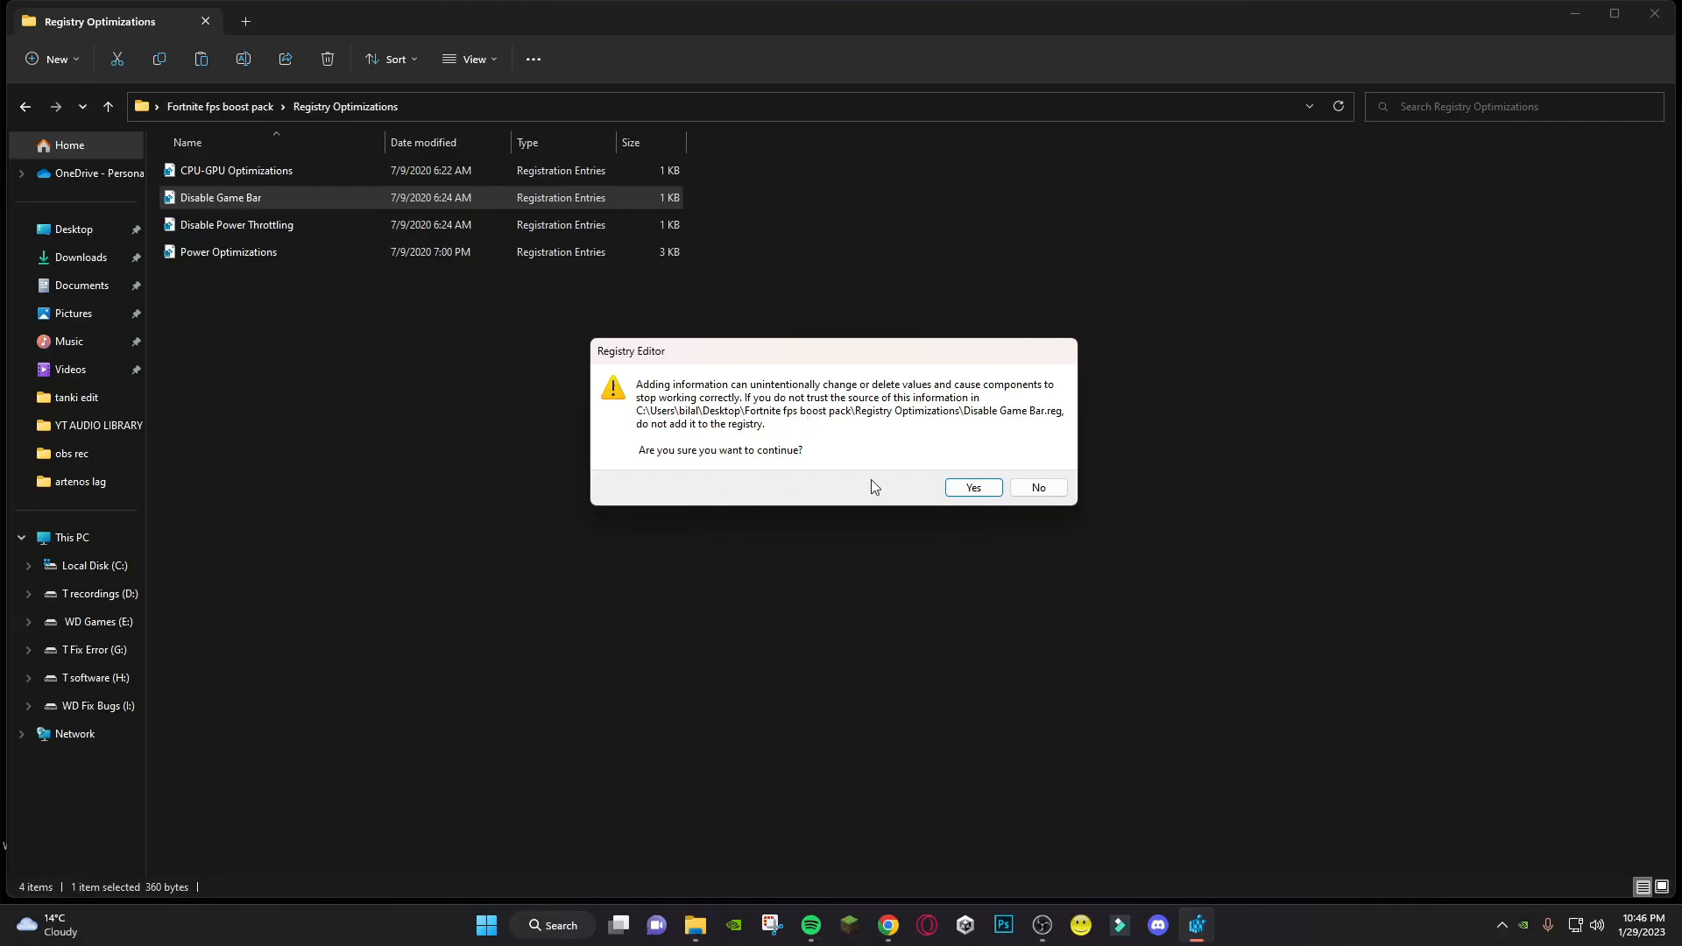
left_click(973, 487)
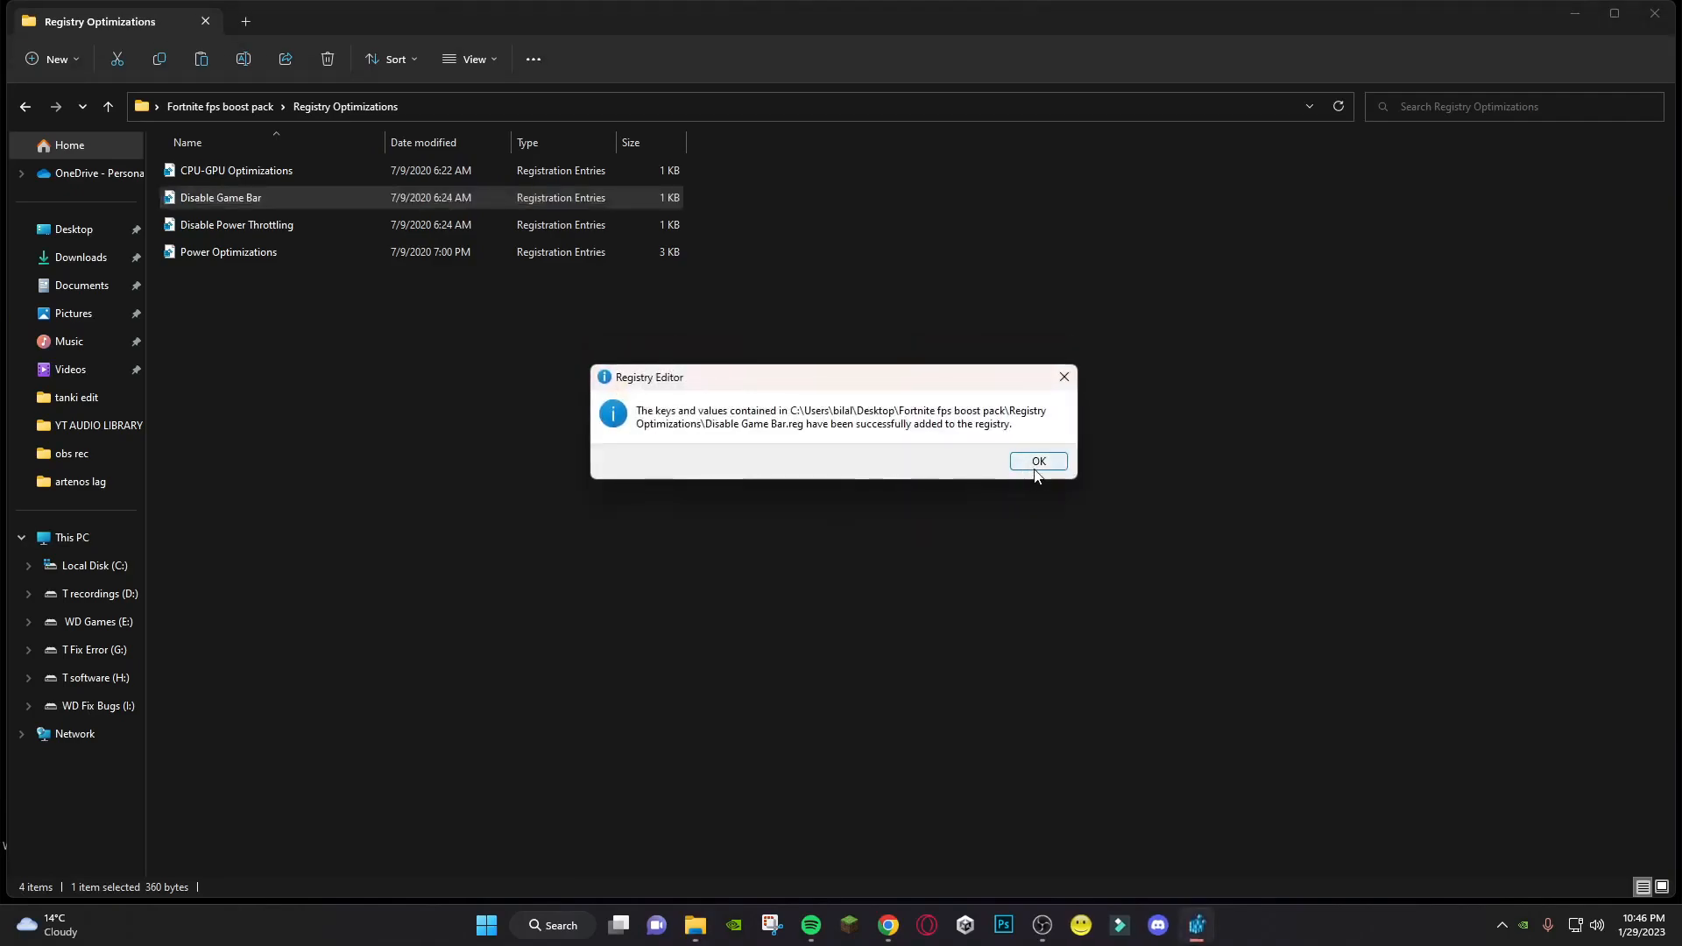
left_click(1037, 461)
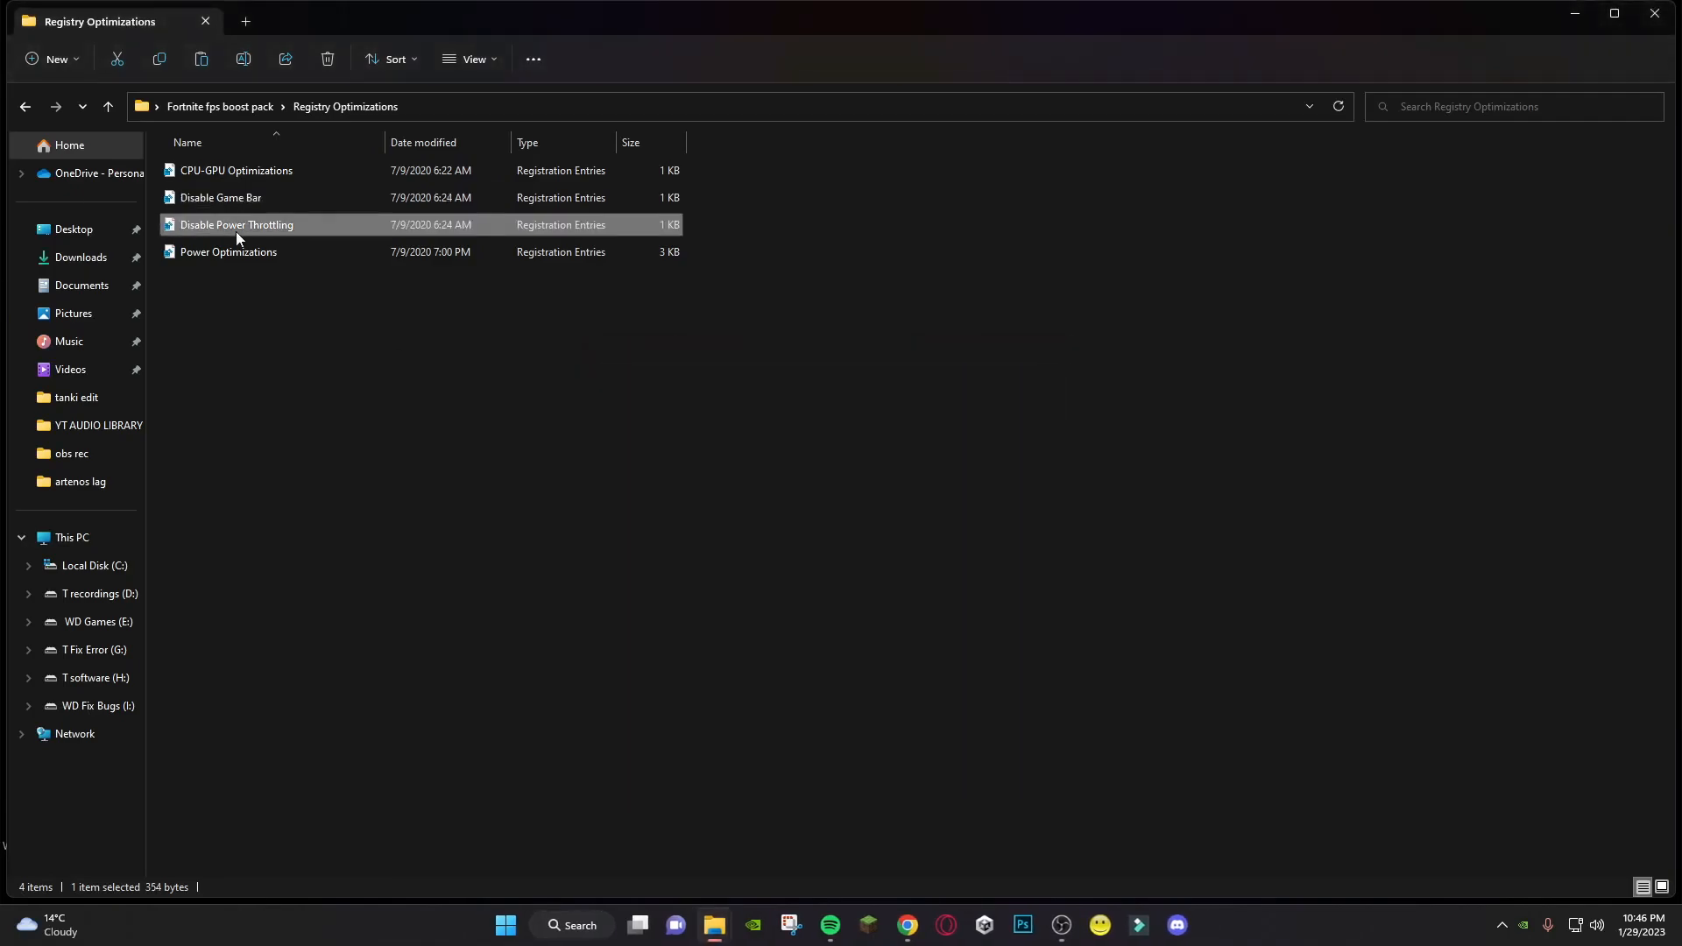
Merge Disable Power Throttling and Power Optimizations, then return to the boost pack folder
double_click(237, 224)
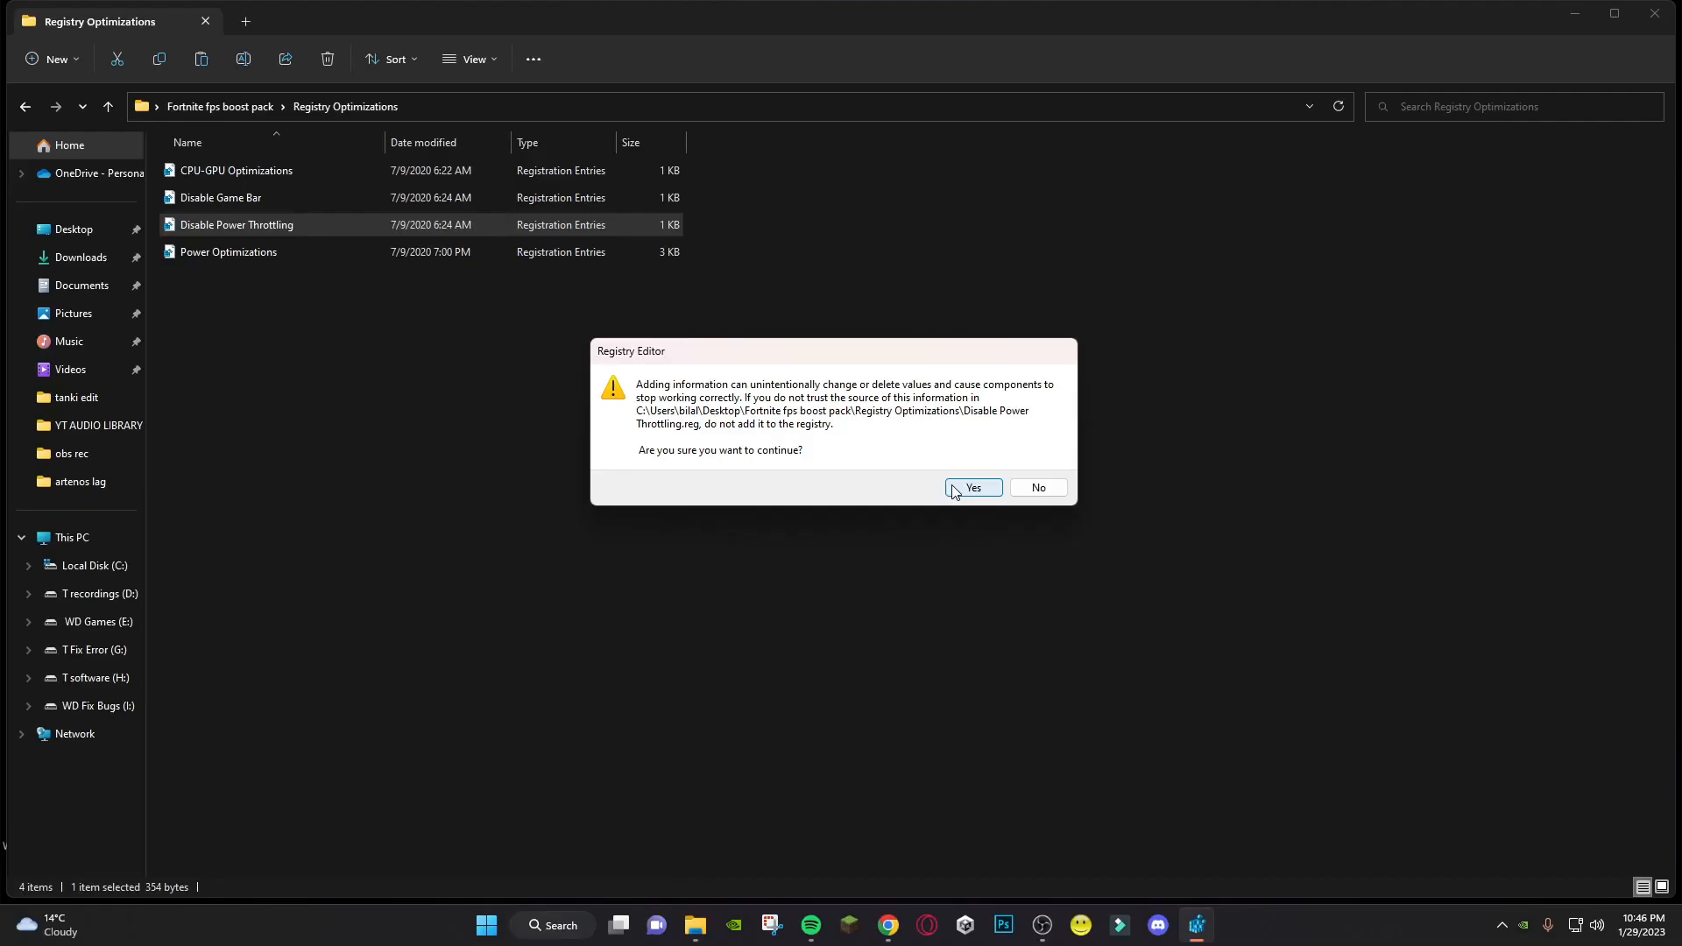
left_click(972, 488)
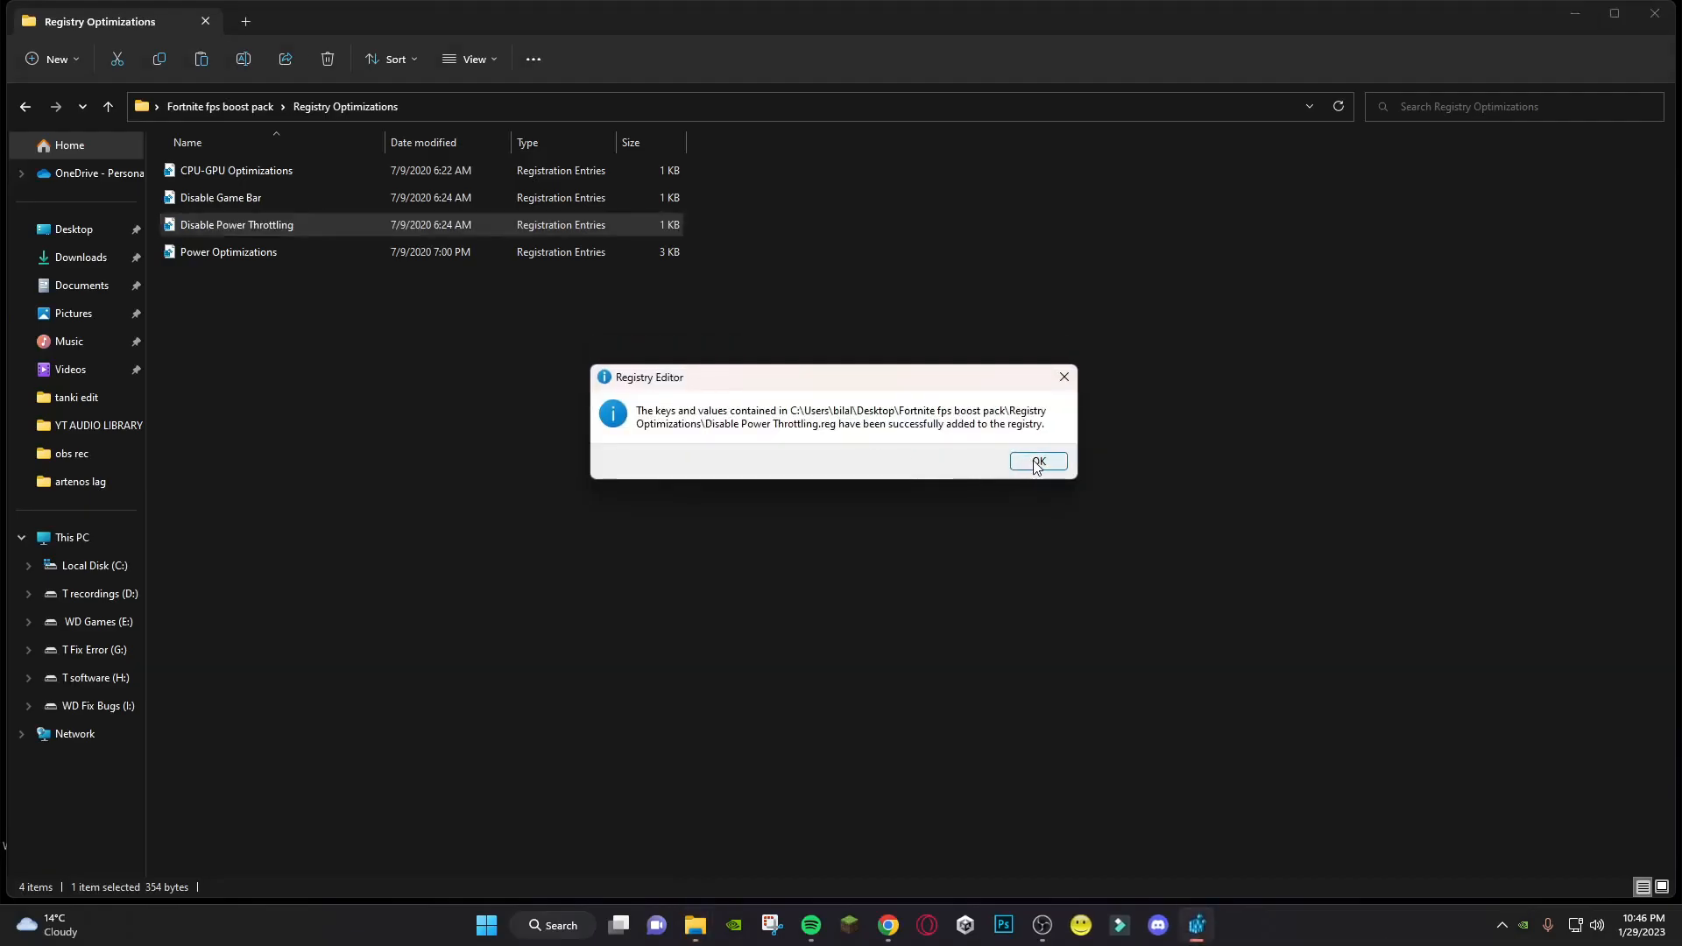
left_click(1037, 461)
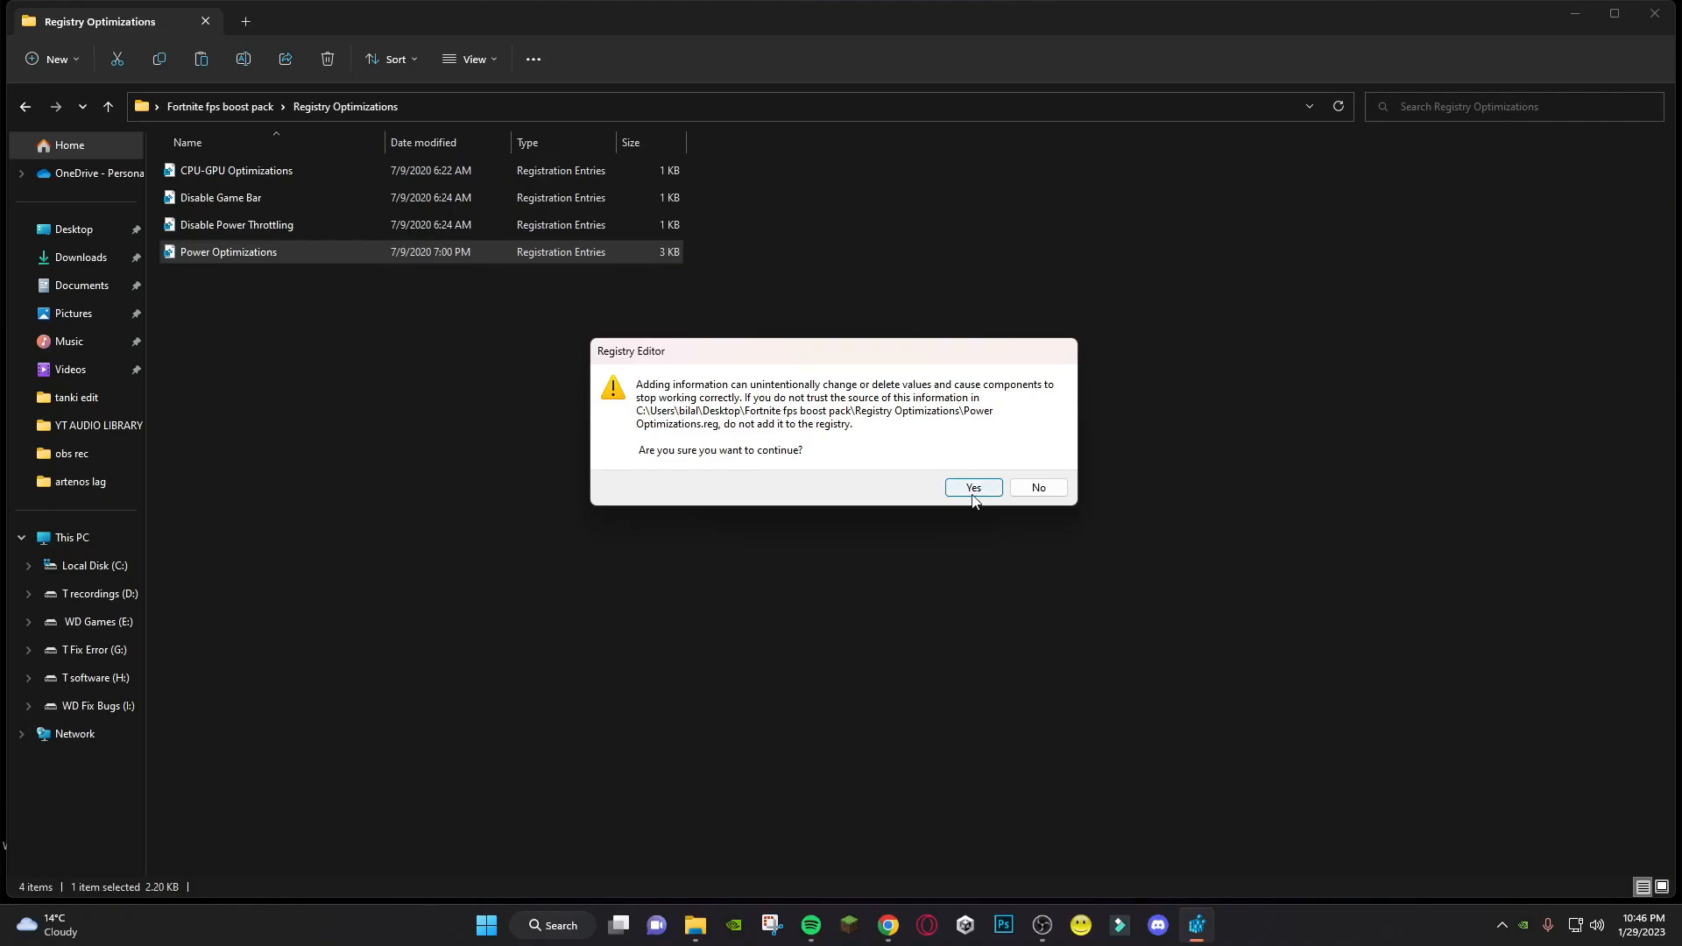
left_click(973, 487)
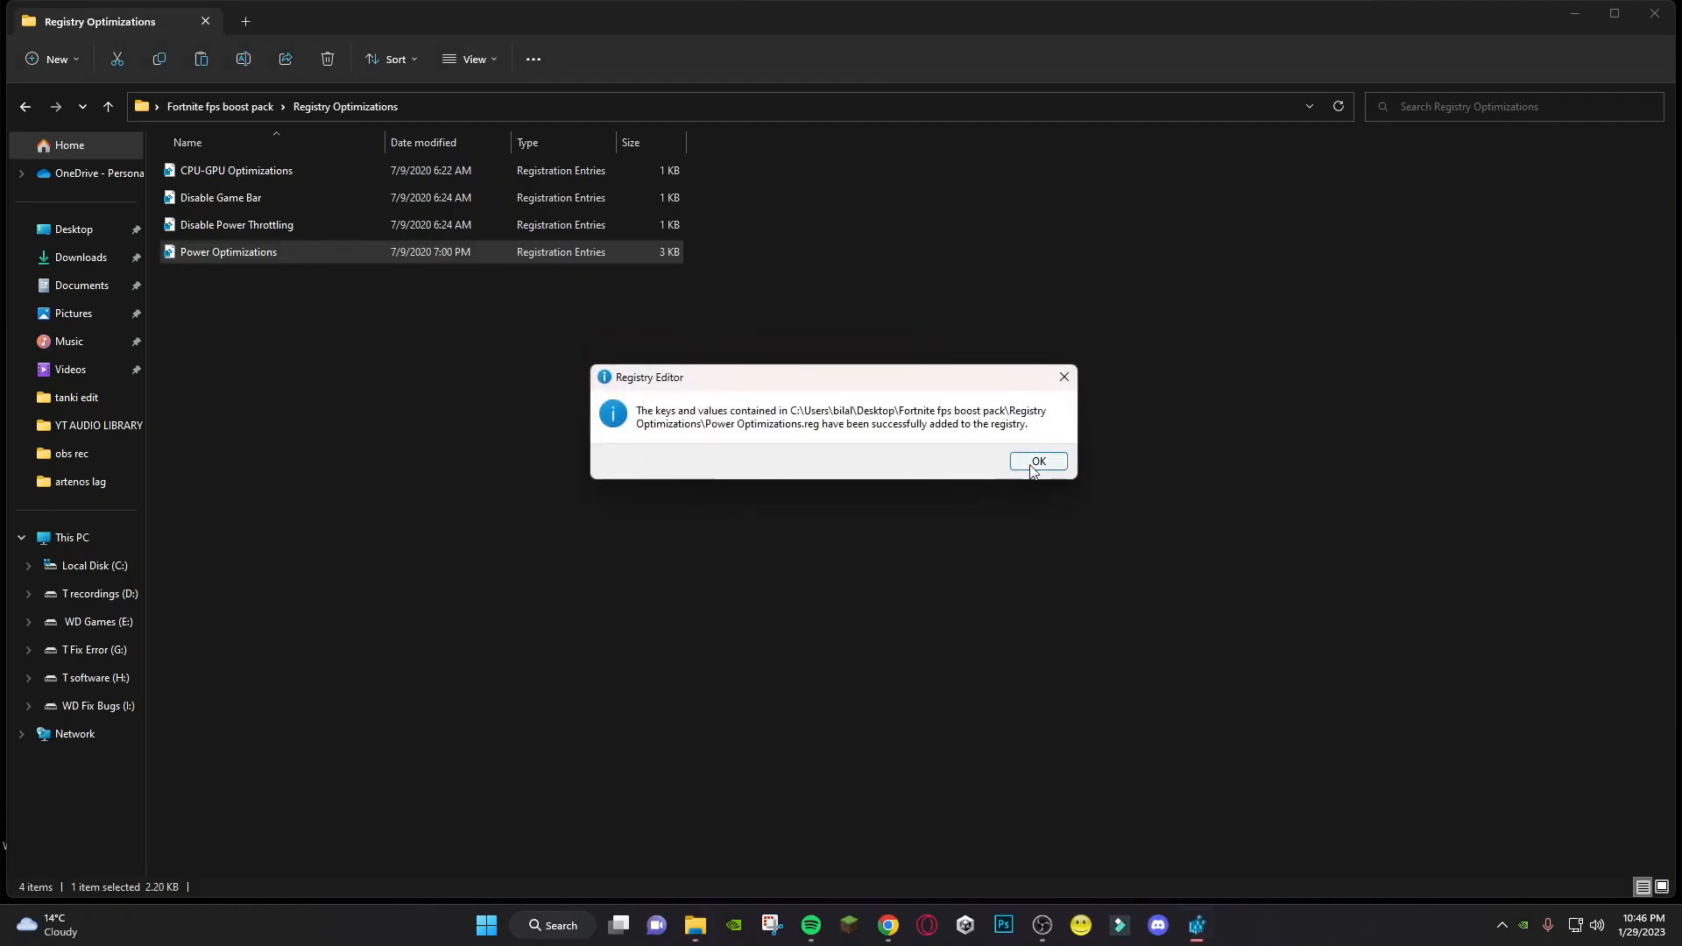
left_click(1038, 461)
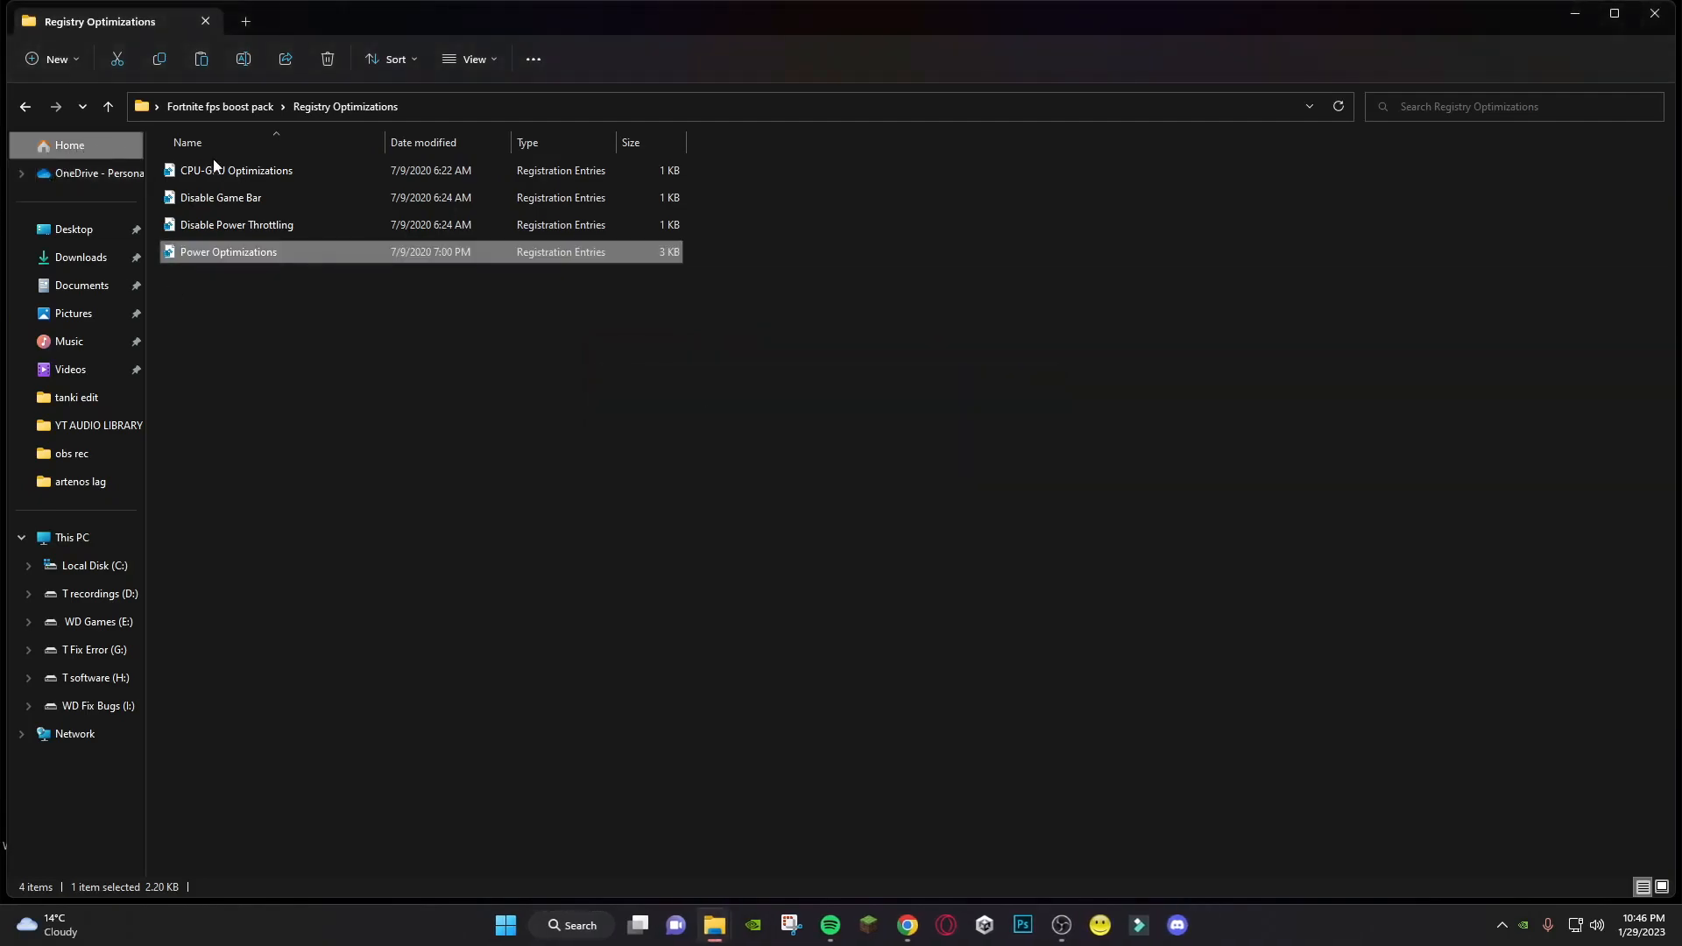
left_click(25, 107)
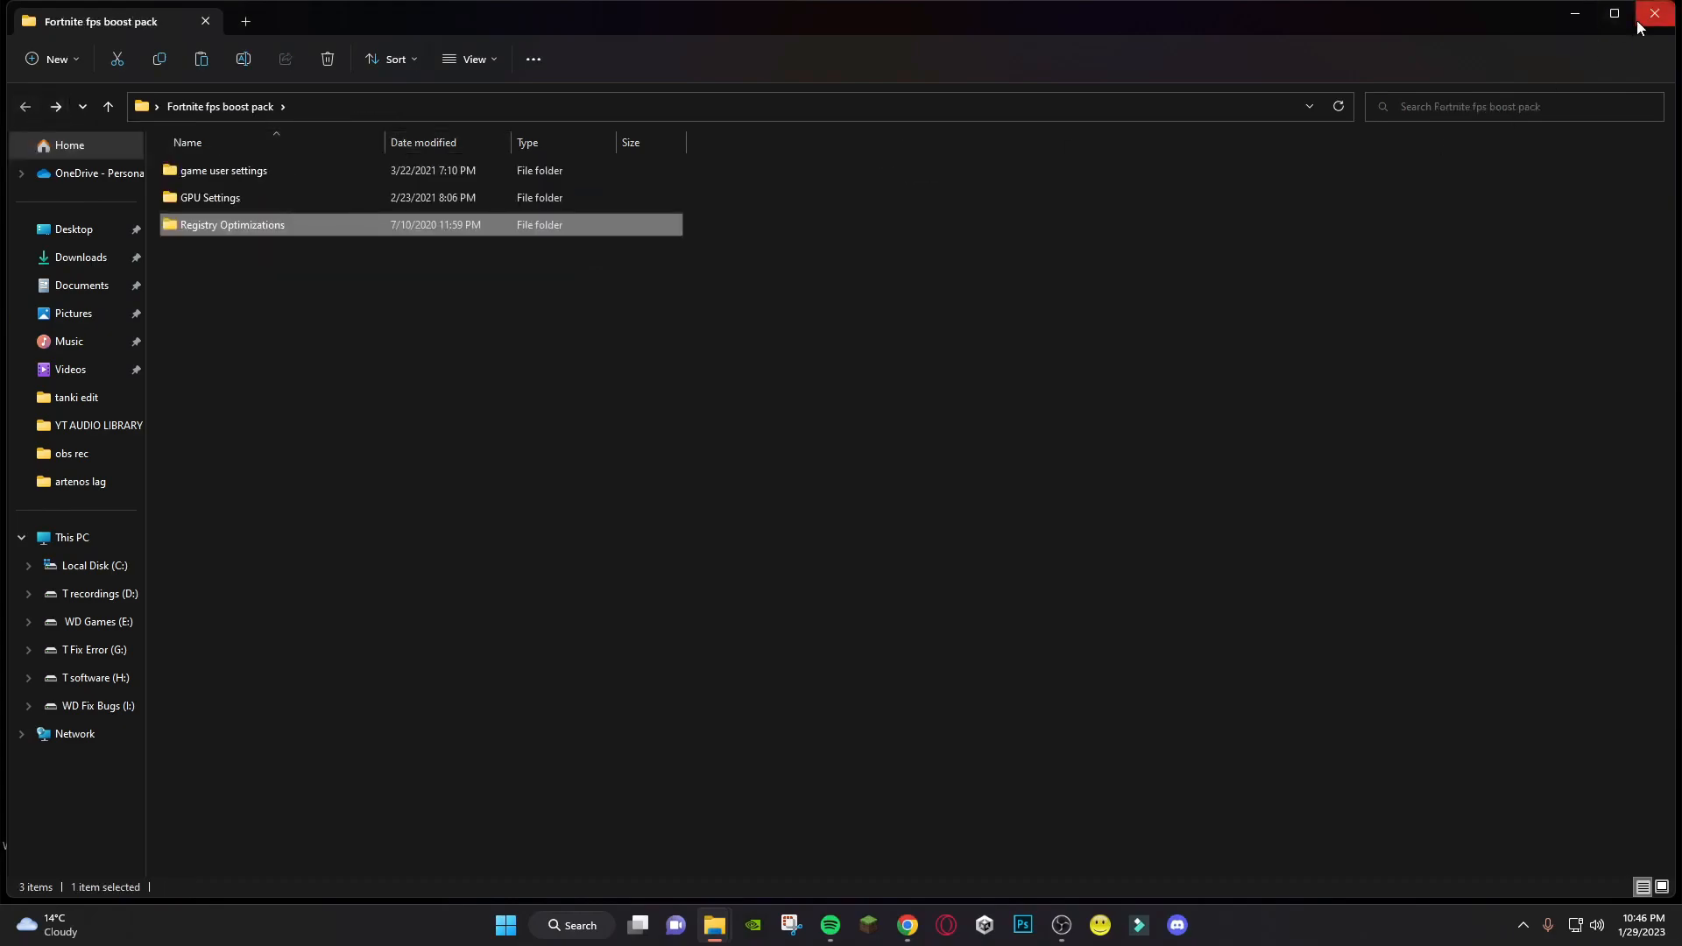
Set Fortnite's Rendering Mode to Performance - Lower Graphical Fidelity in Video settings and apply it
left_click(1656, 13)
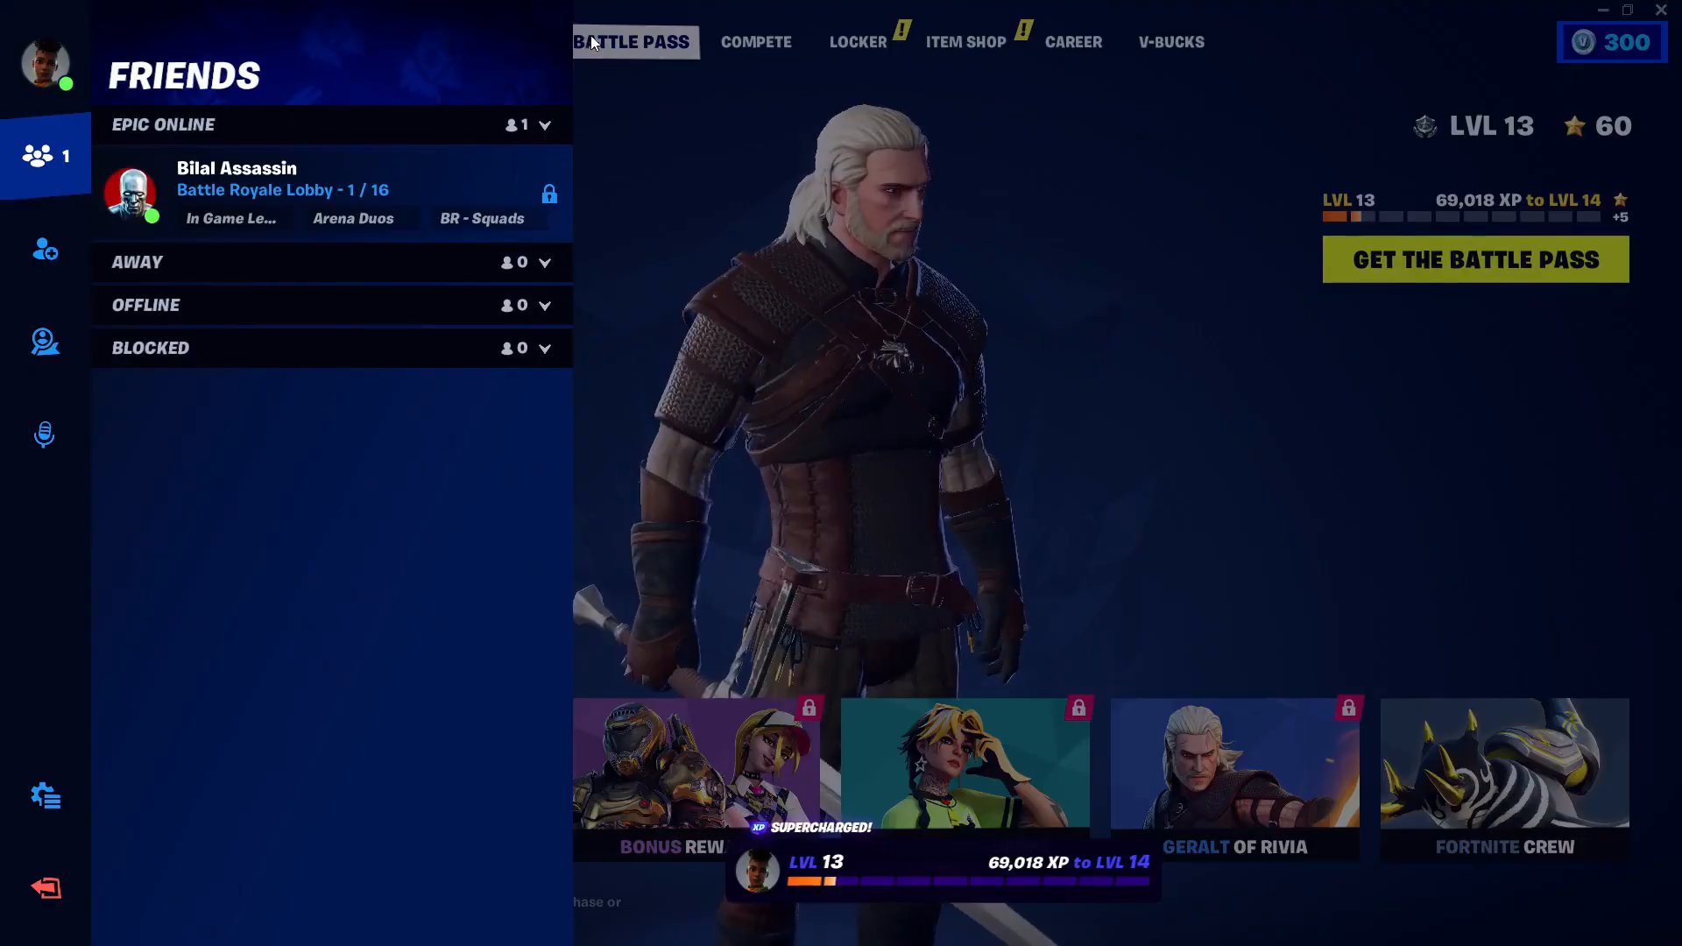
left_click(524, 42)
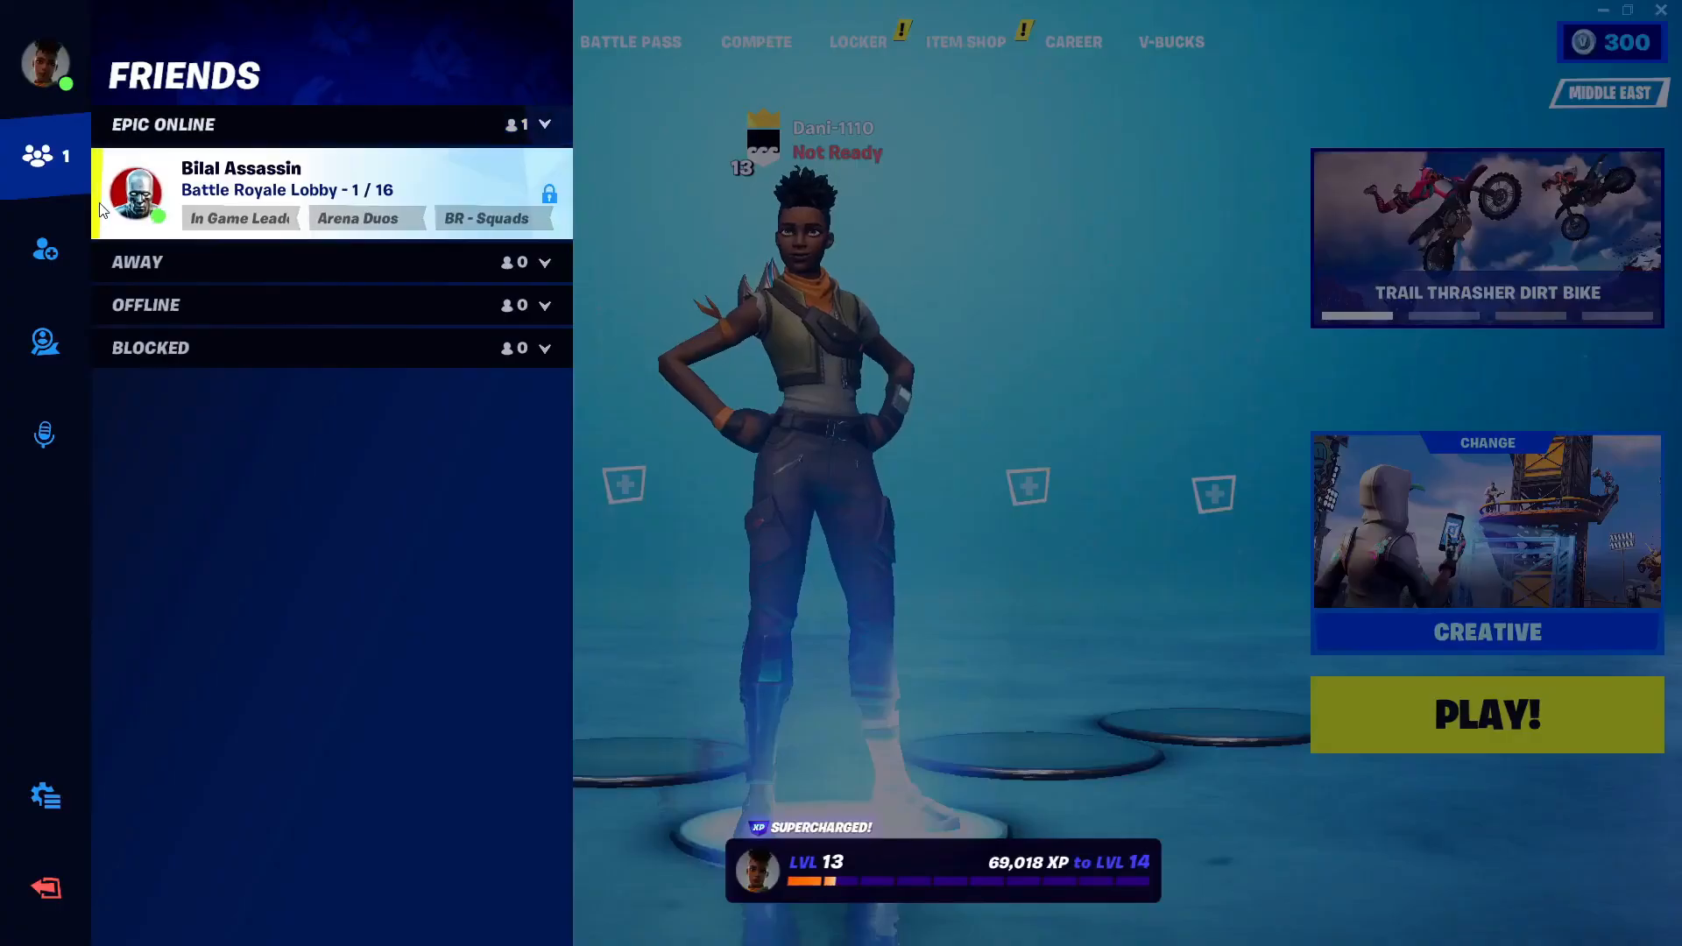
left_click(46, 796)
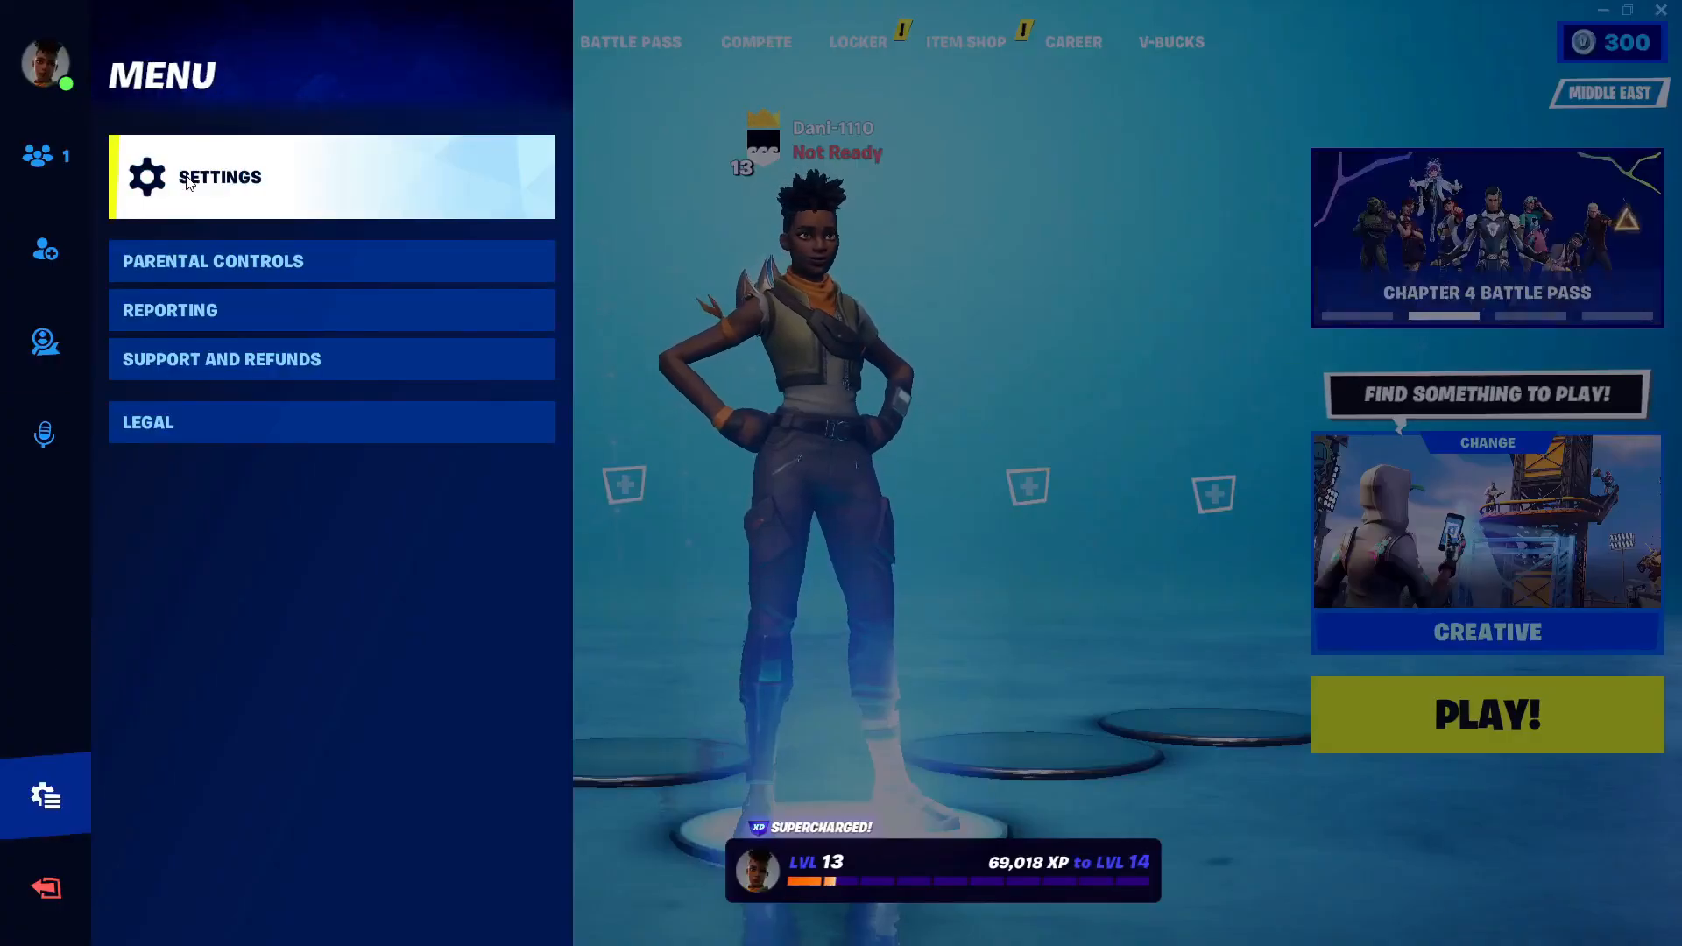
left_click(219, 177)
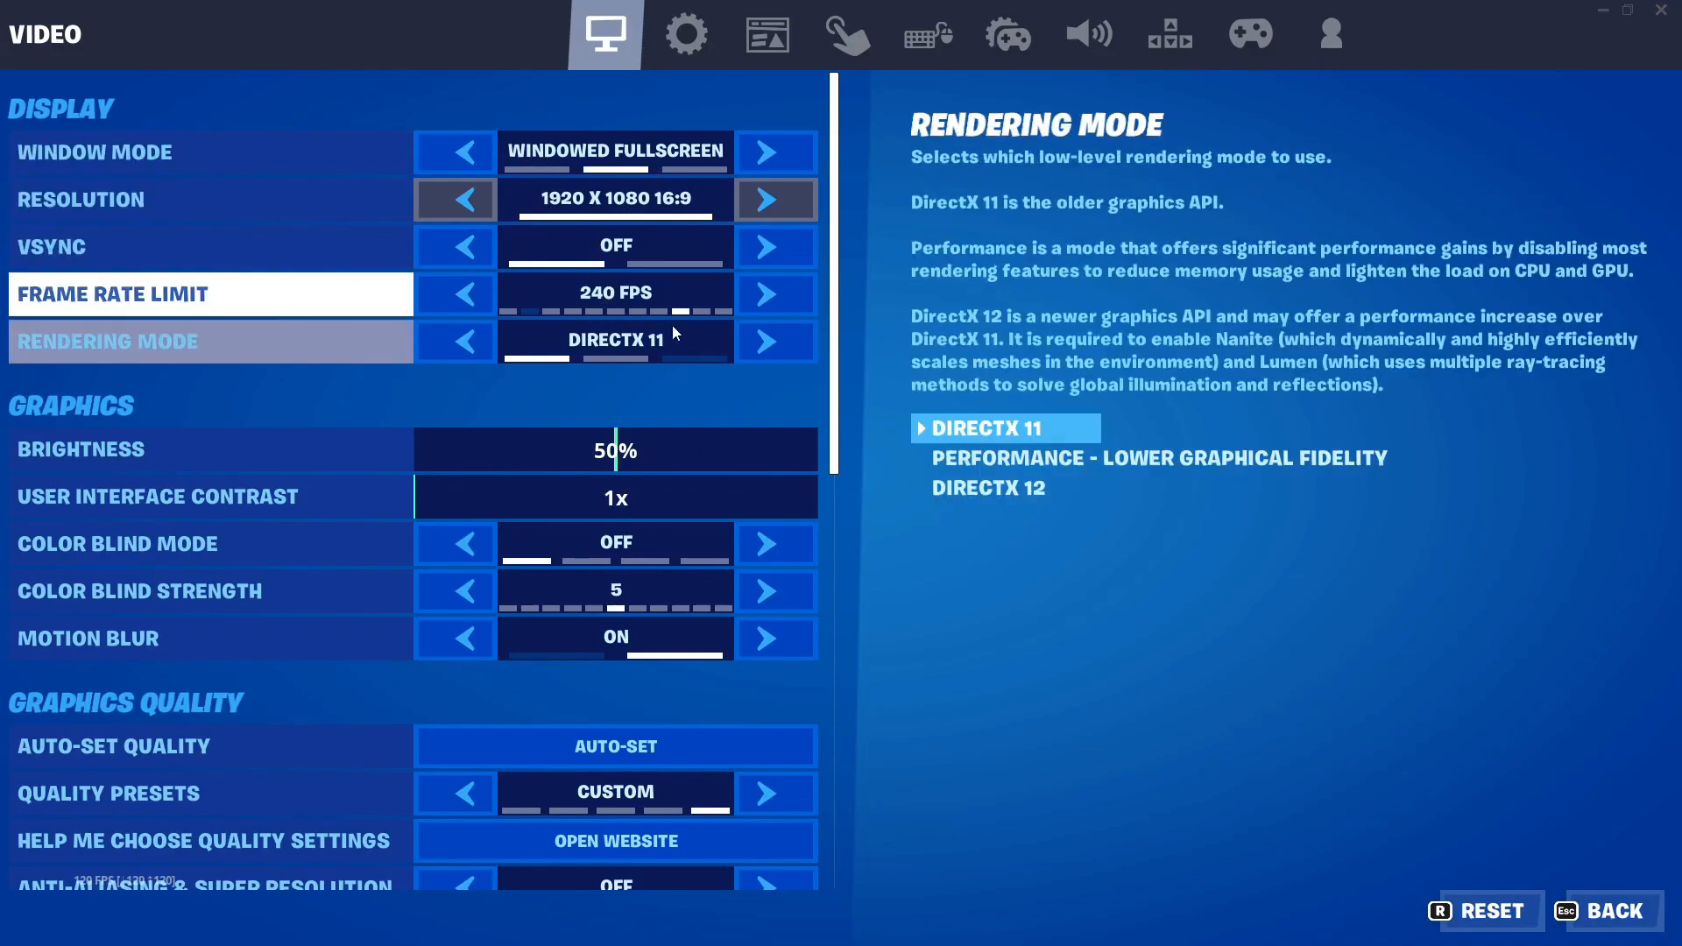
left_click(764, 341)
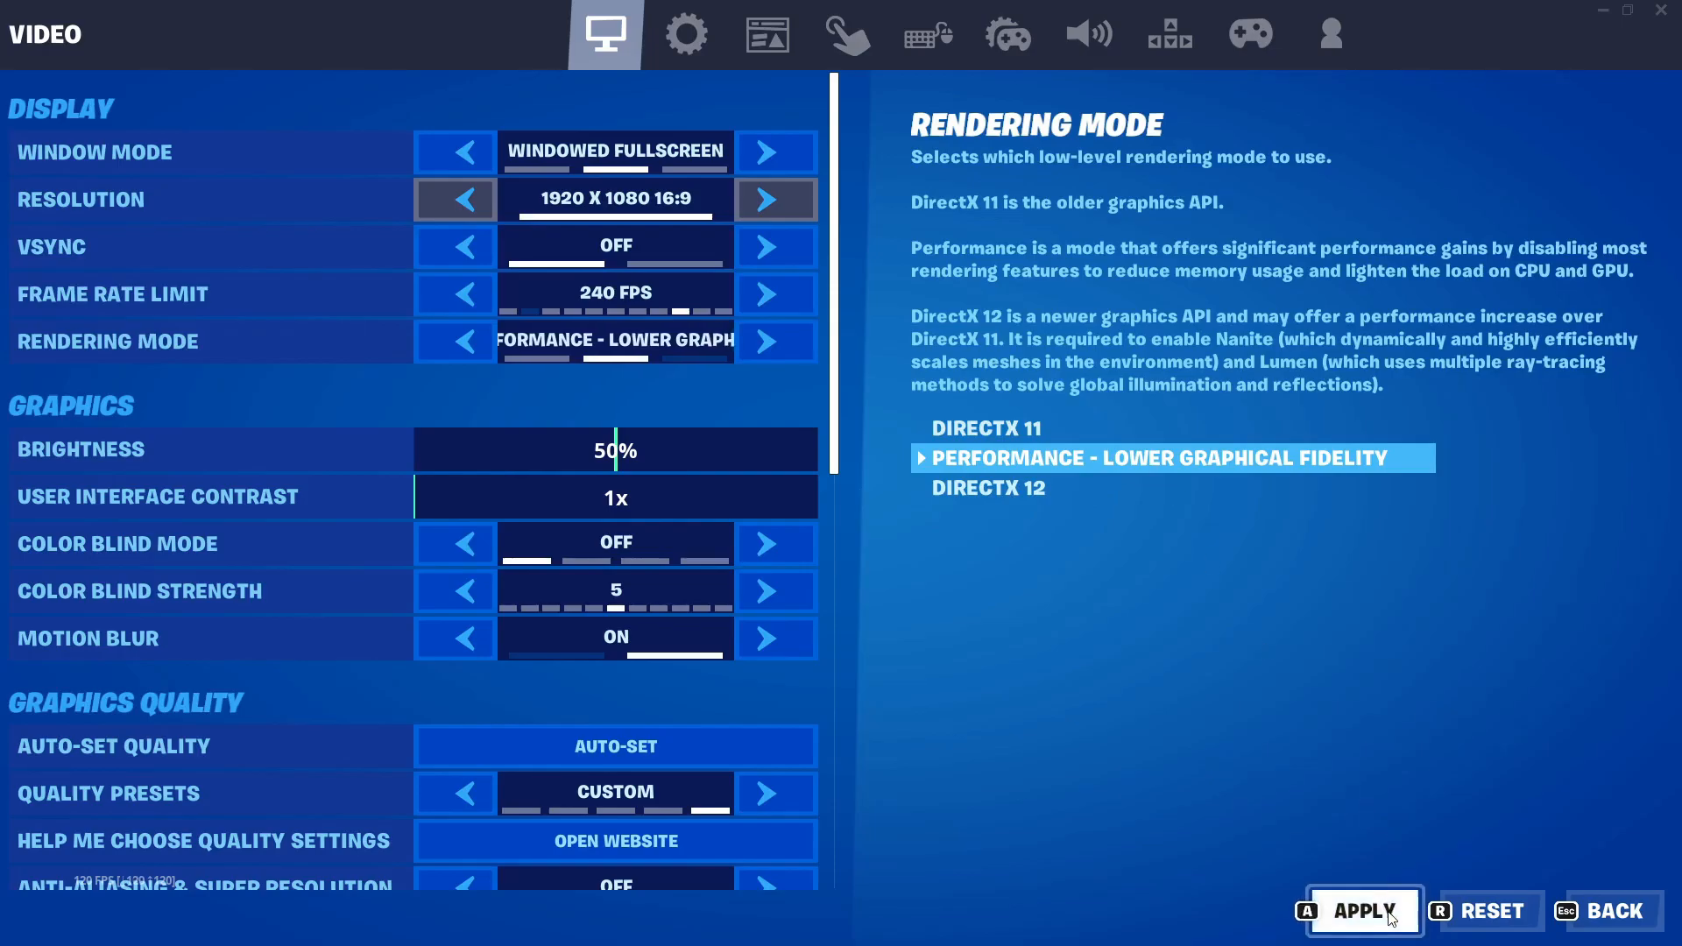
left_click(1363, 911)
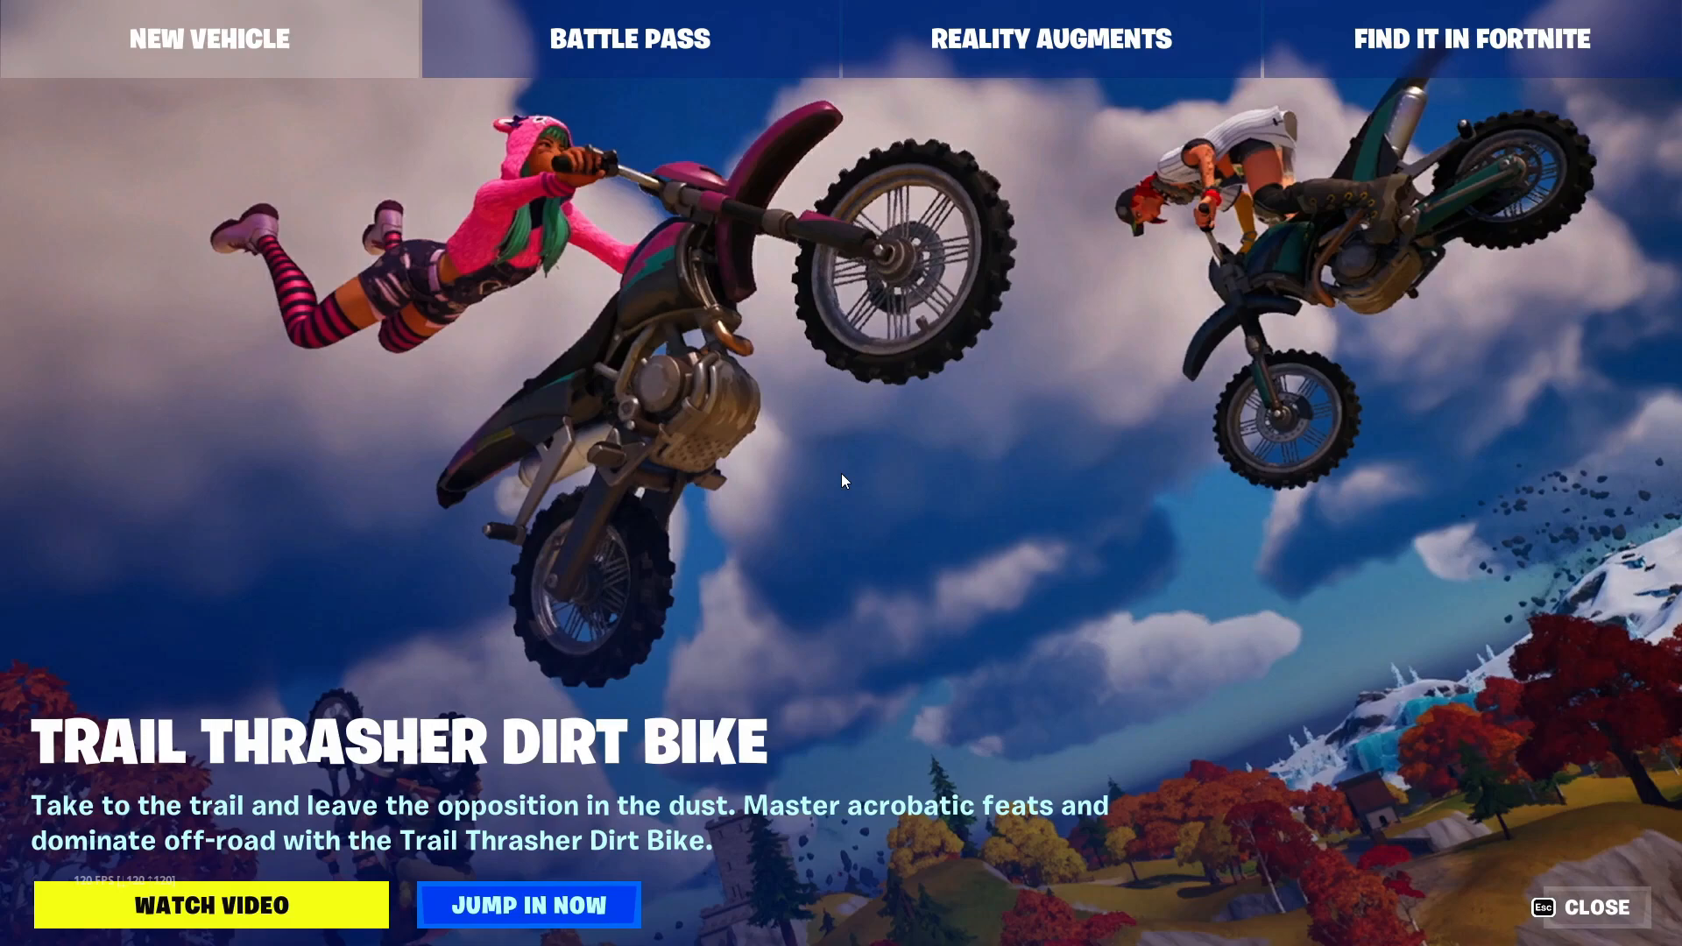
Dismiss the news popup, set View Distance Near and Textures Low in Video settings, and return to the lobby
left_click(1599, 910)
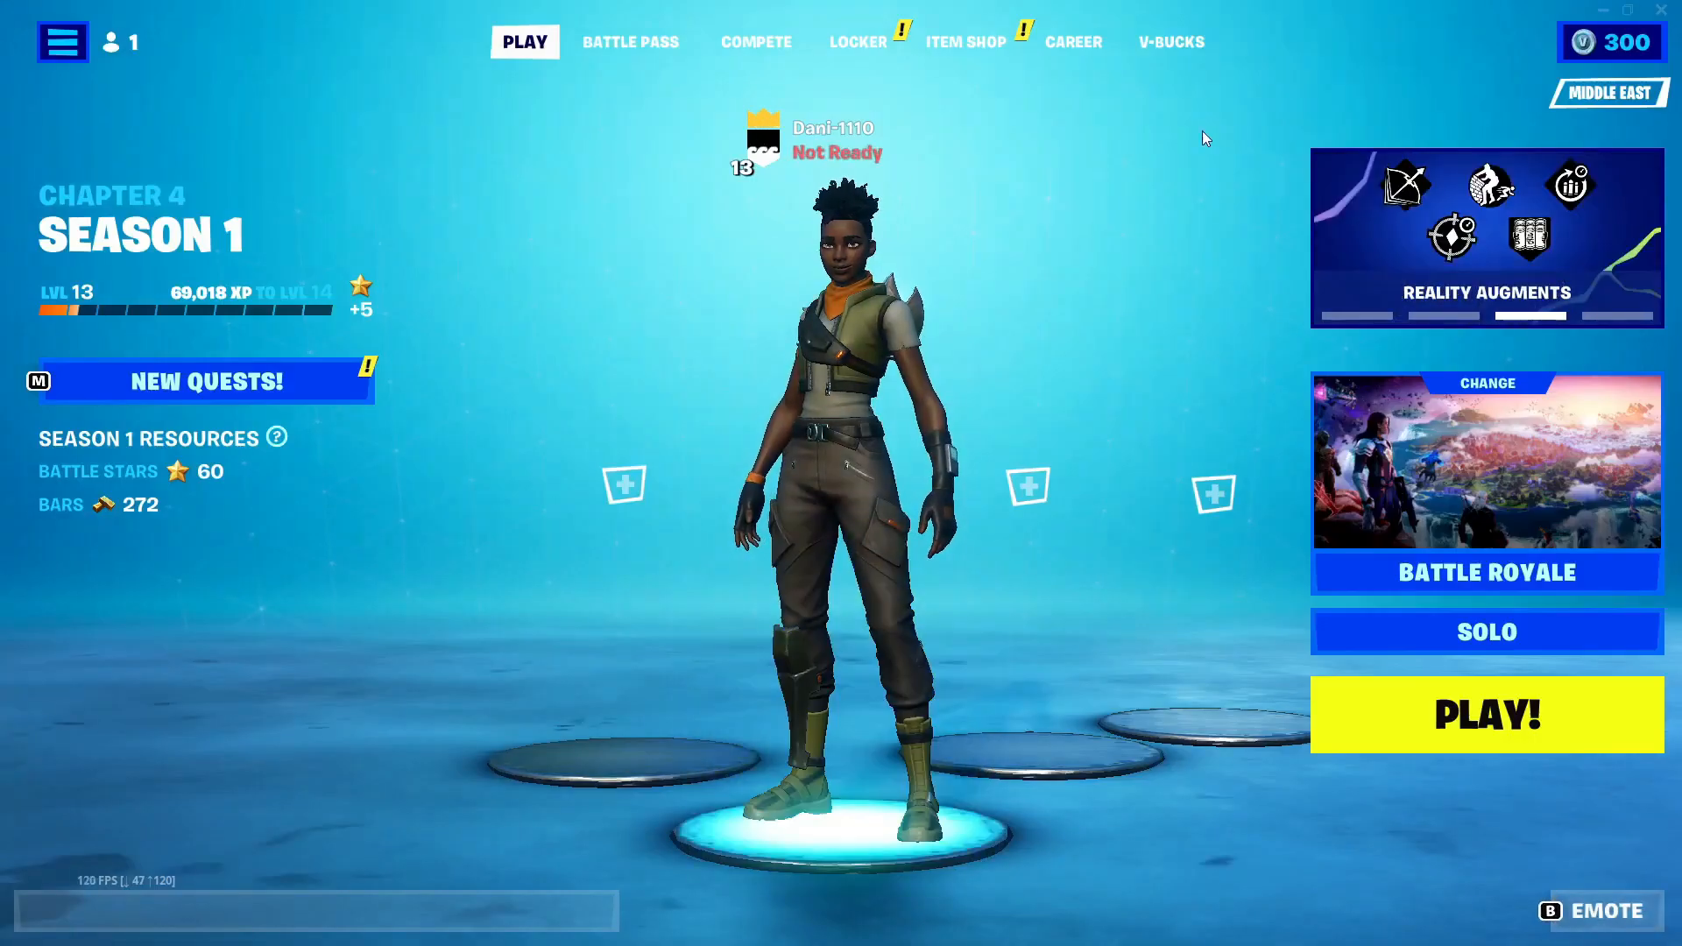
left_click(108, 42)
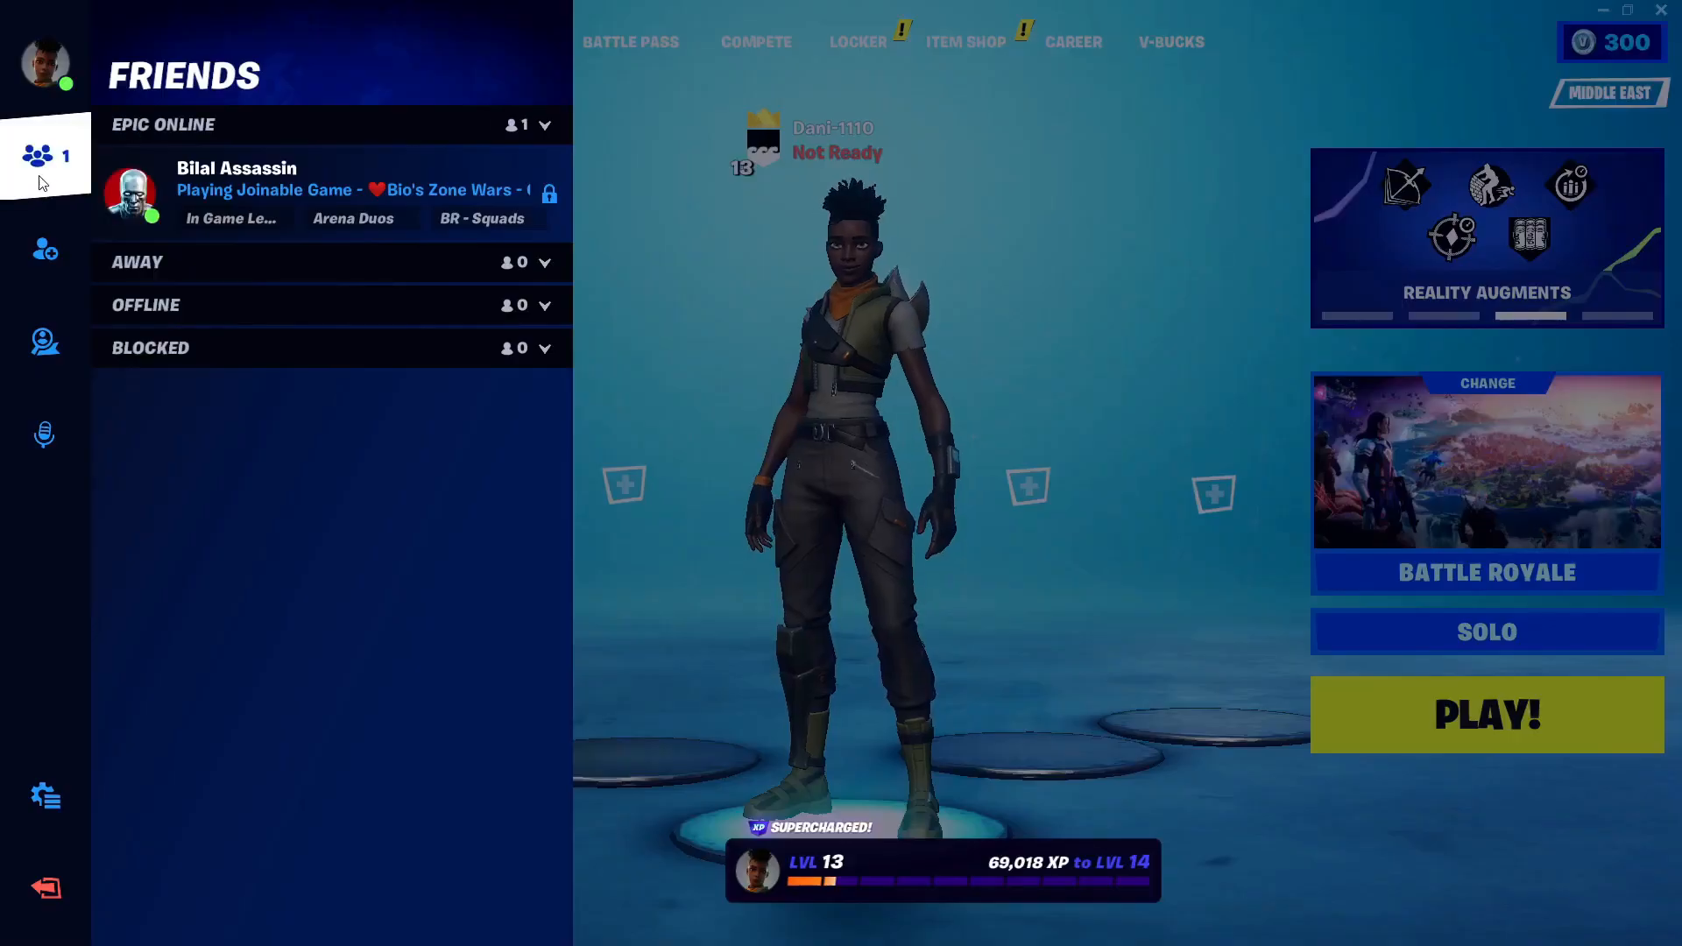
left_click(44, 796)
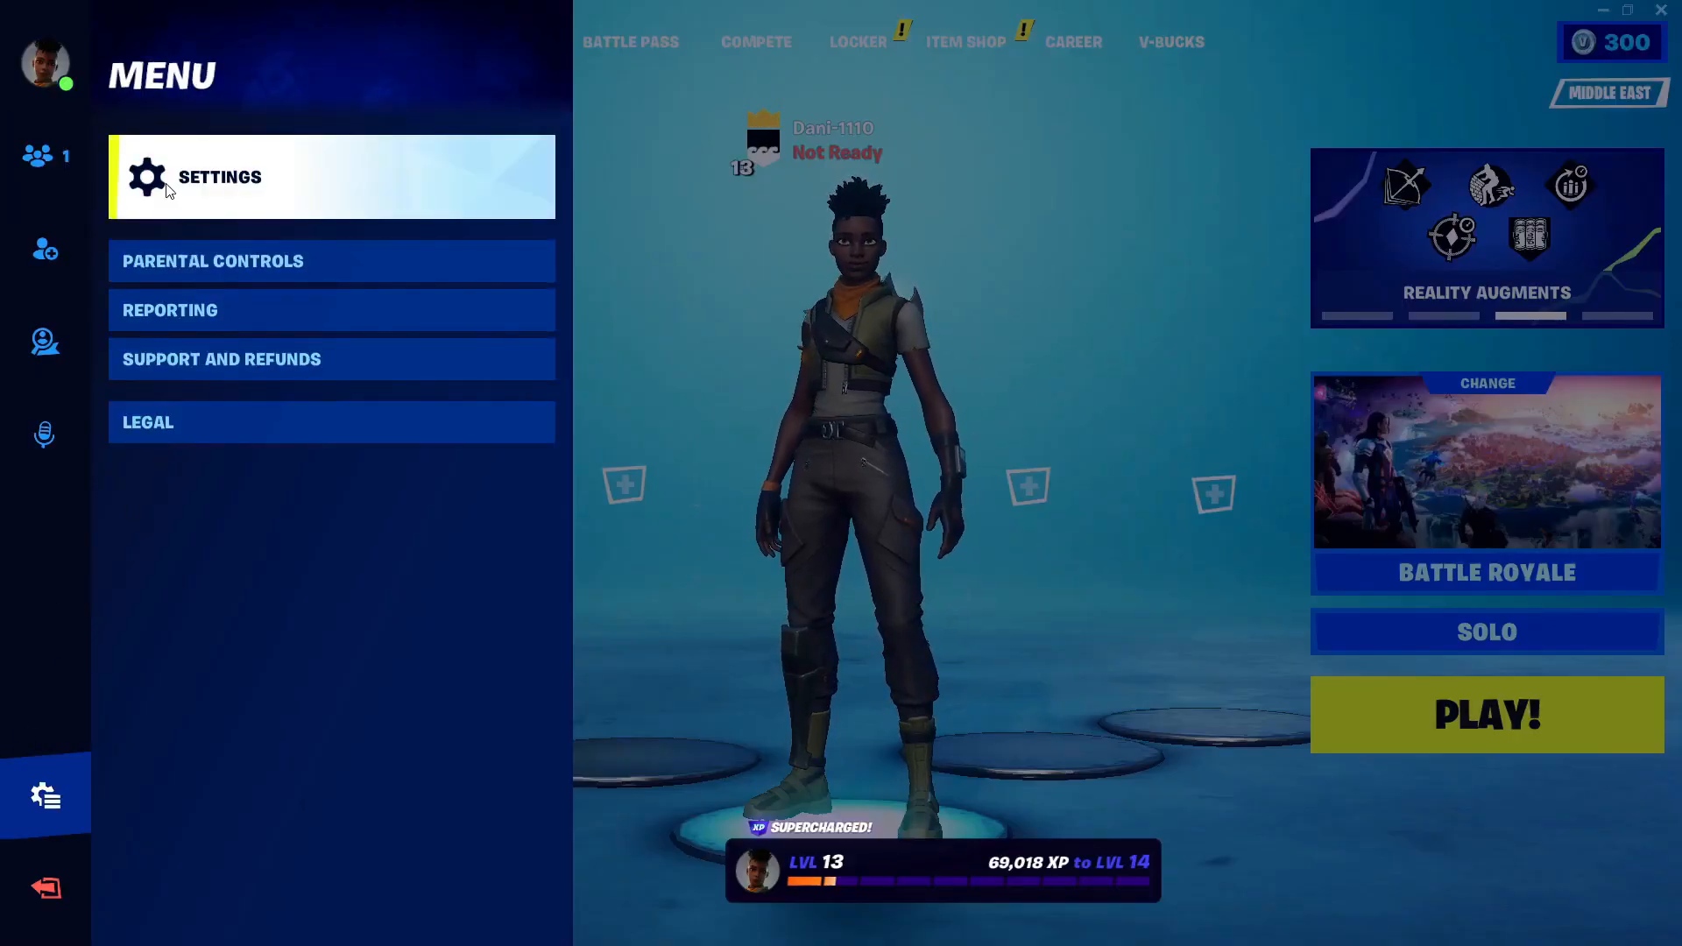
left_click(219, 177)
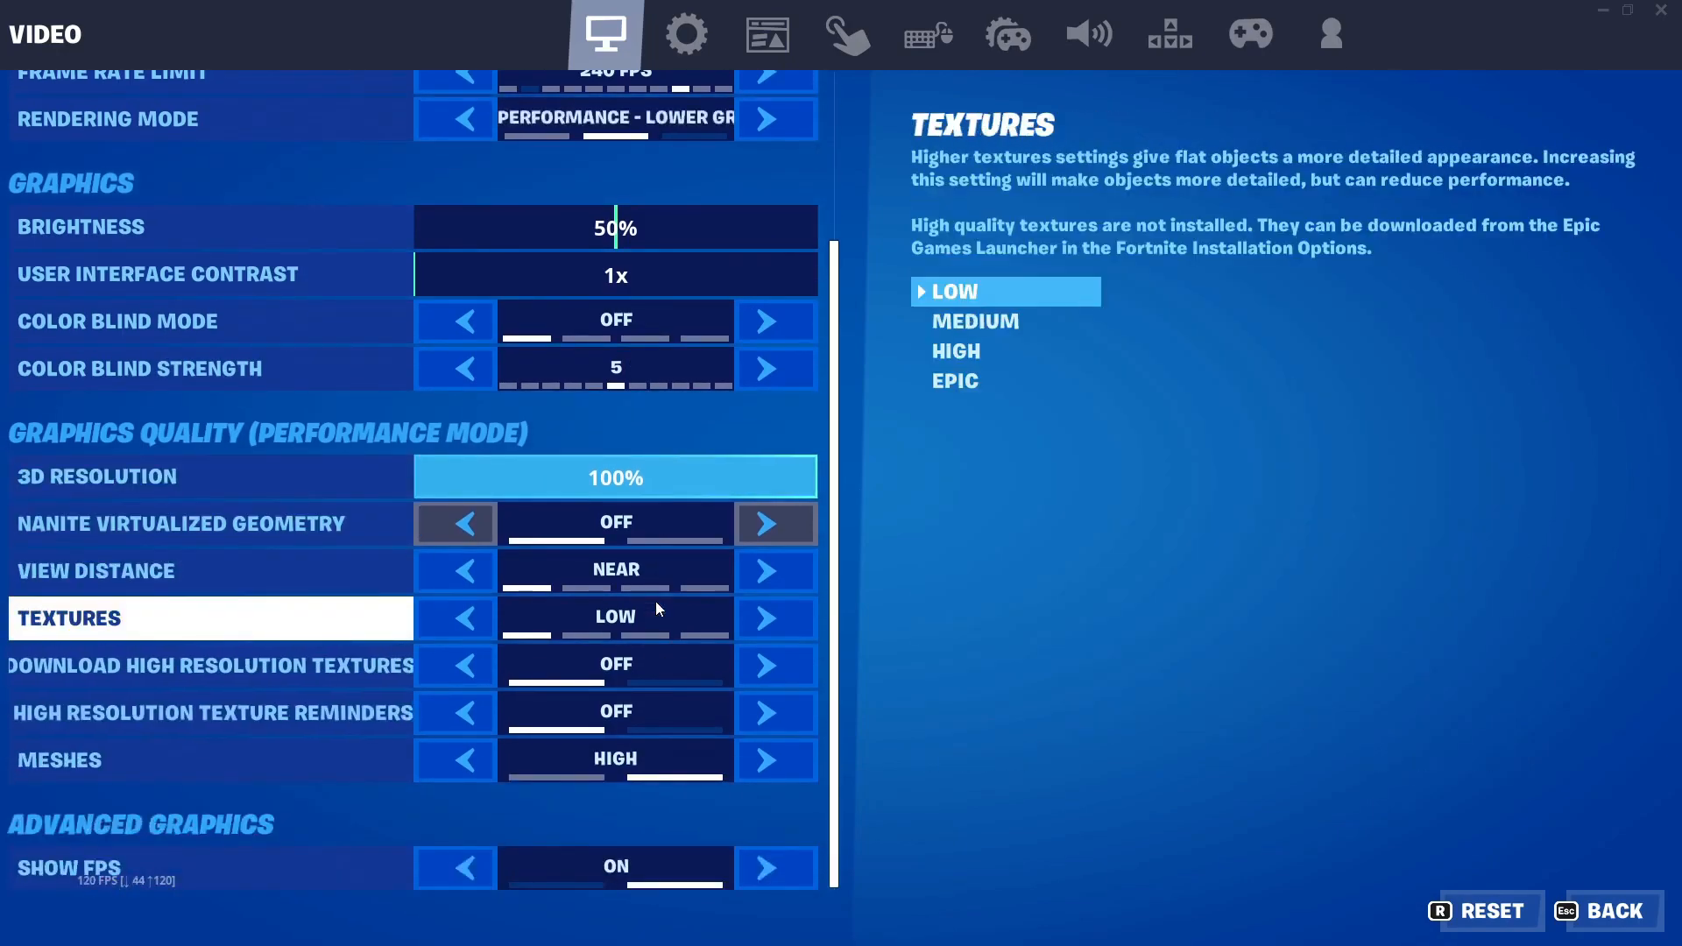
left_click(210, 666)
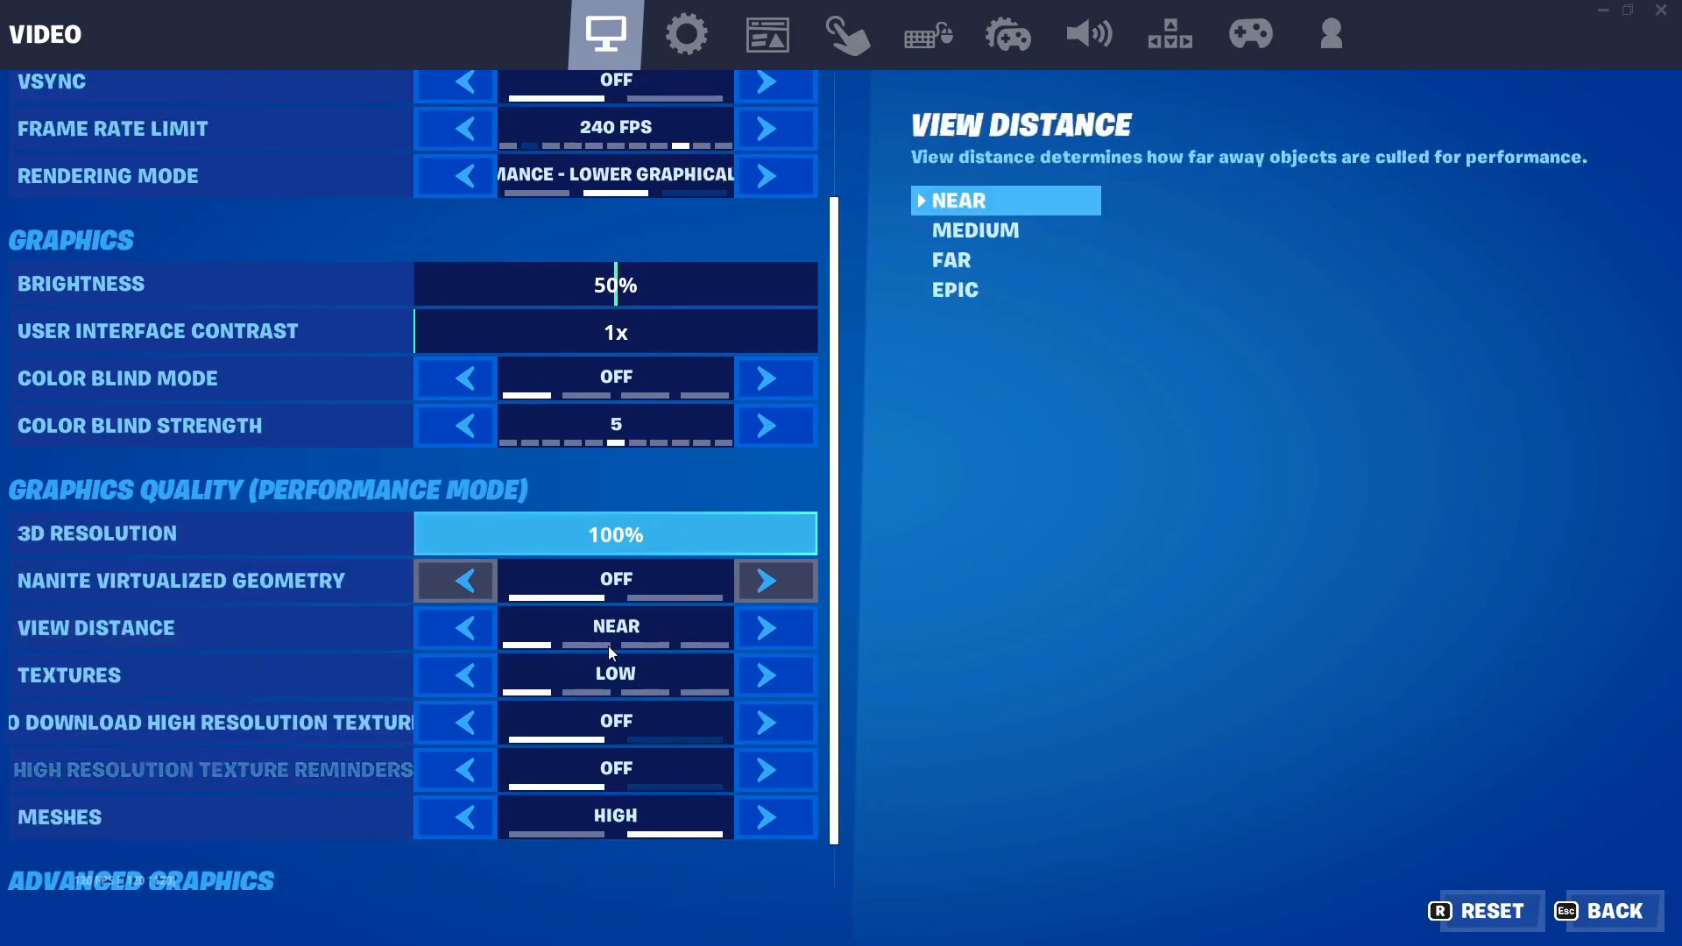
left_click(1614, 911)
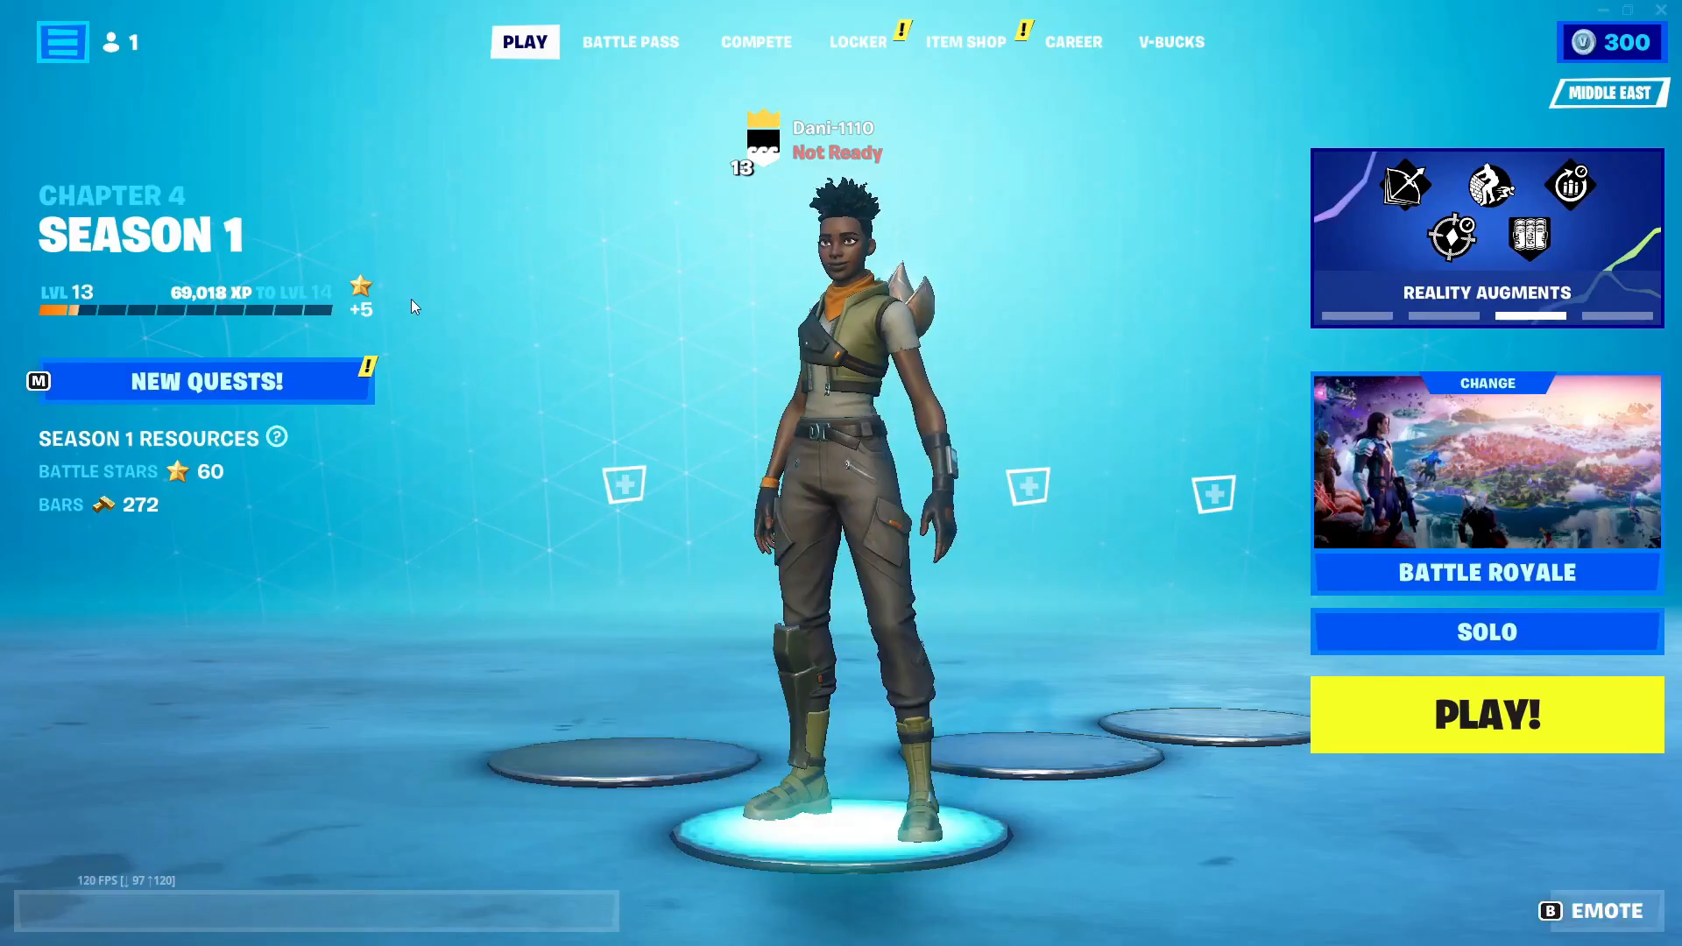